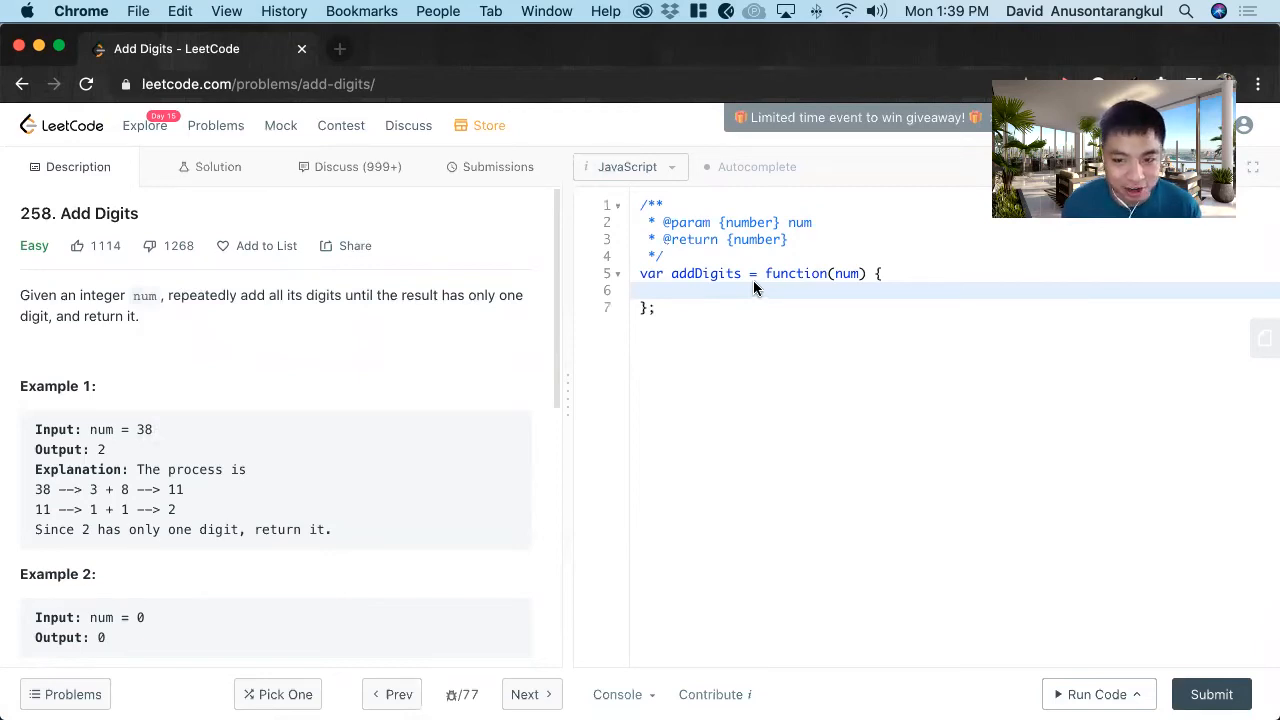
{"action": "mouse_move", "coordinate": [830, 288]}
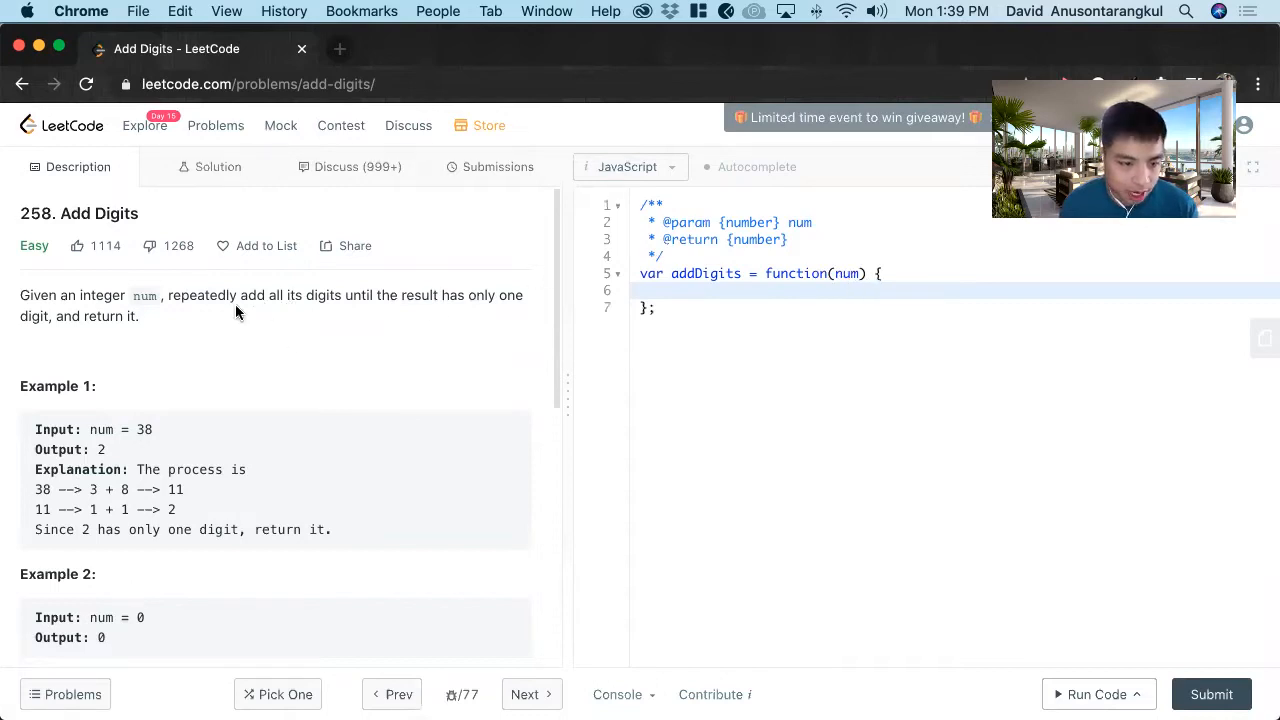
{"action": "mouse_move", "coordinate": [347, 302]}
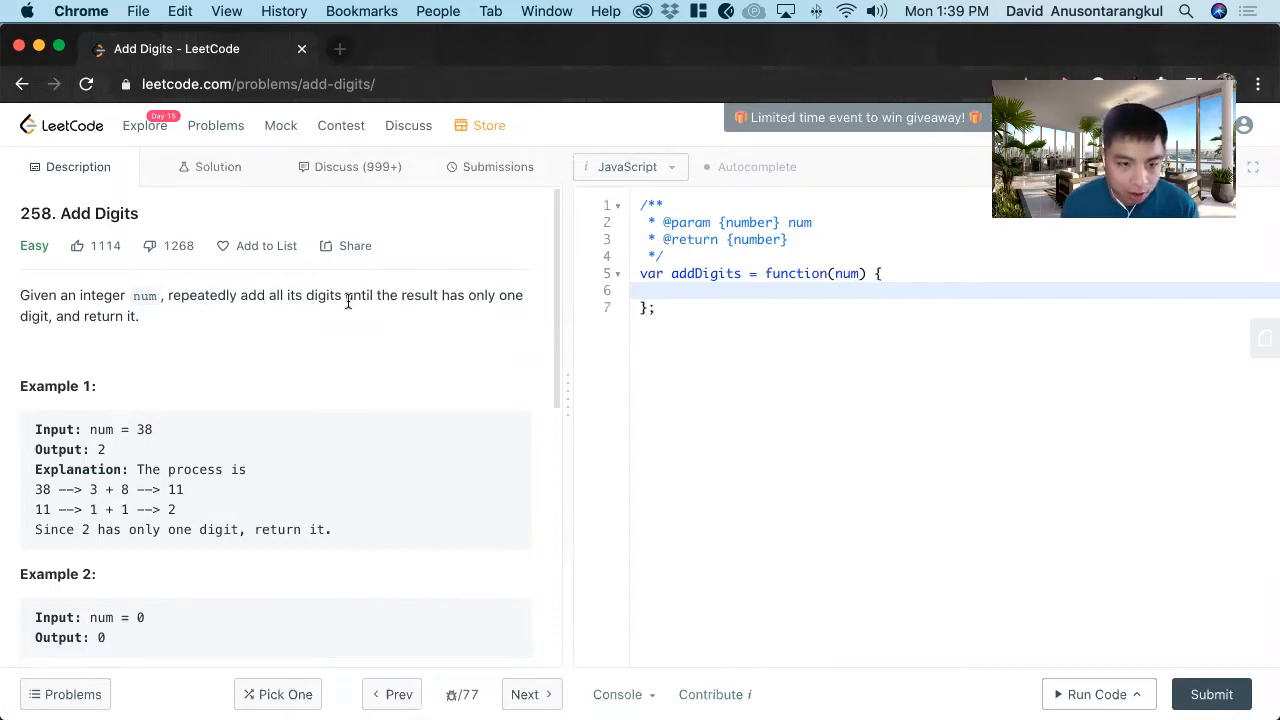
{"action": "mouse_move", "coordinate": [456, 314]}
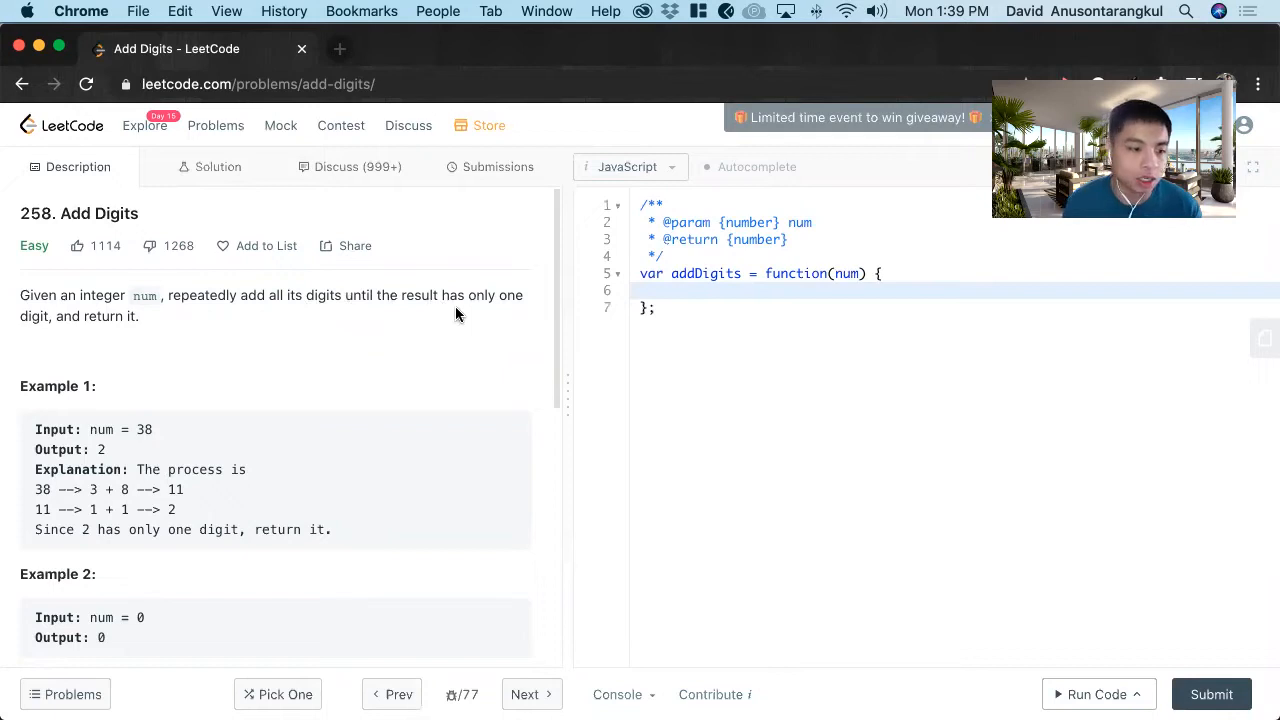
Step: Begin the plan comment: '1. Create sum variable' and '2. While loop for sum is greater than or equal to 0.'
{"action": "scroll", "scroll_direction": "down", "scroll_amount": 3}
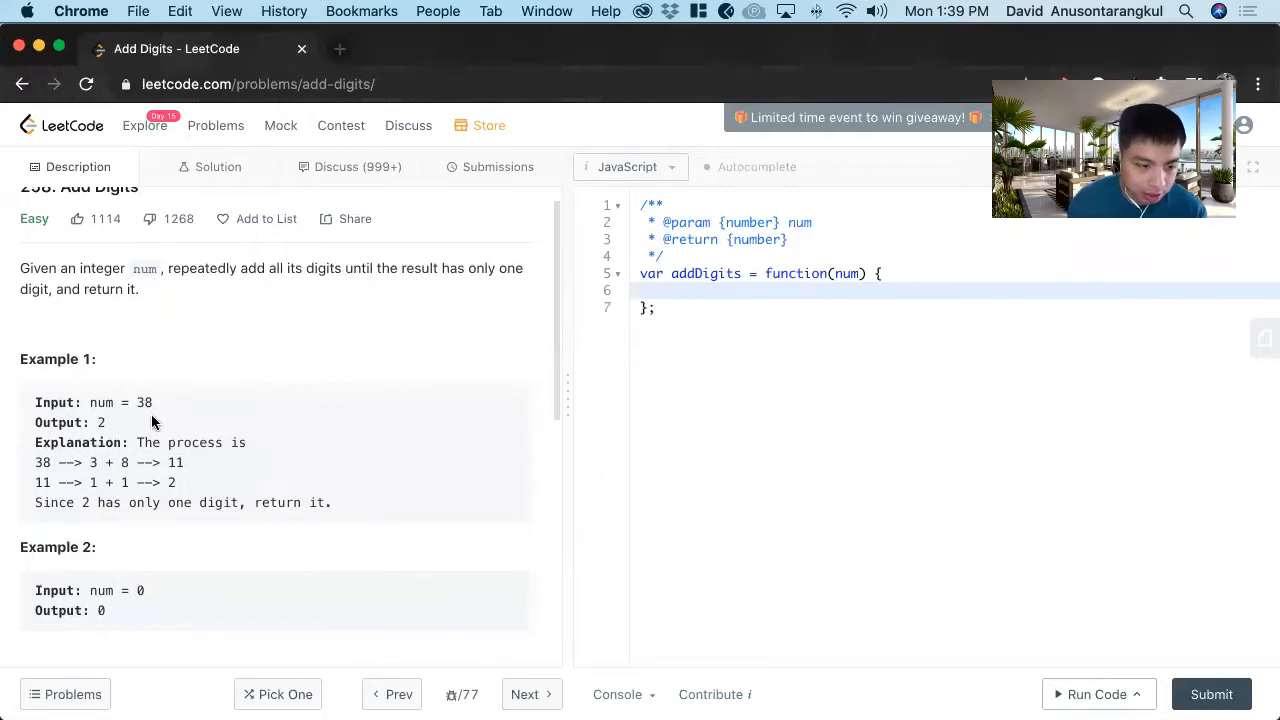
{"action": "mouse_move", "coordinate": [207, 460]}
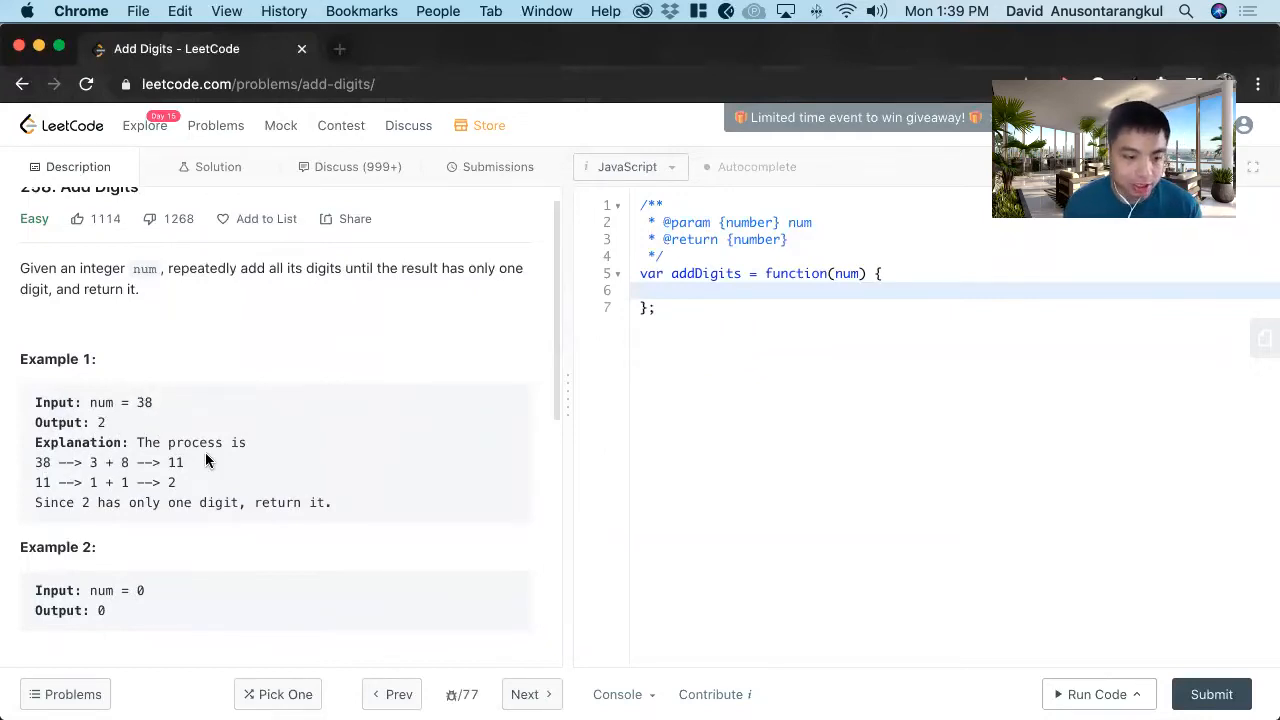
{"action": "mouse_move", "coordinate": [419, 402]}
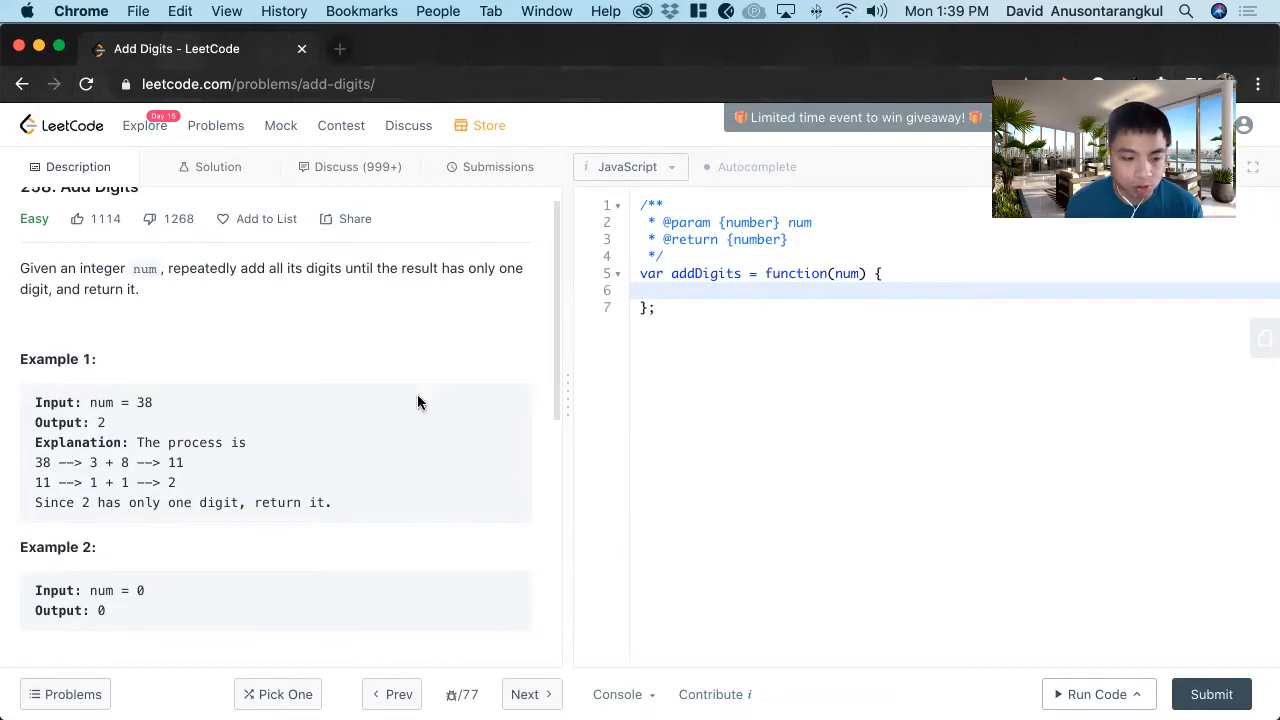
{"action": "mouse_move", "coordinate": [30, 497]}
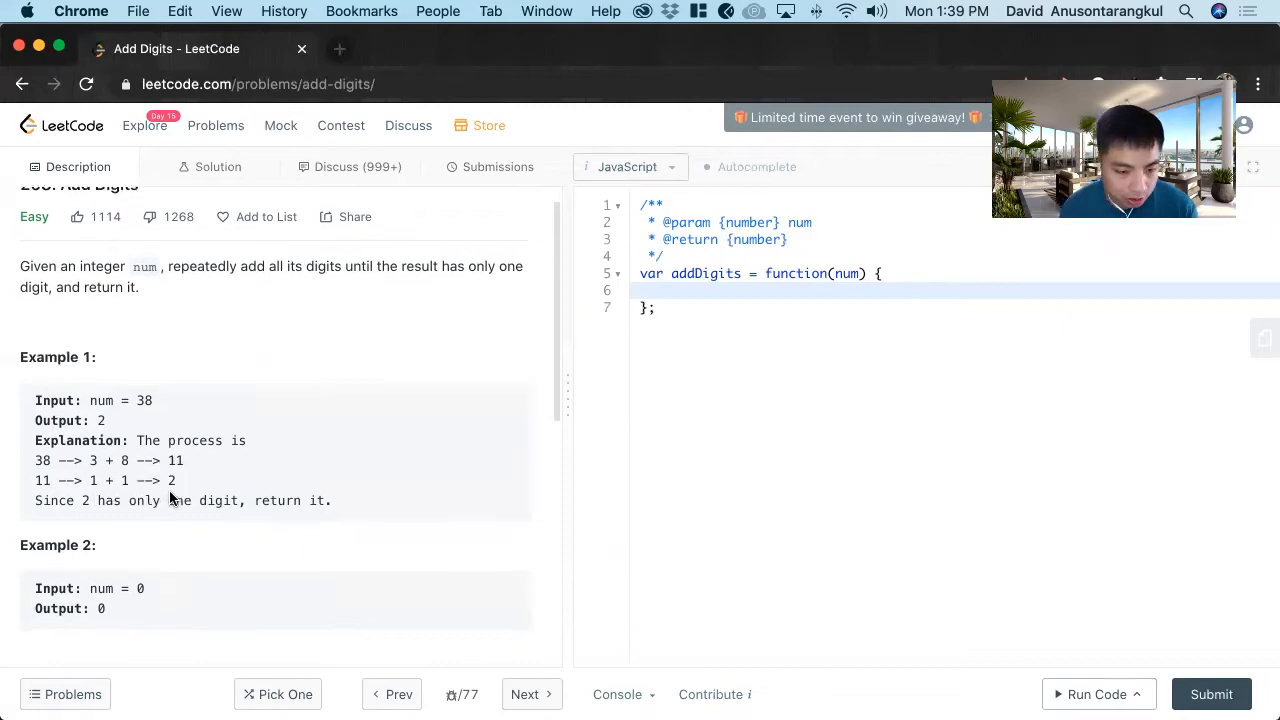
{"action": "scroll", "scroll_direction": "down", "scroll_amount": 3}
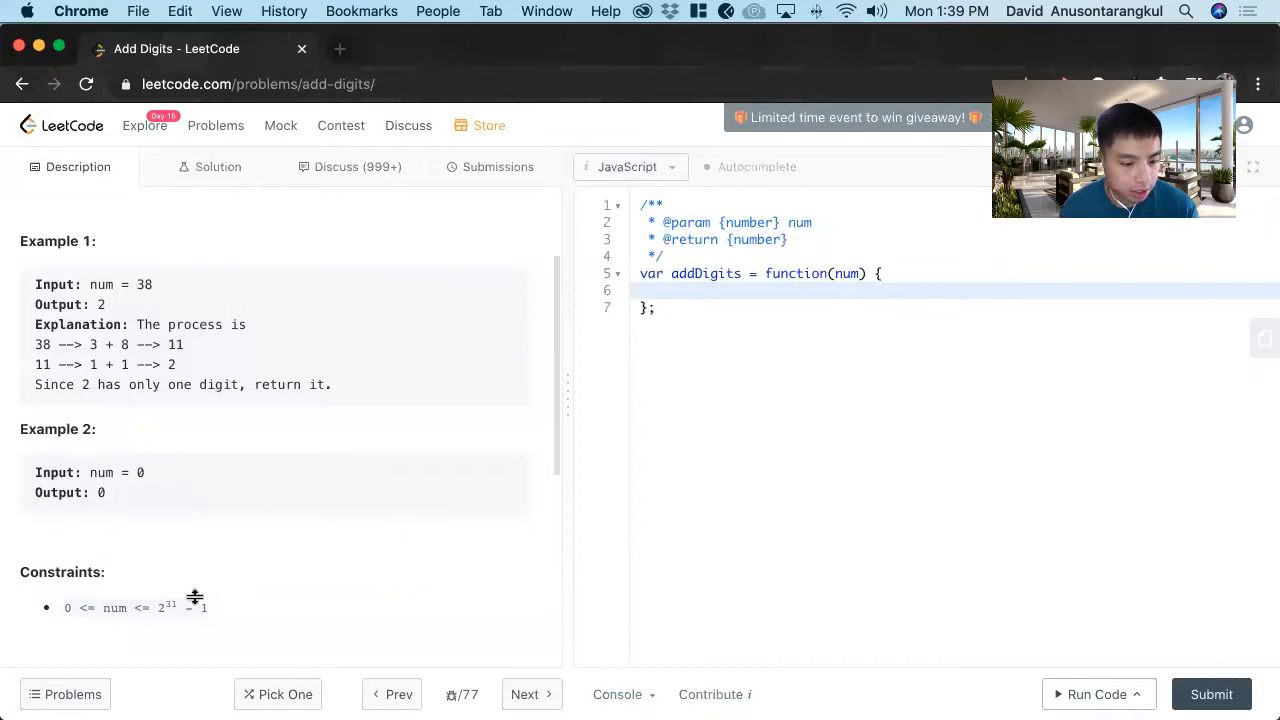
{"action": "scroll", "scroll_direction": "down", "scroll_amount": 3}
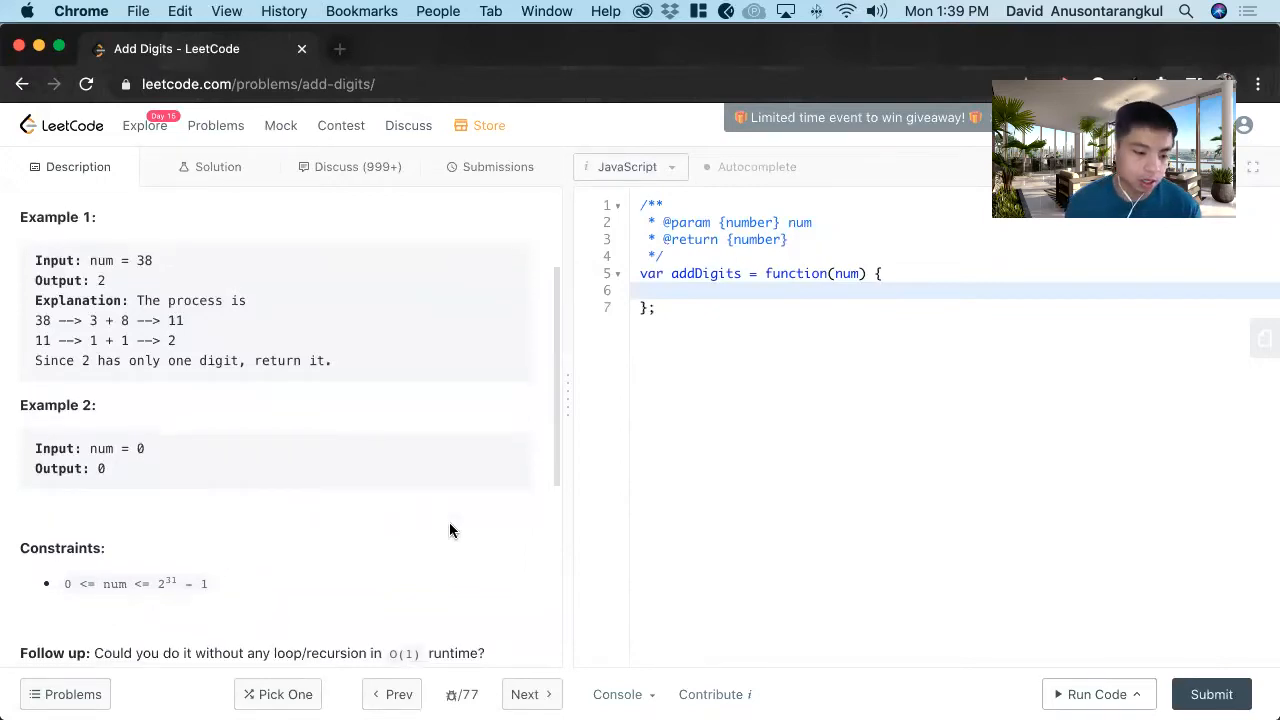
{"action": "scroll", "scroll_direction": "down", "scroll_amount": 3}
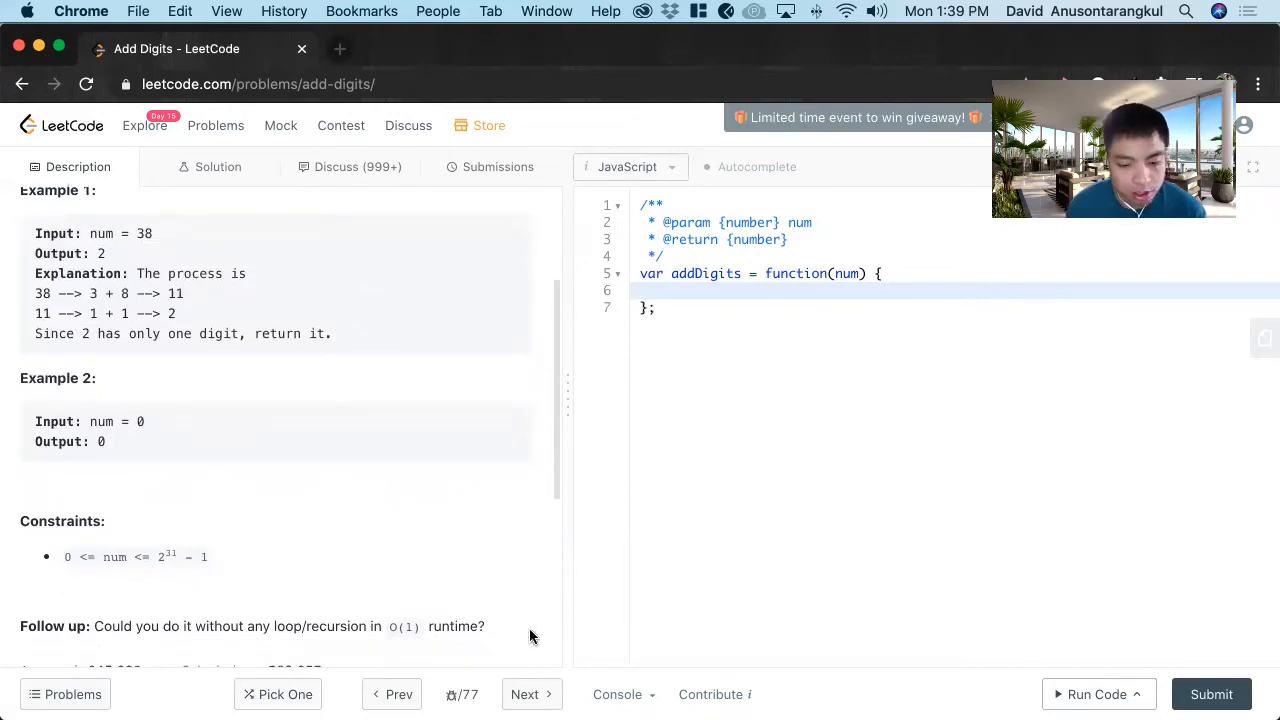
{"action": "scroll", "scroll_direction": "down", "scroll_amount": 3}
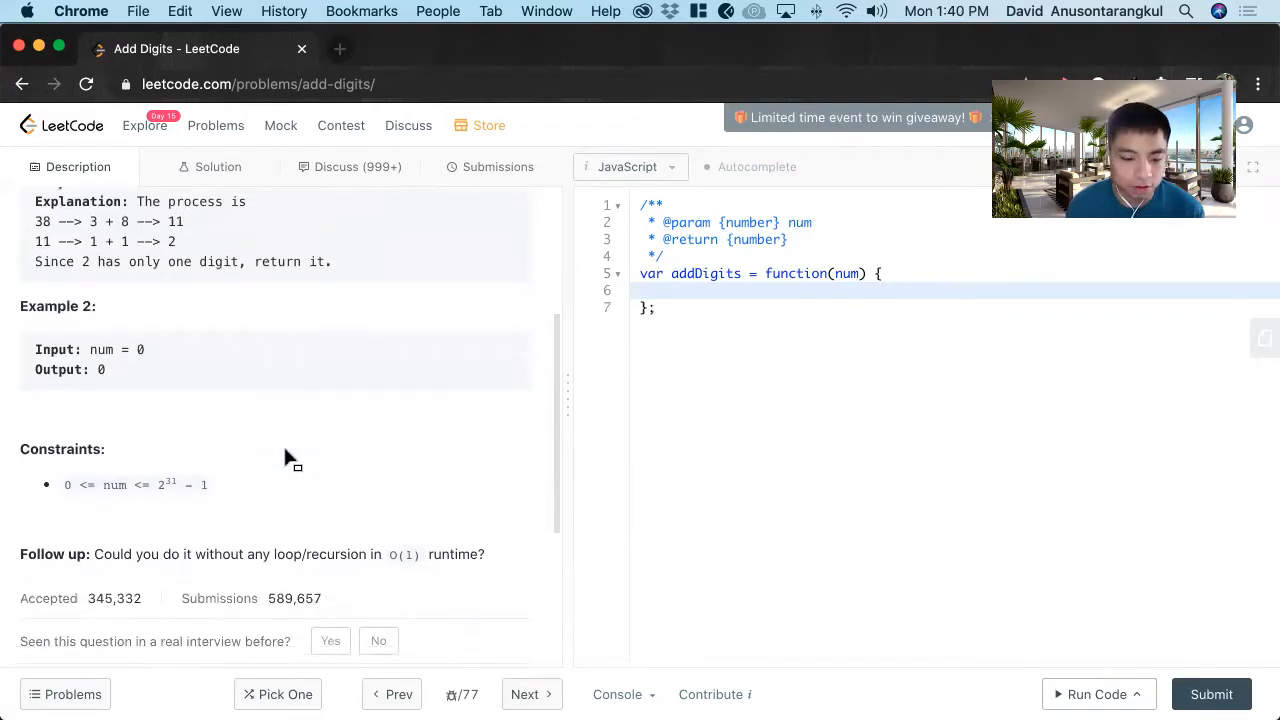
{"action": "scroll", "scroll_direction": "up", "scroll_amount": 3}
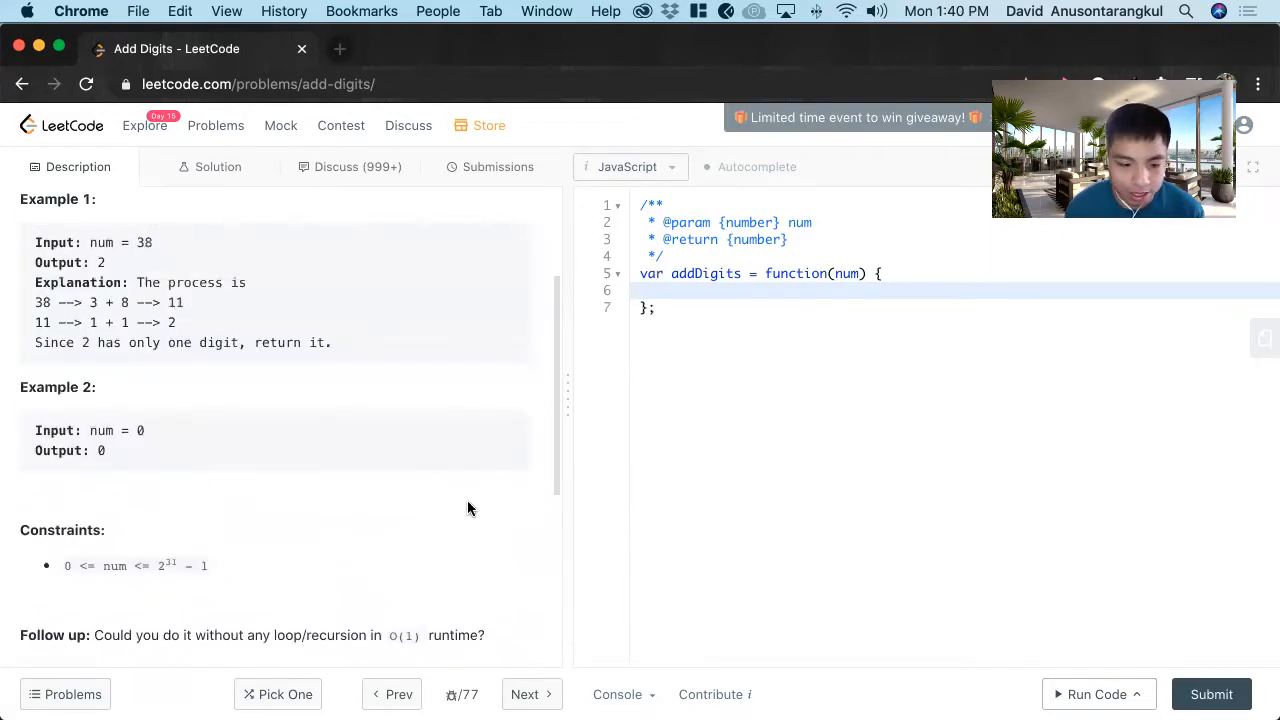
{"action": "mouse_move", "coordinate": [480, 636]}
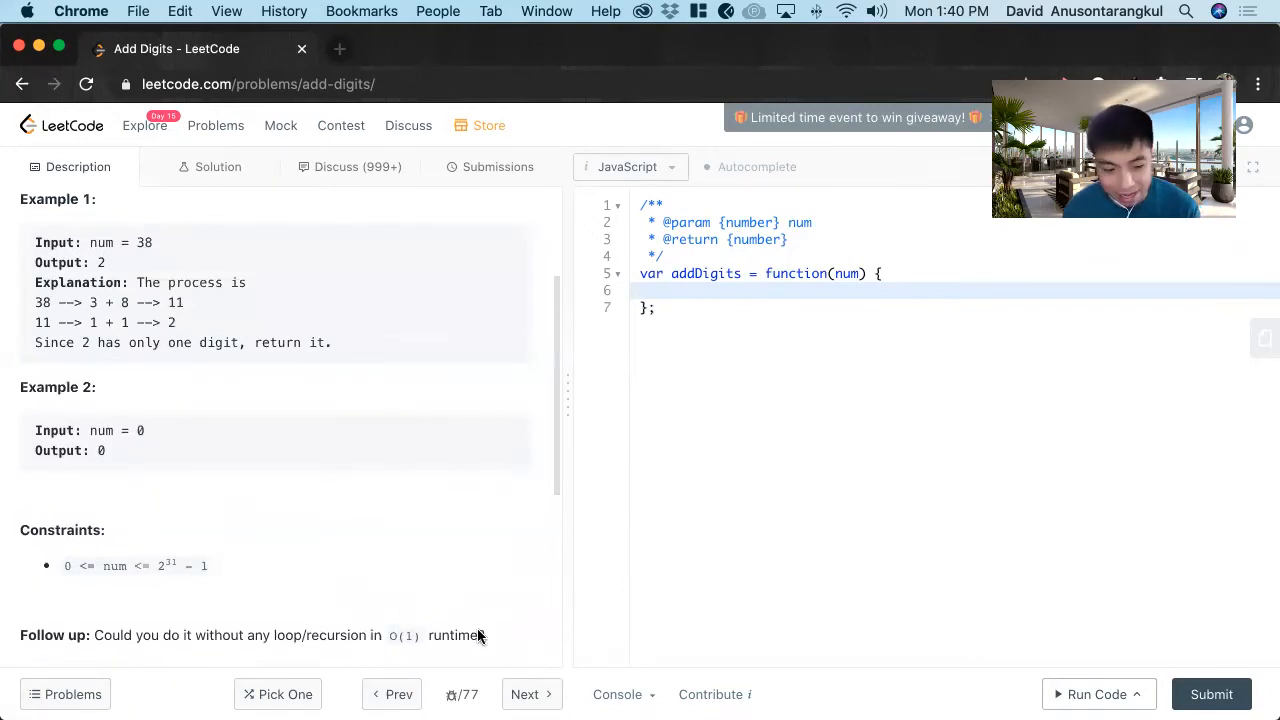
{"action": "mouse_move", "coordinate": [445, 627]}
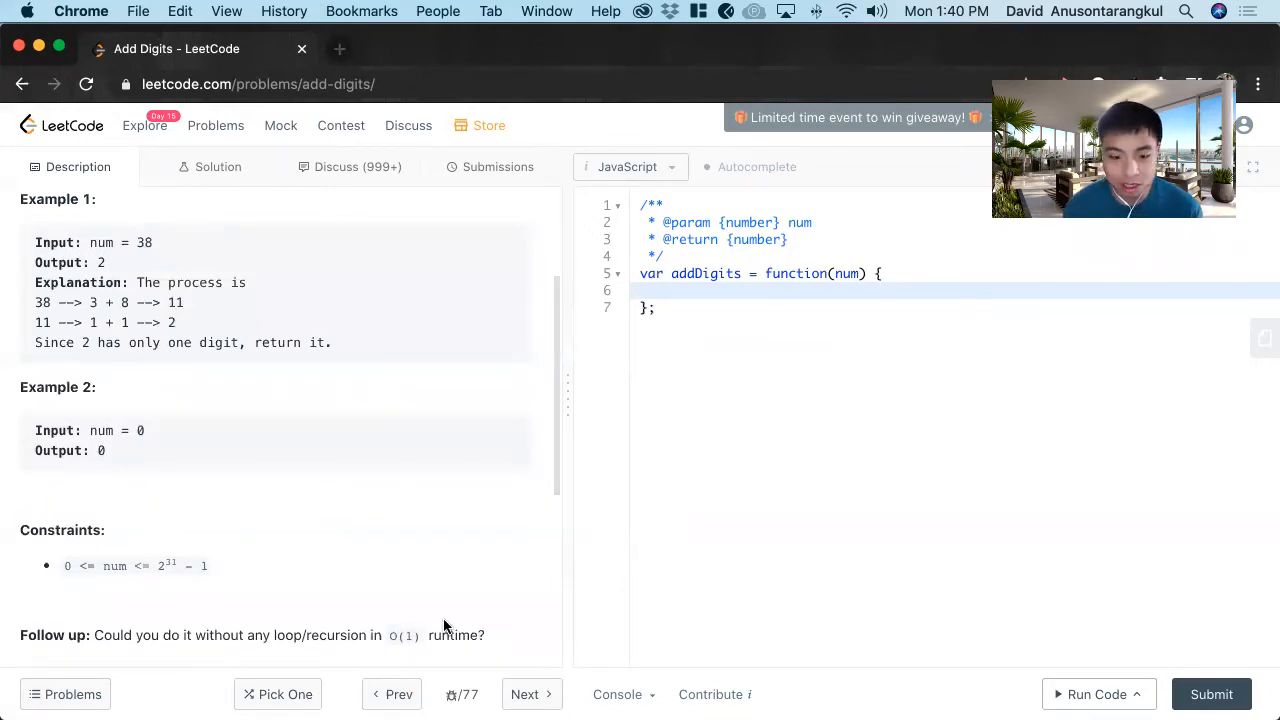
{"action": "scroll", "scroll_direction": "up", "scroll_amount": 3}
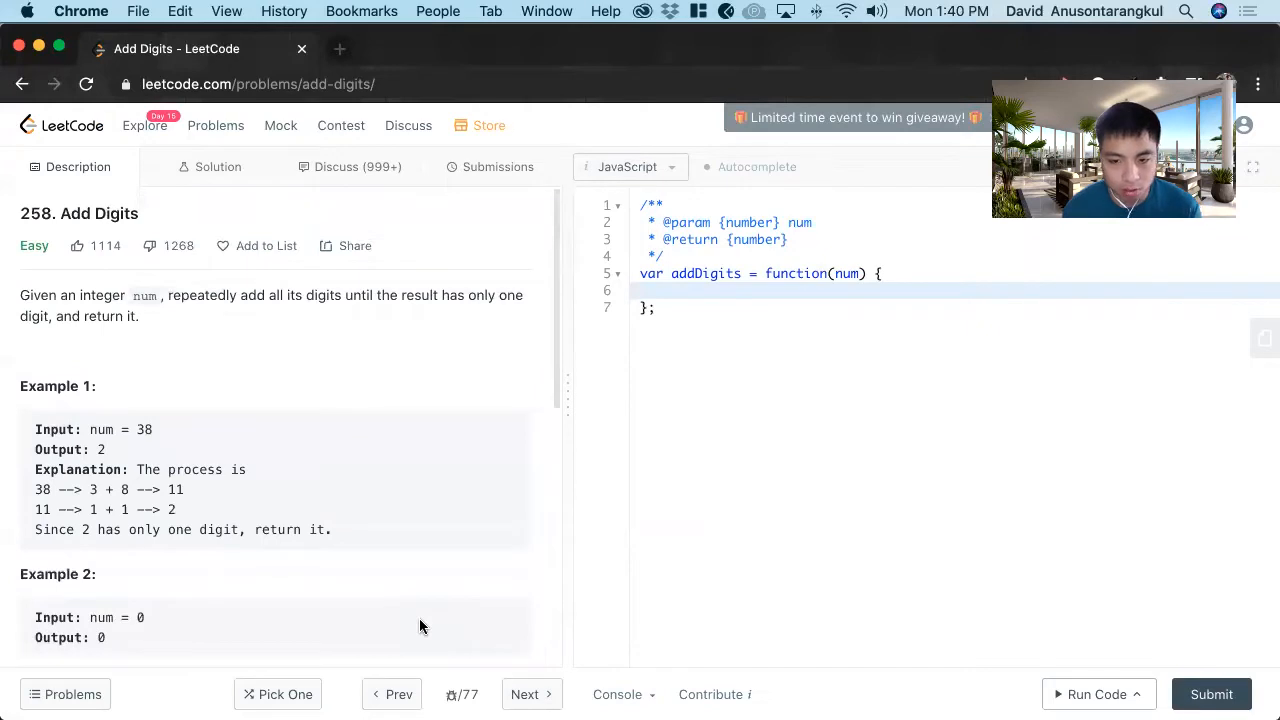
{"action": "mouse_move", "coordinate": [248, 422]}
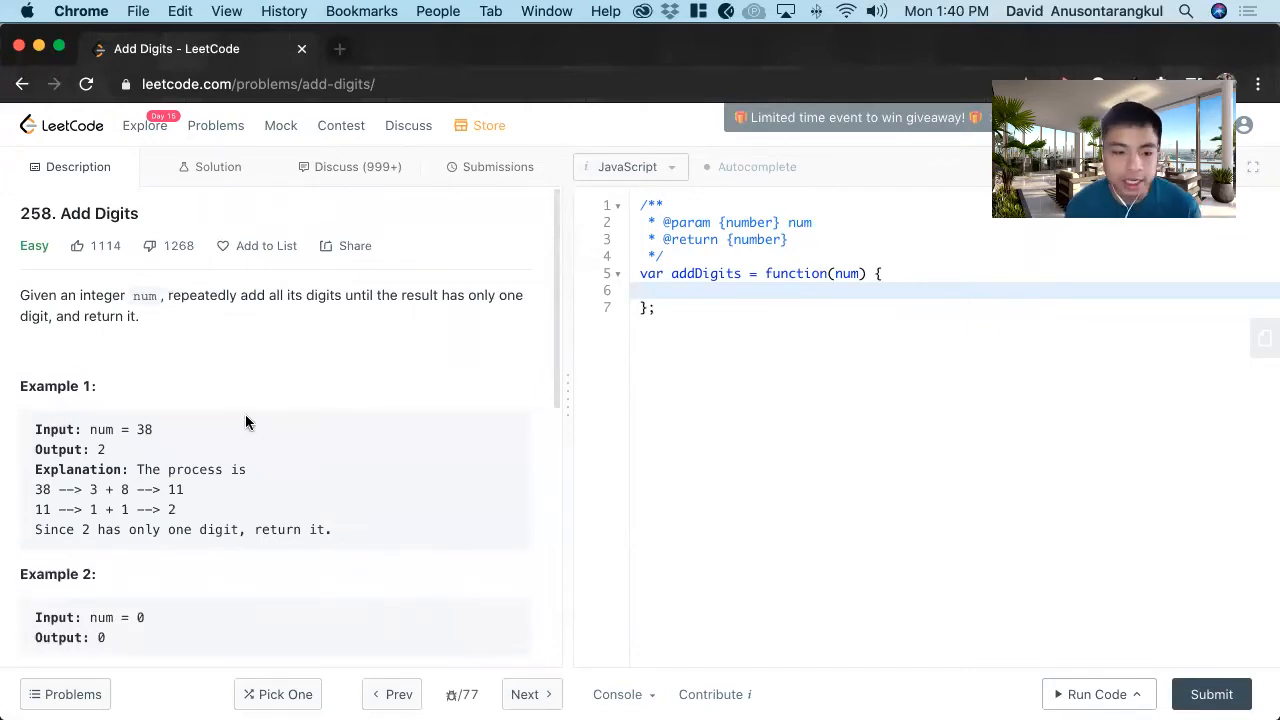
{"action": "mouse_move", "coordinate": [232, 318]}
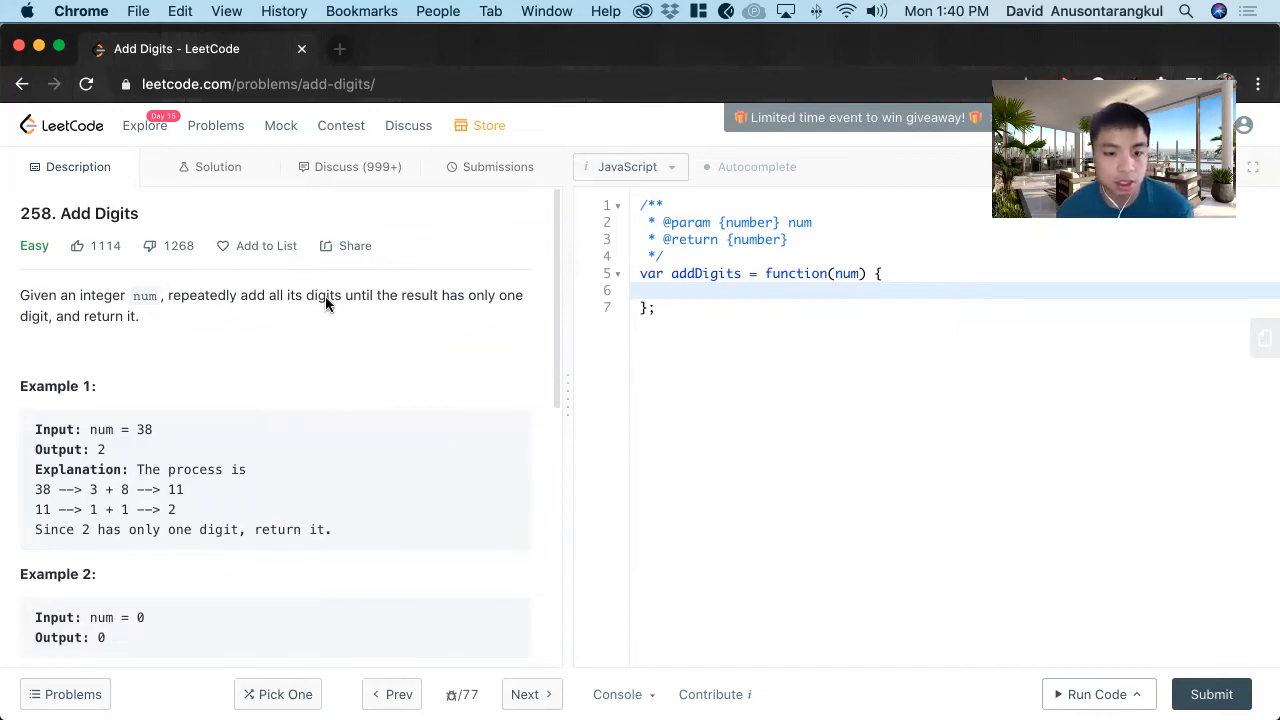
{"action": "mouse_move", "coordinate": [298, 302]}
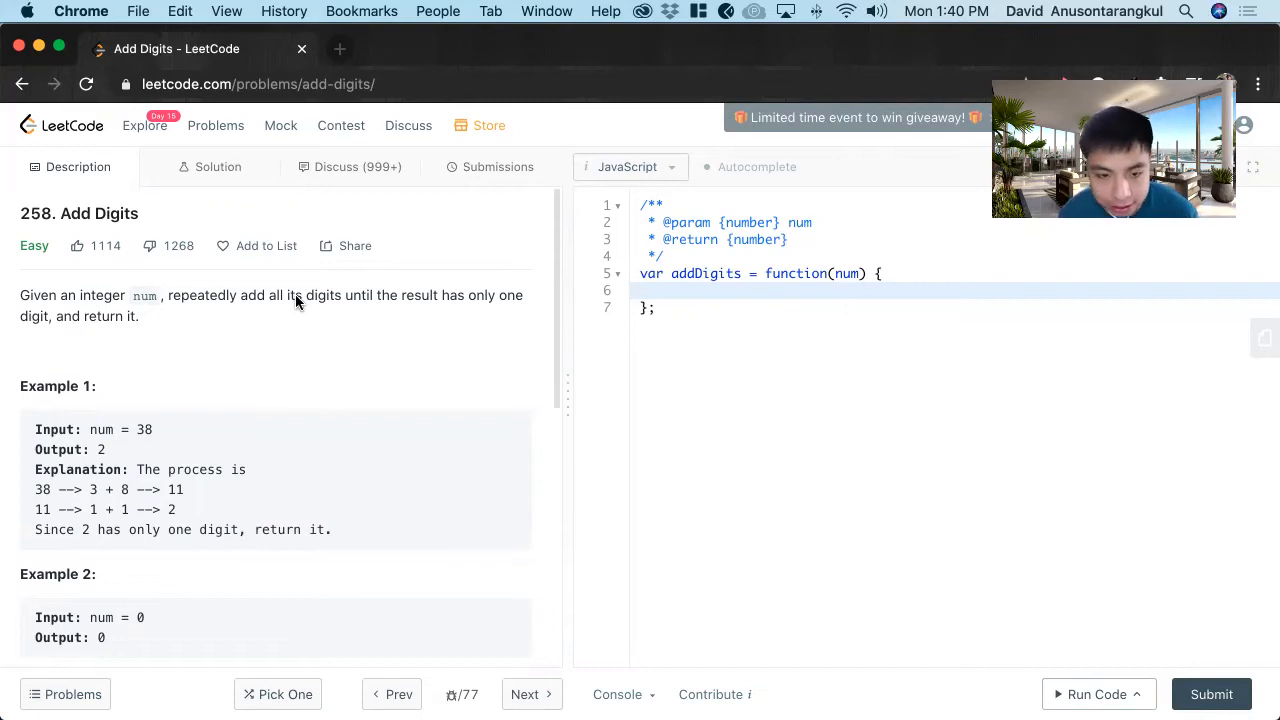
{"action": "mouse_move", "coordinate": [733, 294]}
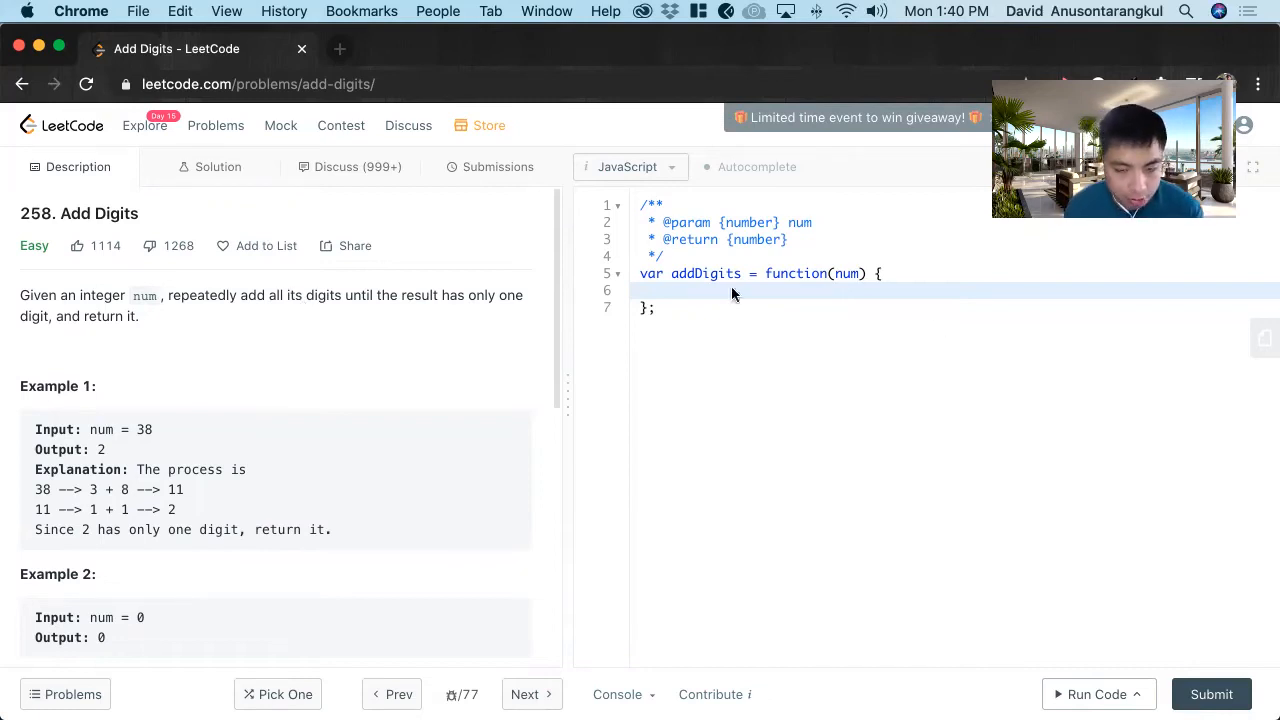
{"action": "key", "text": "Return"}
{"action": "type", "text": "/*"}
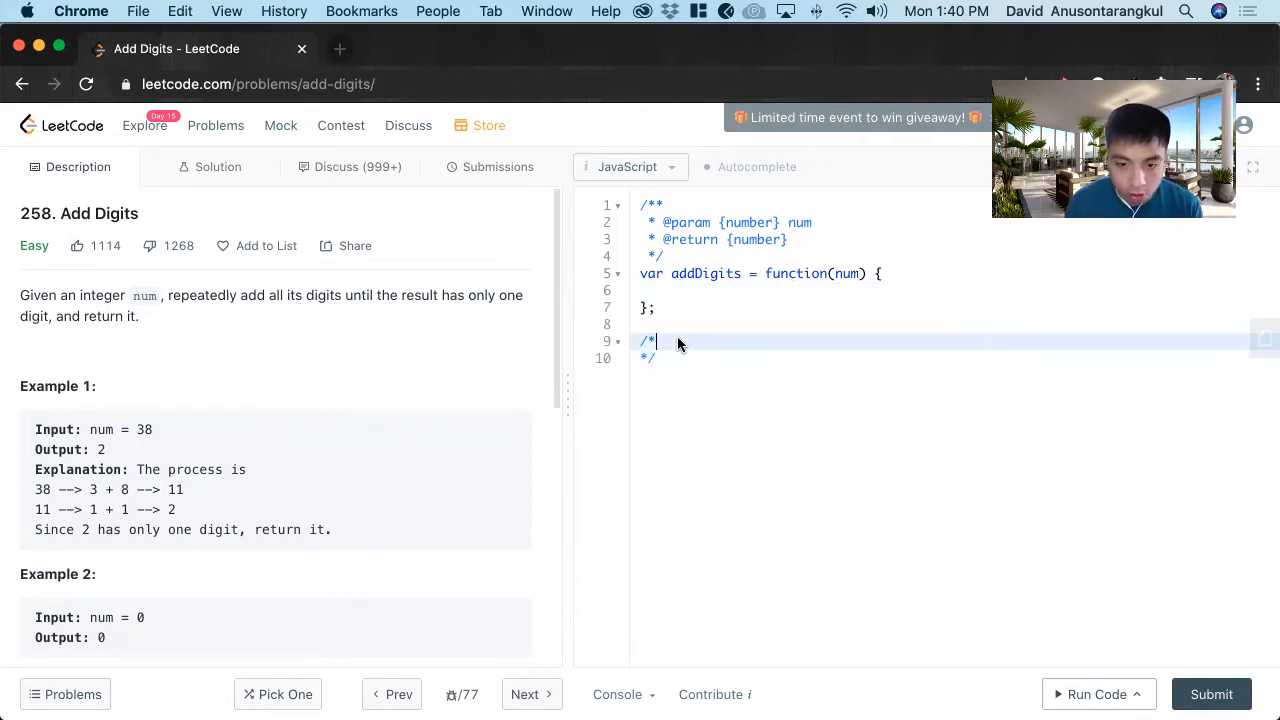
{"action": "type", "text": "1. Create"}
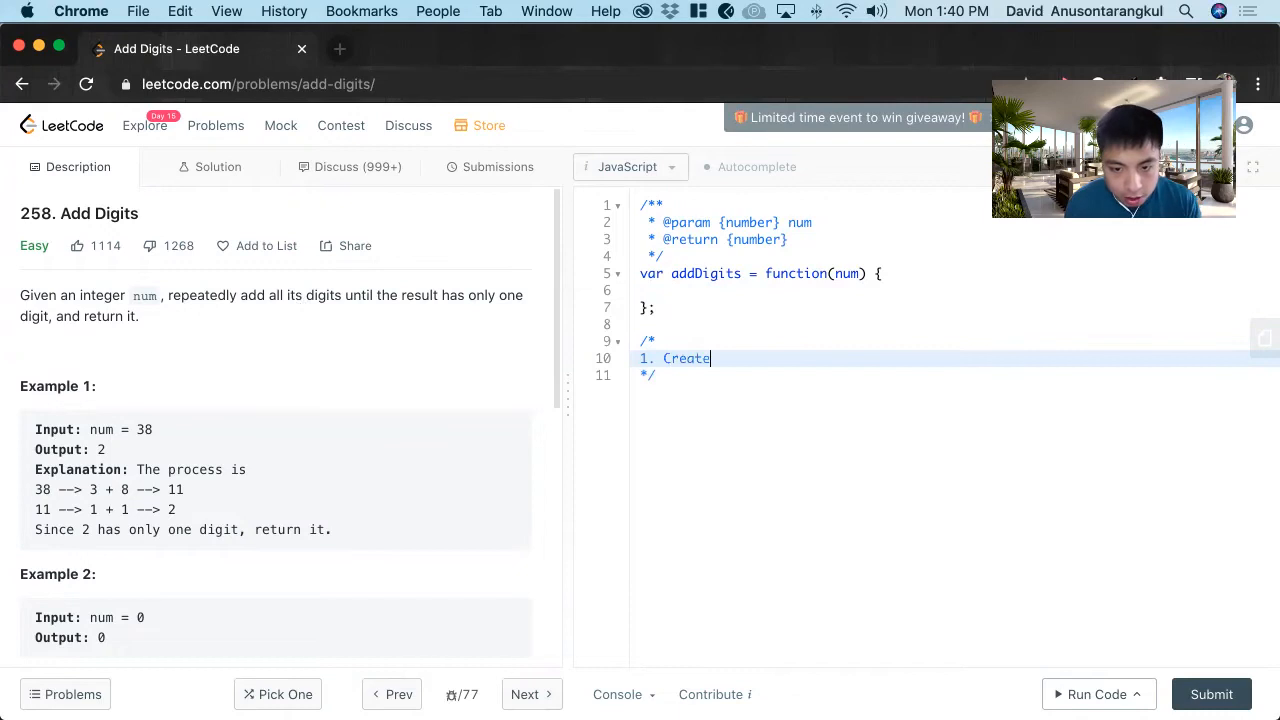
{"action": "type", "text": "sum variable"}
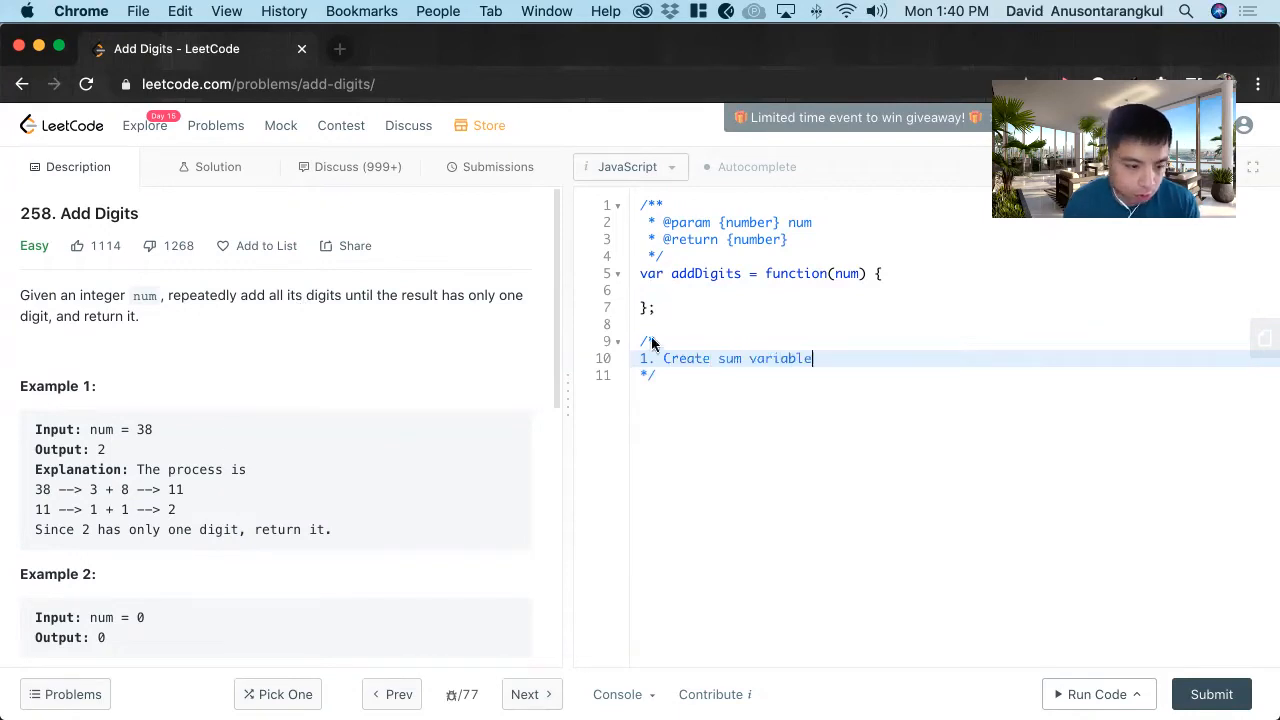
{"action": "mouse_move", "coordinate": [935, 366]}
{"action": "type", "text": "2"}
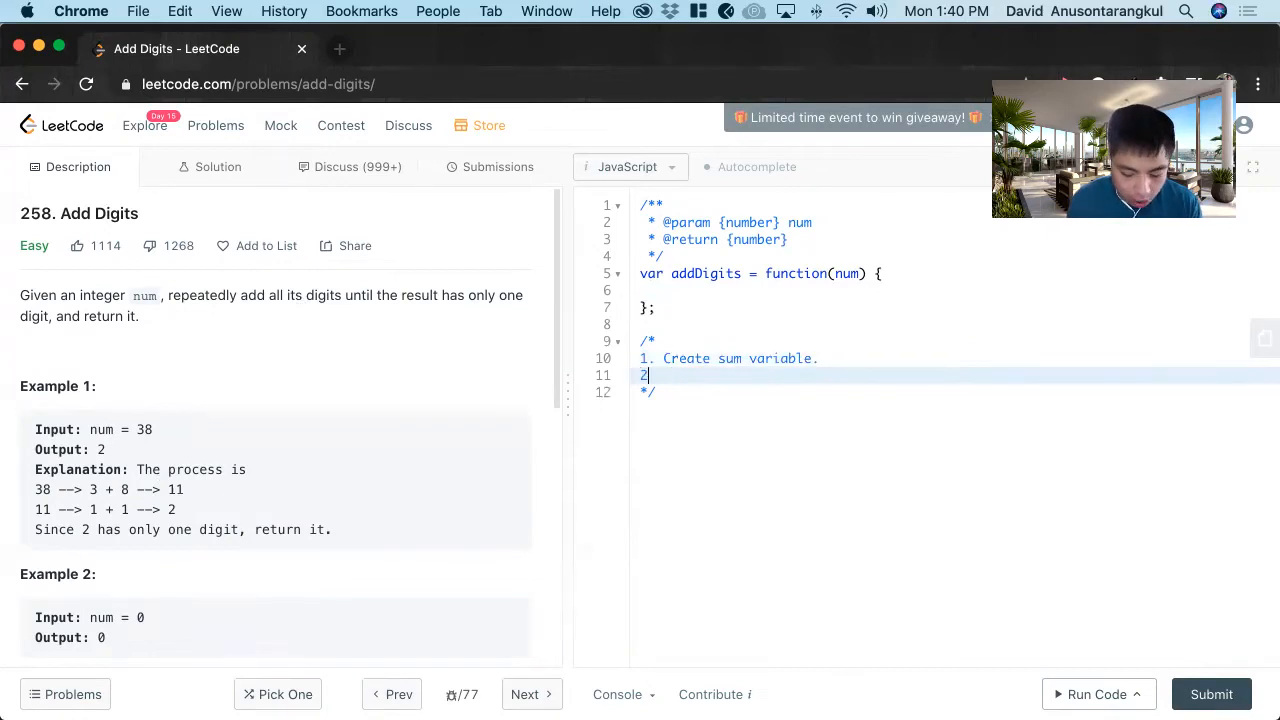
{"action": "type", "text": ". While loop"}
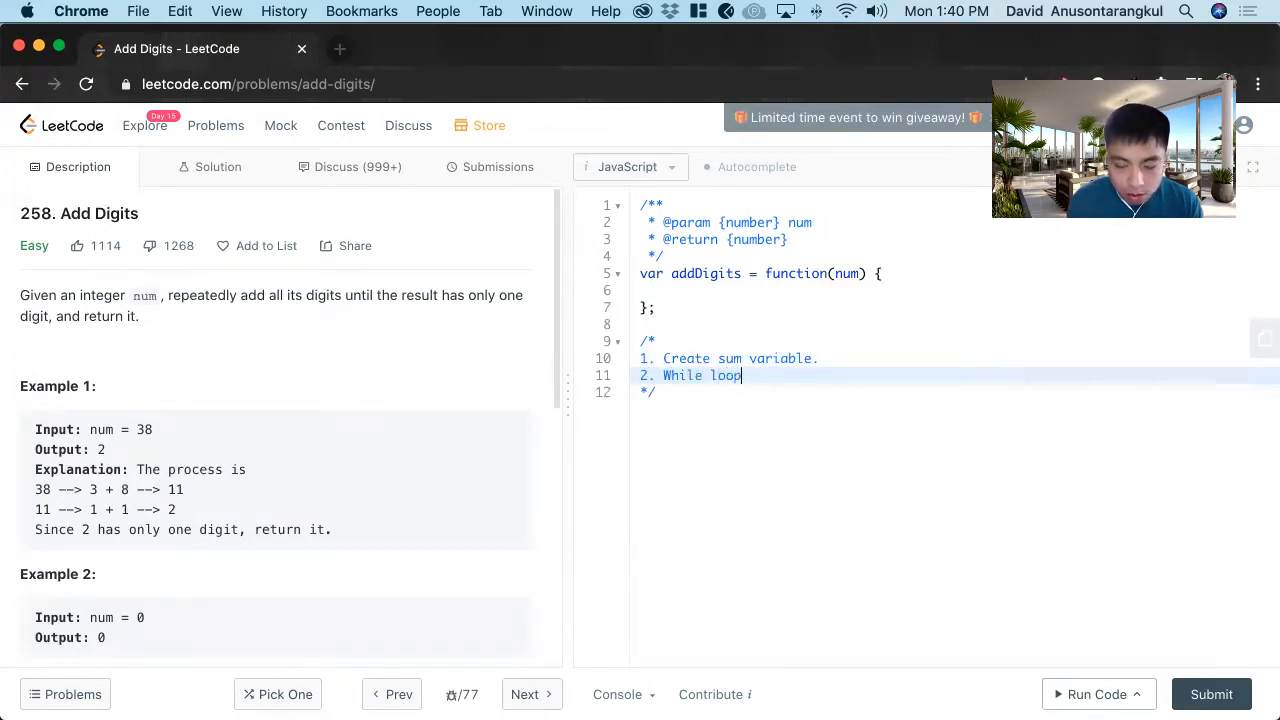
{"action": "type", "text": "for sum"}
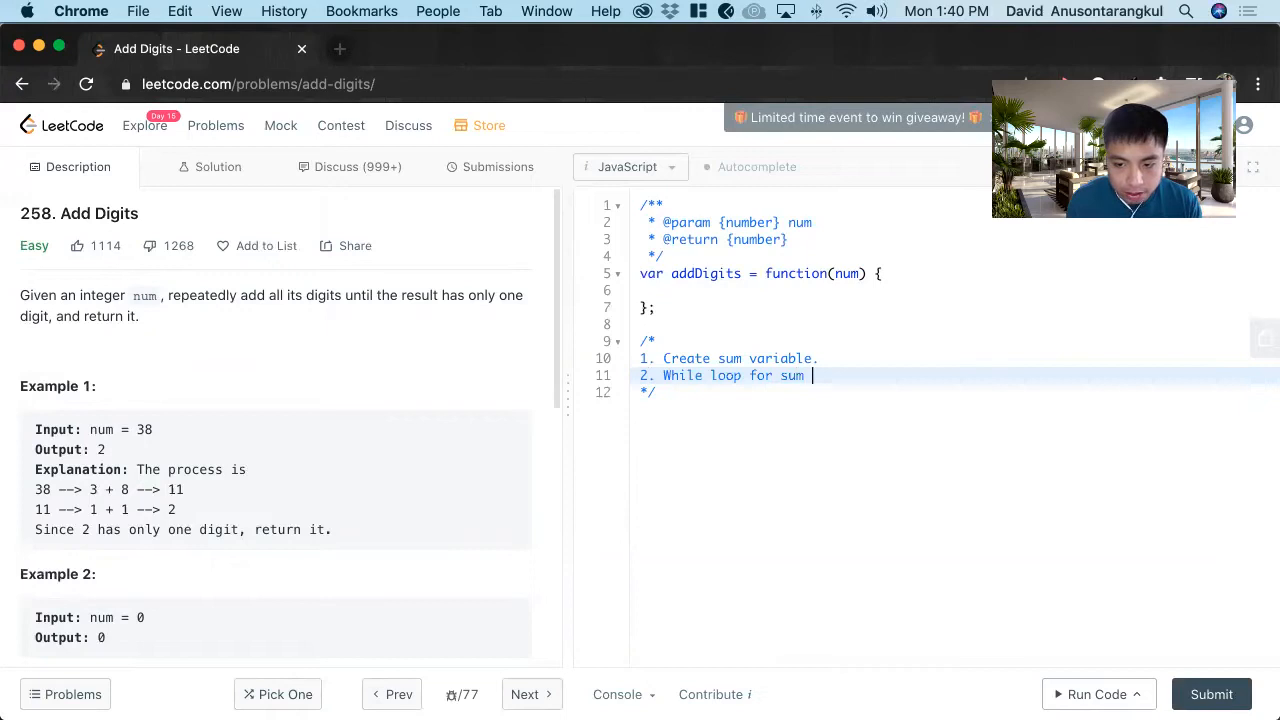
{"action": "type", "text": "is greater than"}
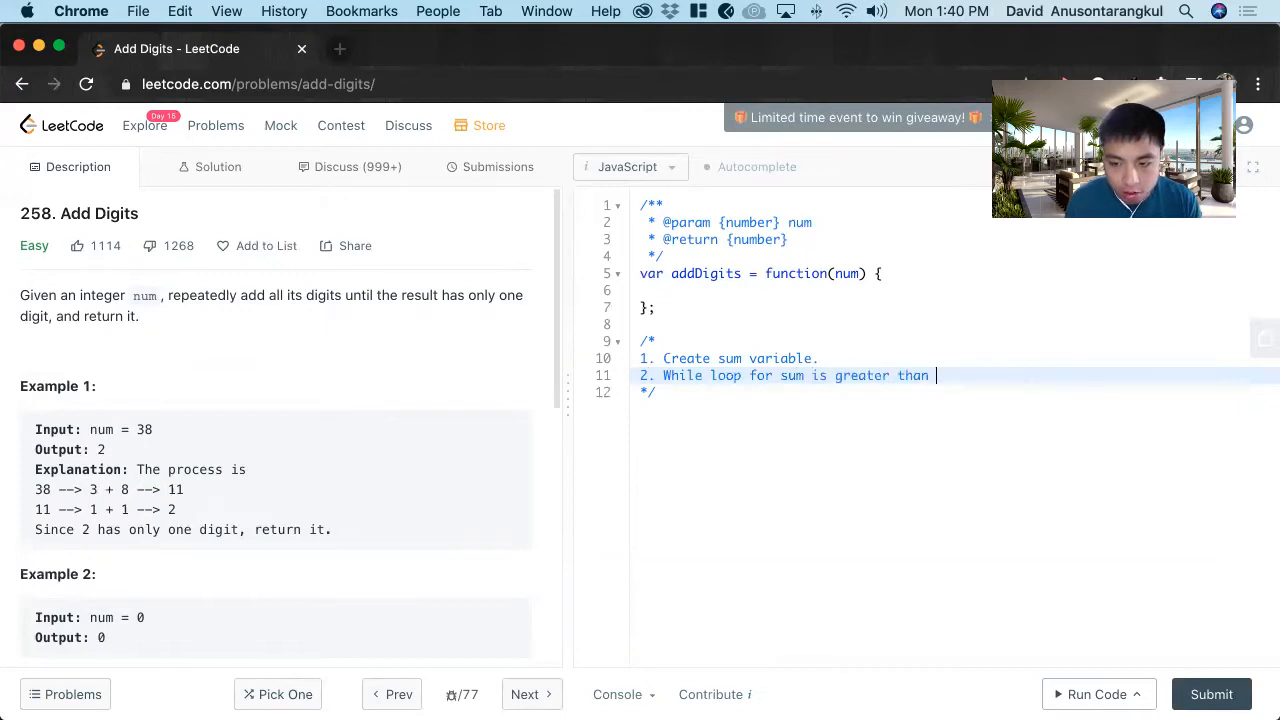
{"action": "type", "text": "or equal to 0"}
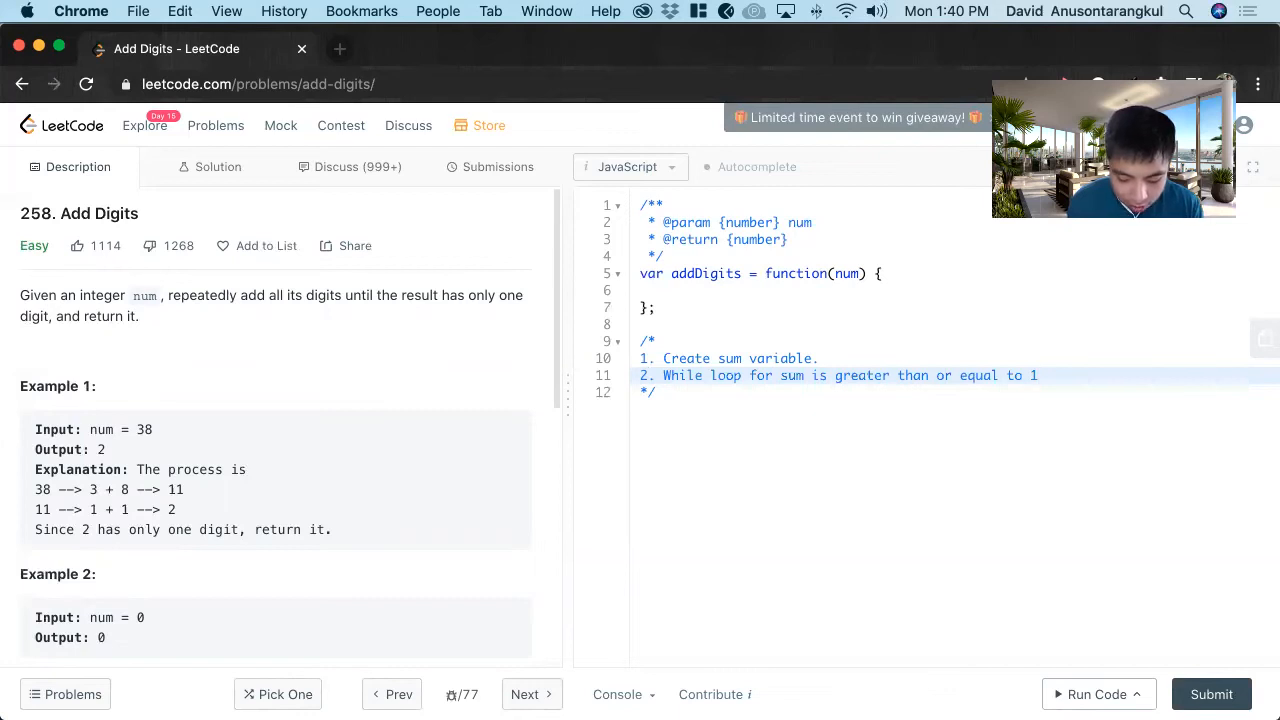
{"action": "type", "text": "0."}
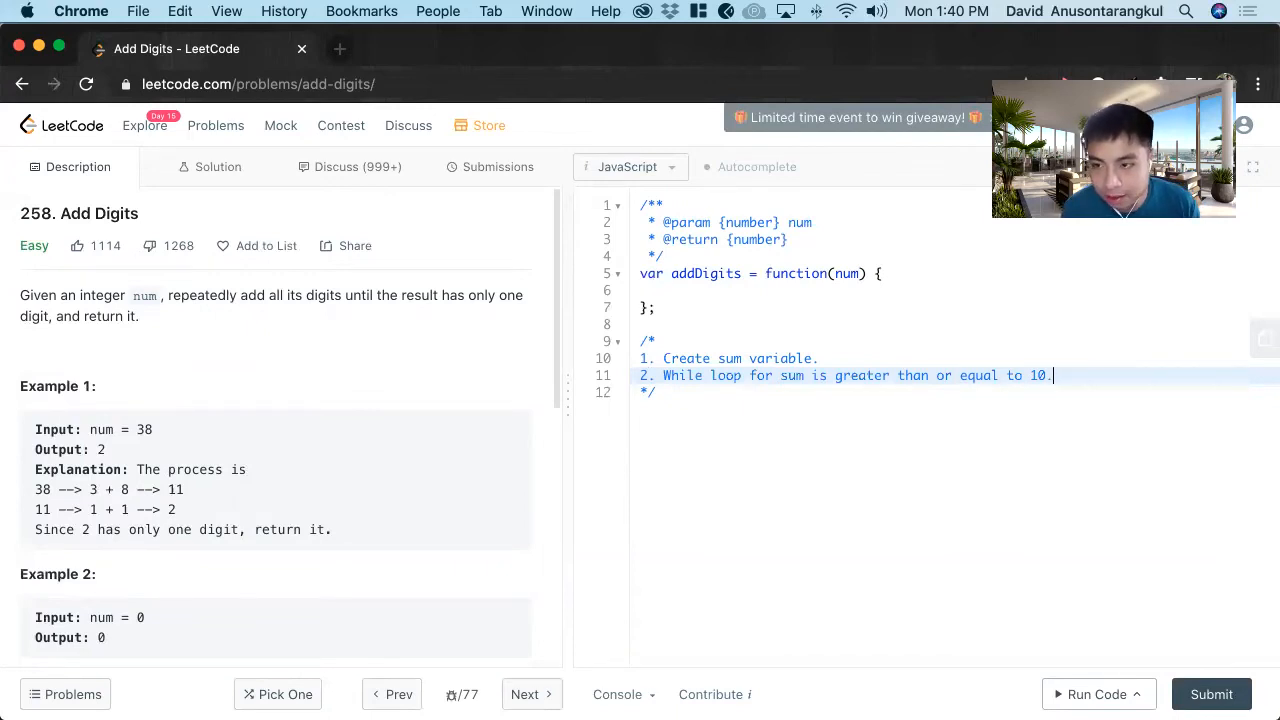
Step: Add loop sub-steps: 'a. num %10 to sum', the Num update, and 'c. If num is less than'
{"action": "key", "text": "Return"}
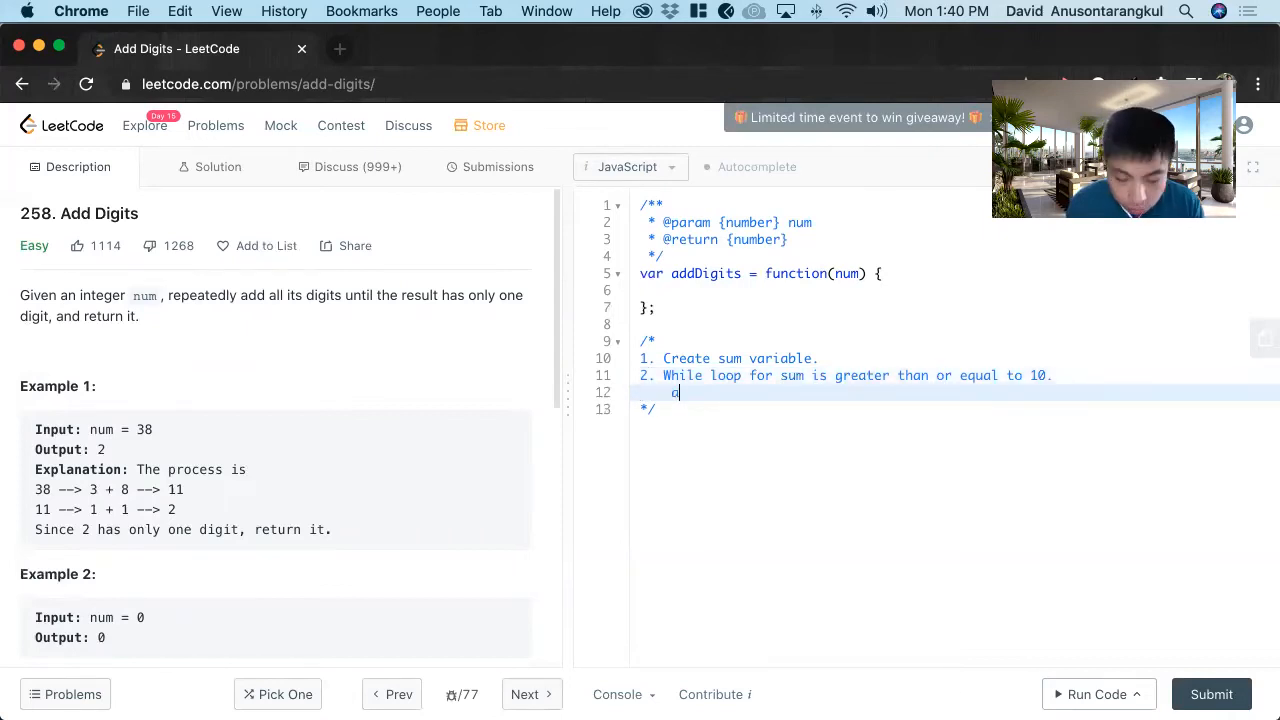
{"action": "type", "text": "a. Add"}
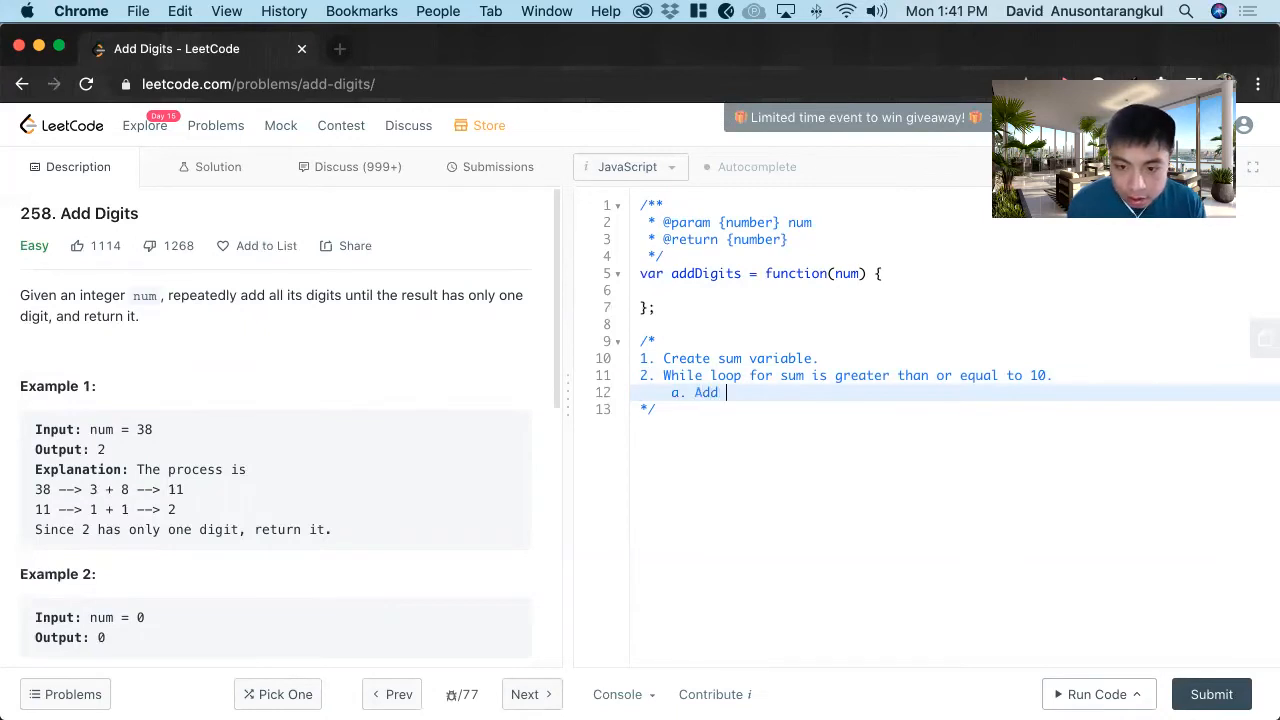
{"action": "type", "text": "num"}
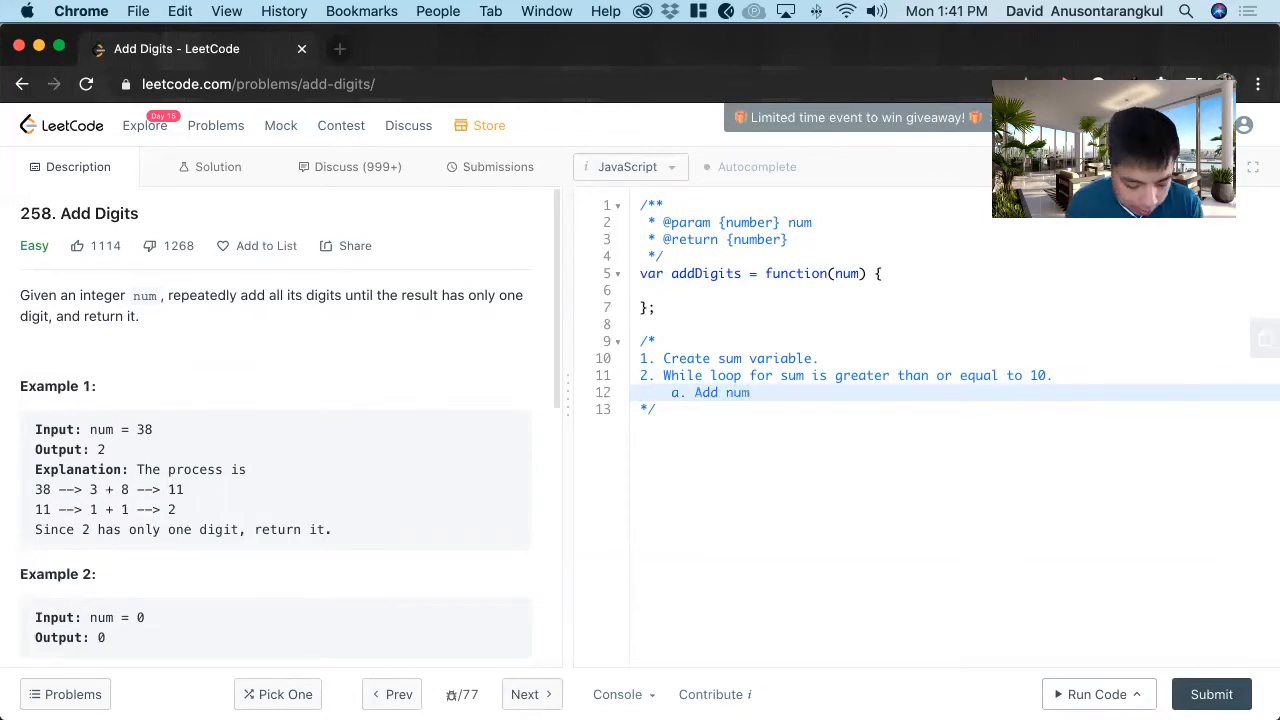
{"action": "type", "text": "%10"}
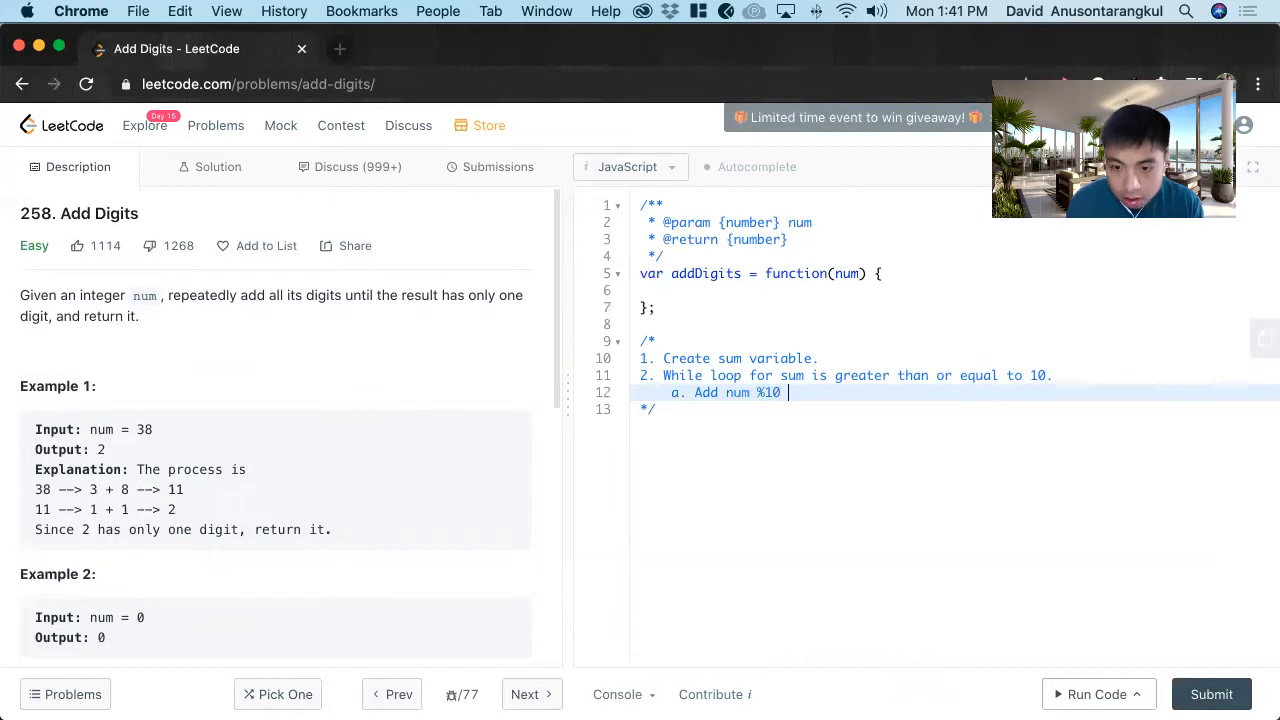
{"action": "type", "text": "to sum."}
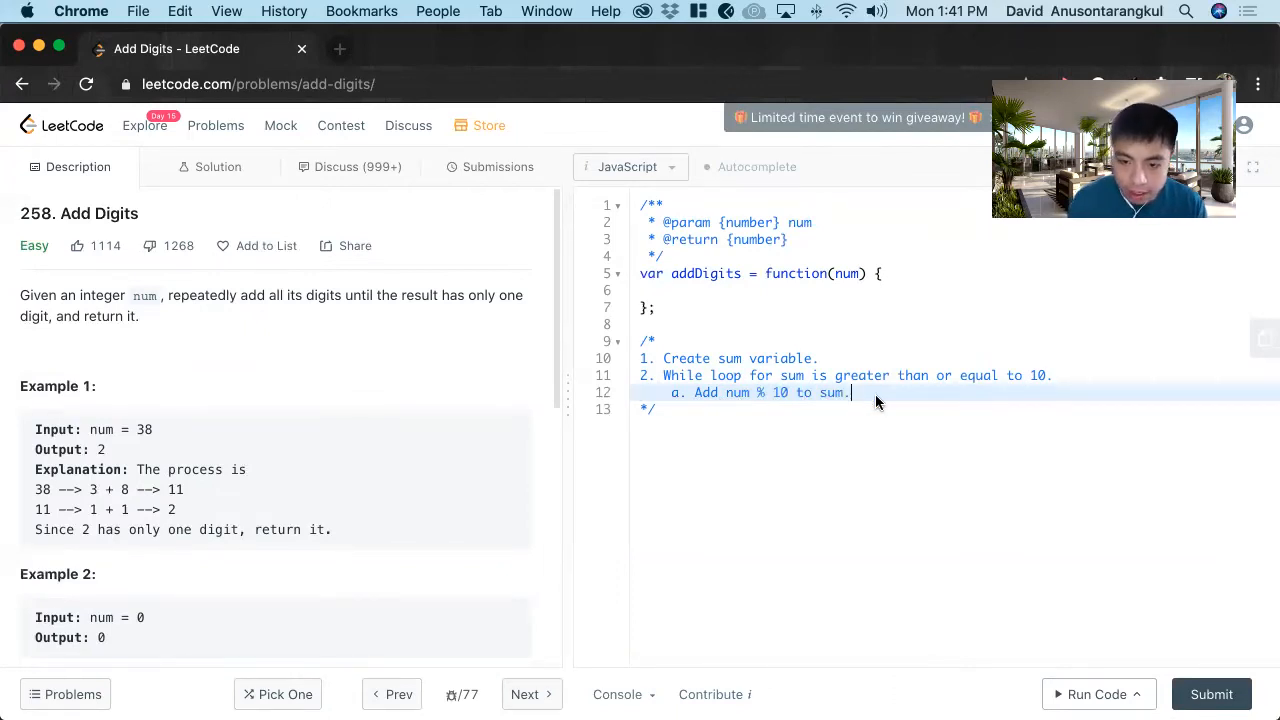
{"action": "key", "text": "Enter"}
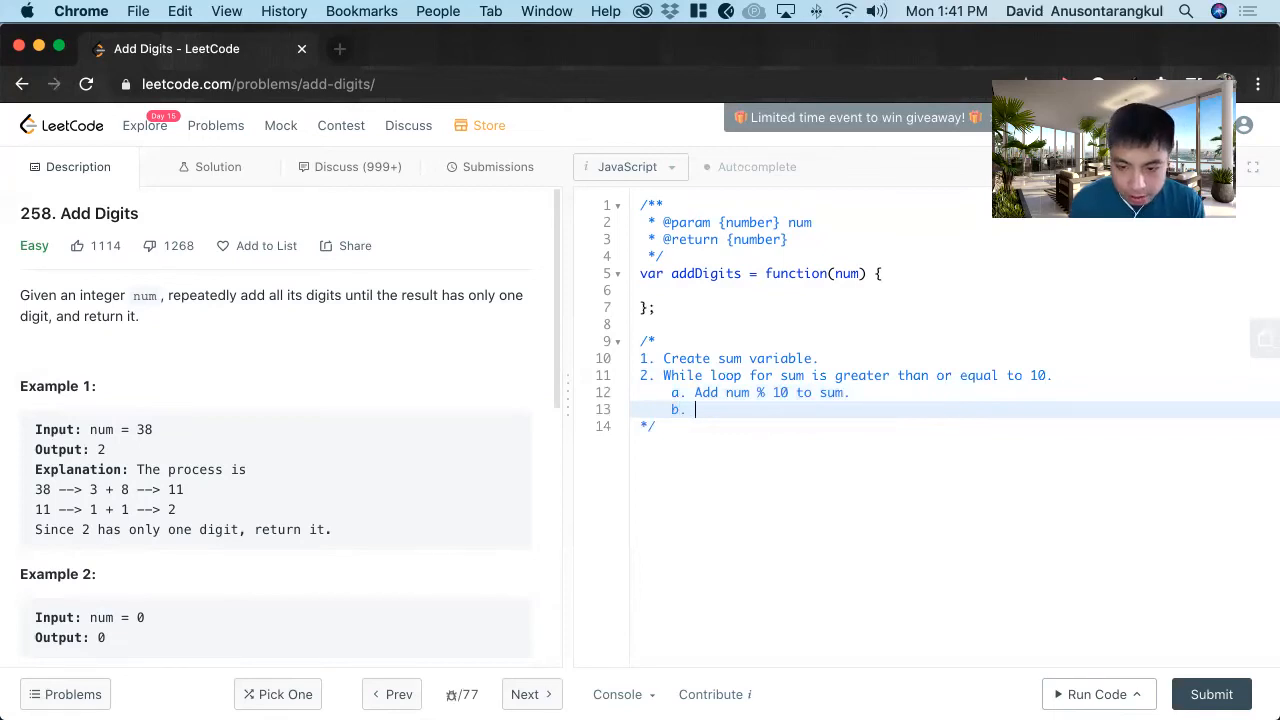
{"action": "type", "text": "Num divide by 10."}
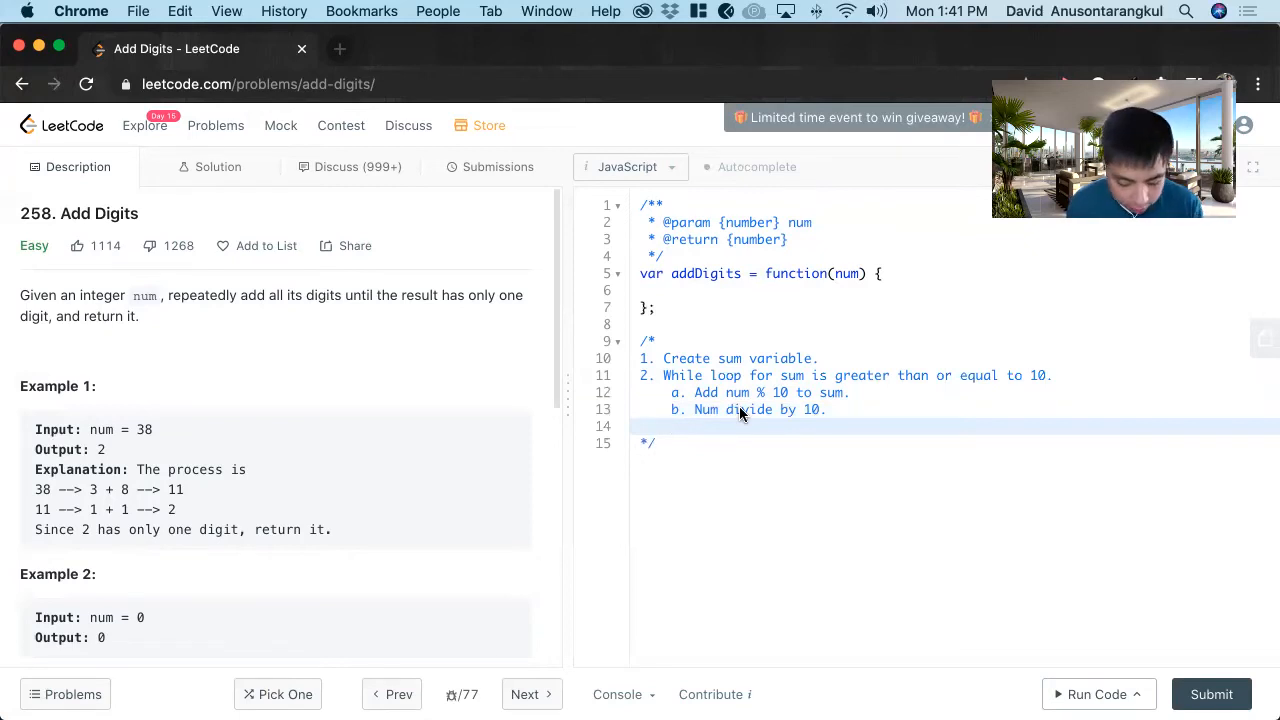
{"action": "type", "text": "c. If"}
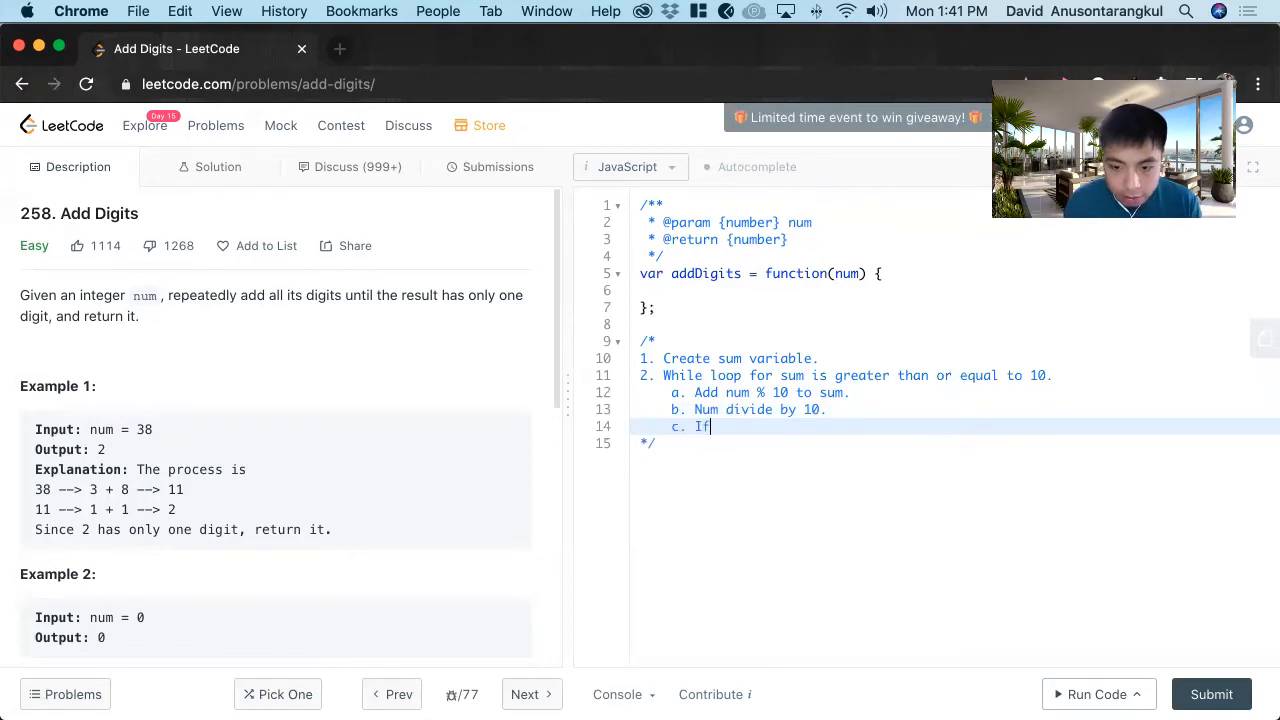
{"action": "type", "text": "num is great"}
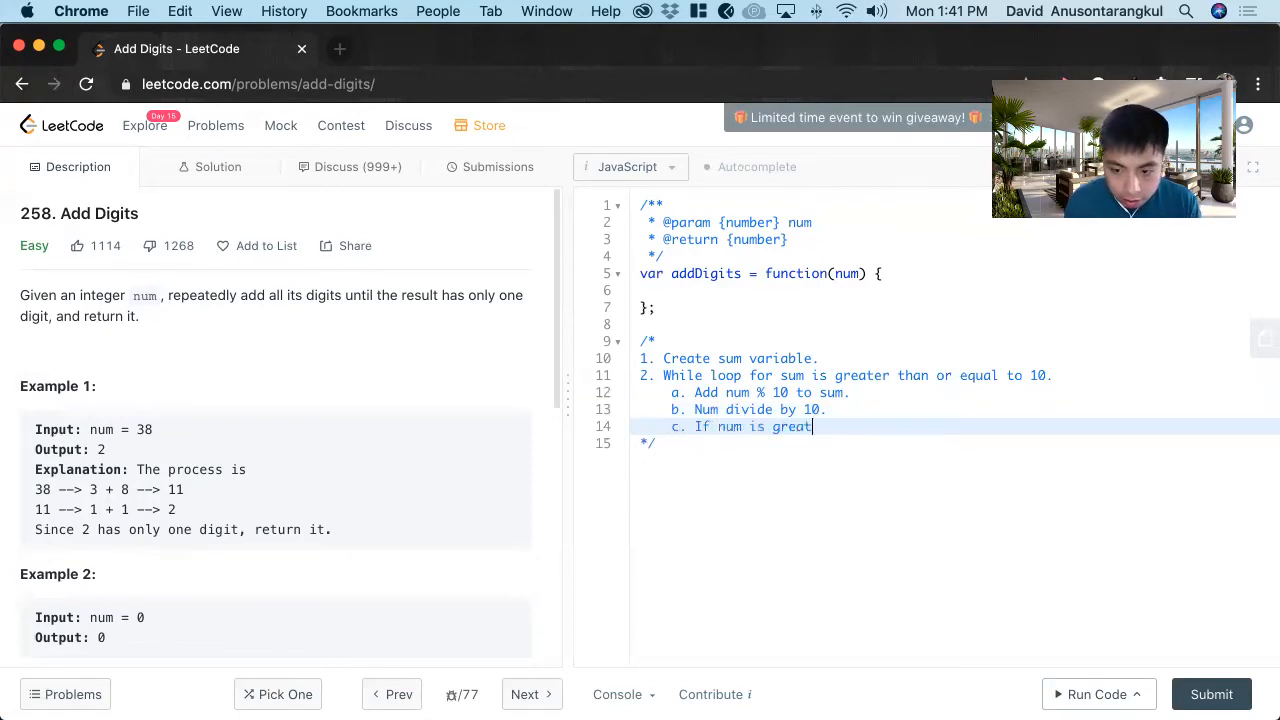
{"action": "type", "text": "er t"}
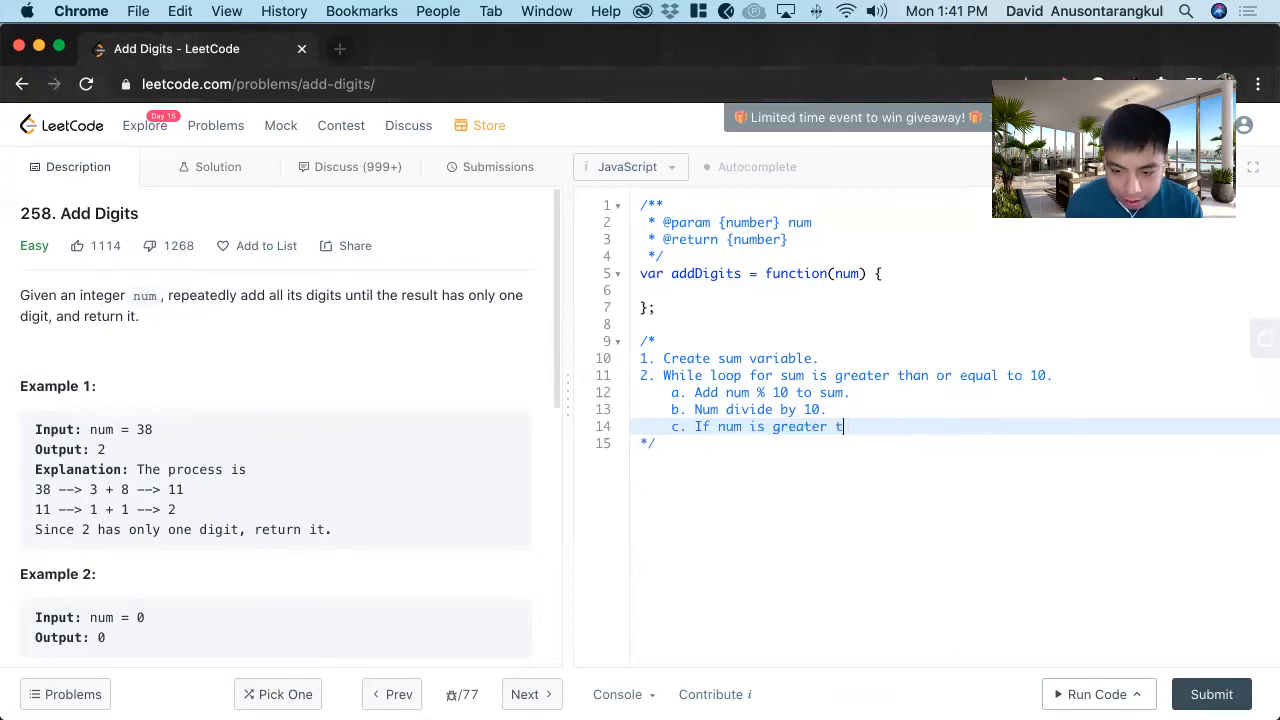
{"action": "type", "text": "less than 10."}
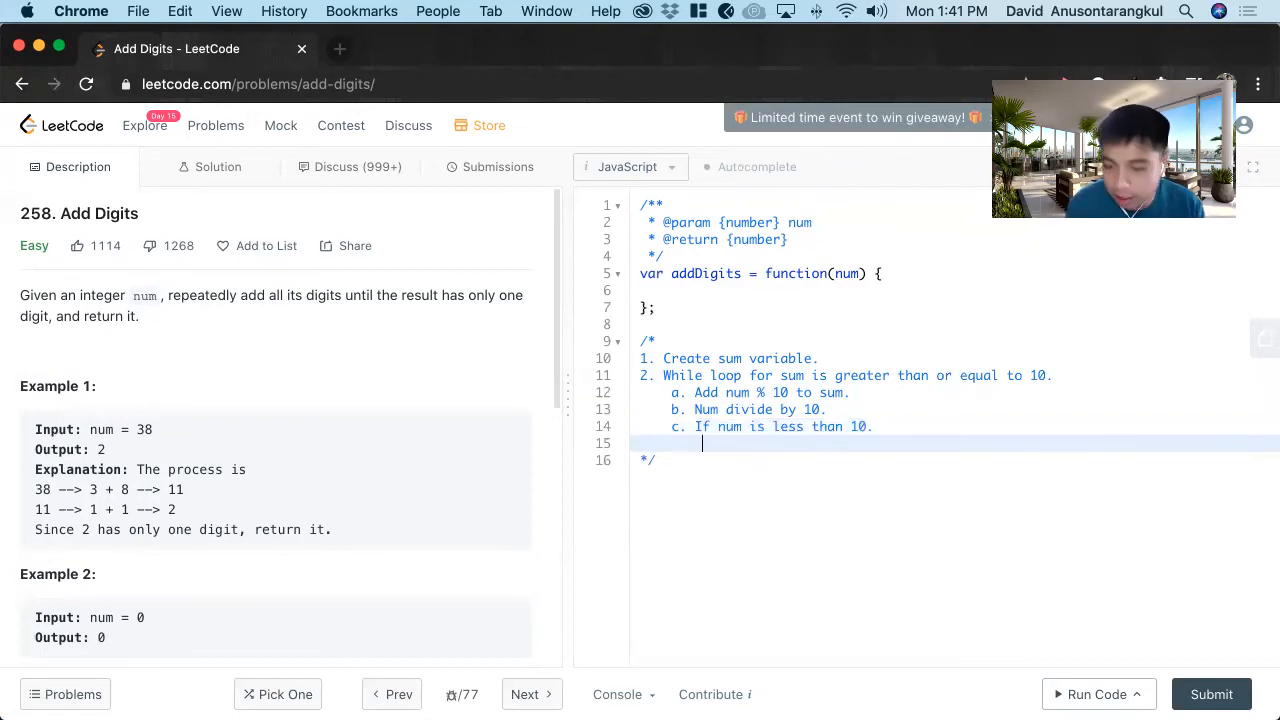
Step: Add nested steps 'i. Add sum to num', 'ii. Set sum to 0.' and finish with '3. Return num.'
{"action": "type", "text": "i."}
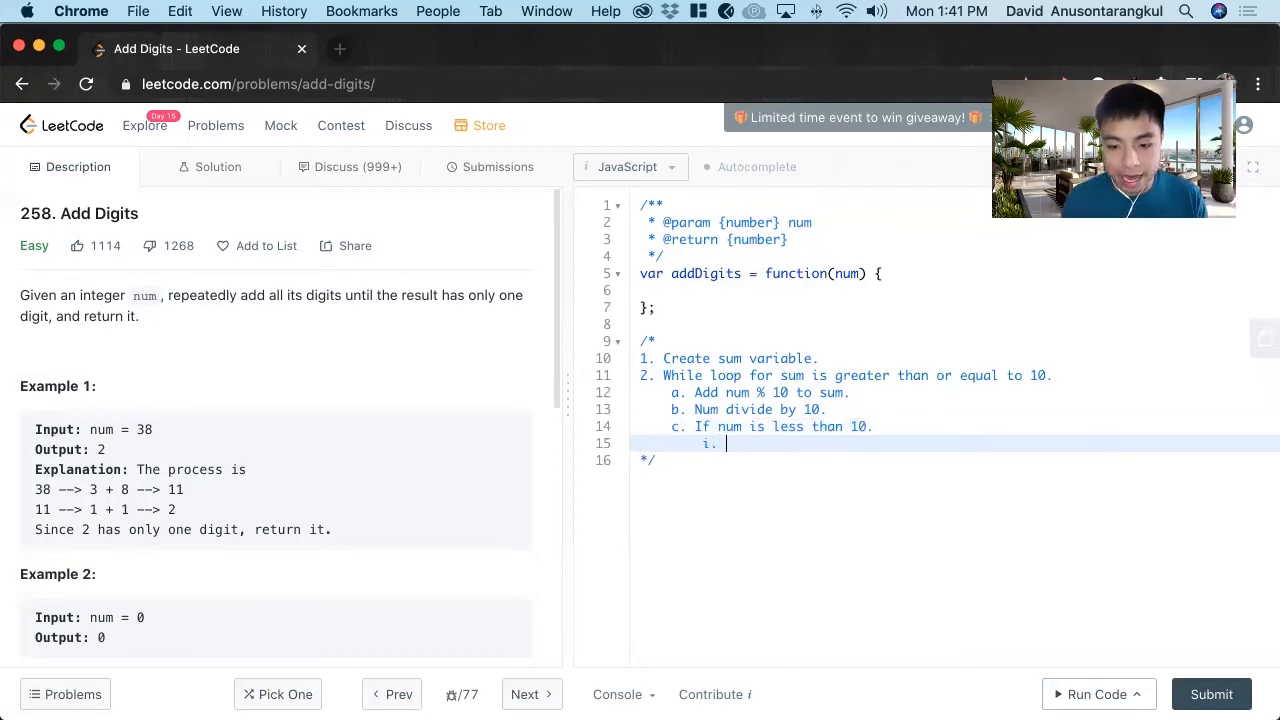
{"action": "type", "text": "Add"}
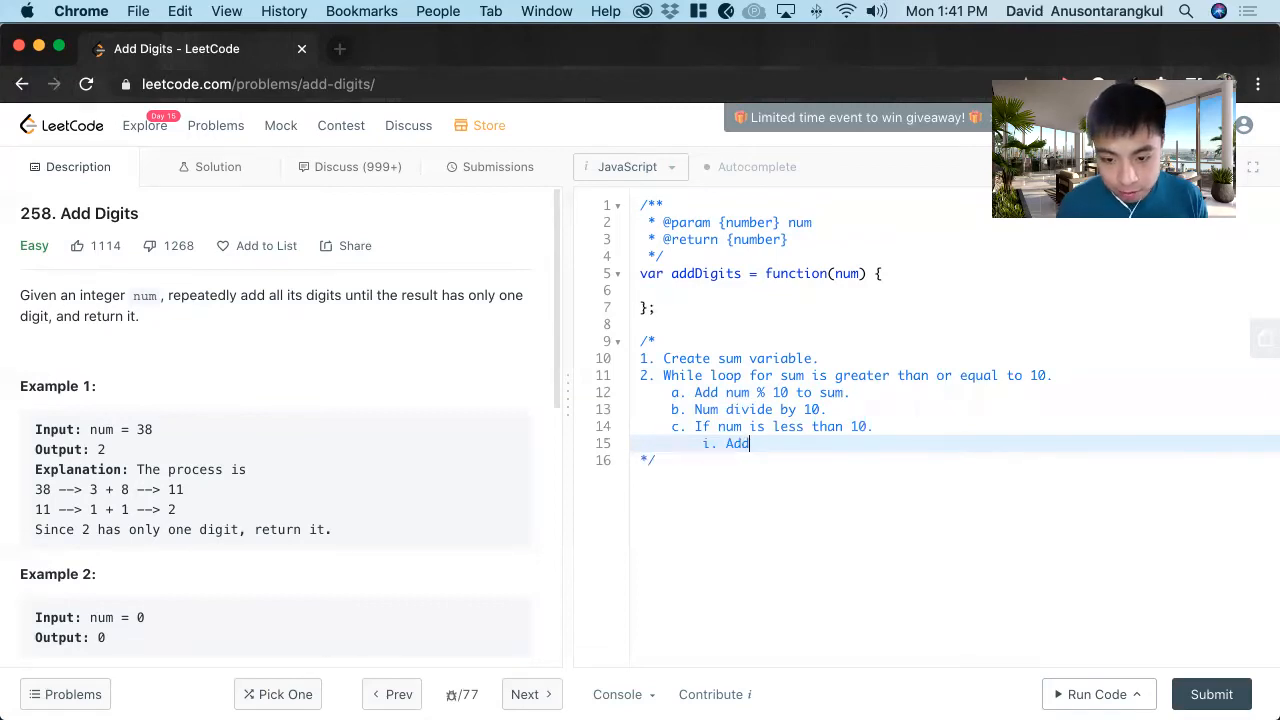
{"action": "type", "text": "s"}
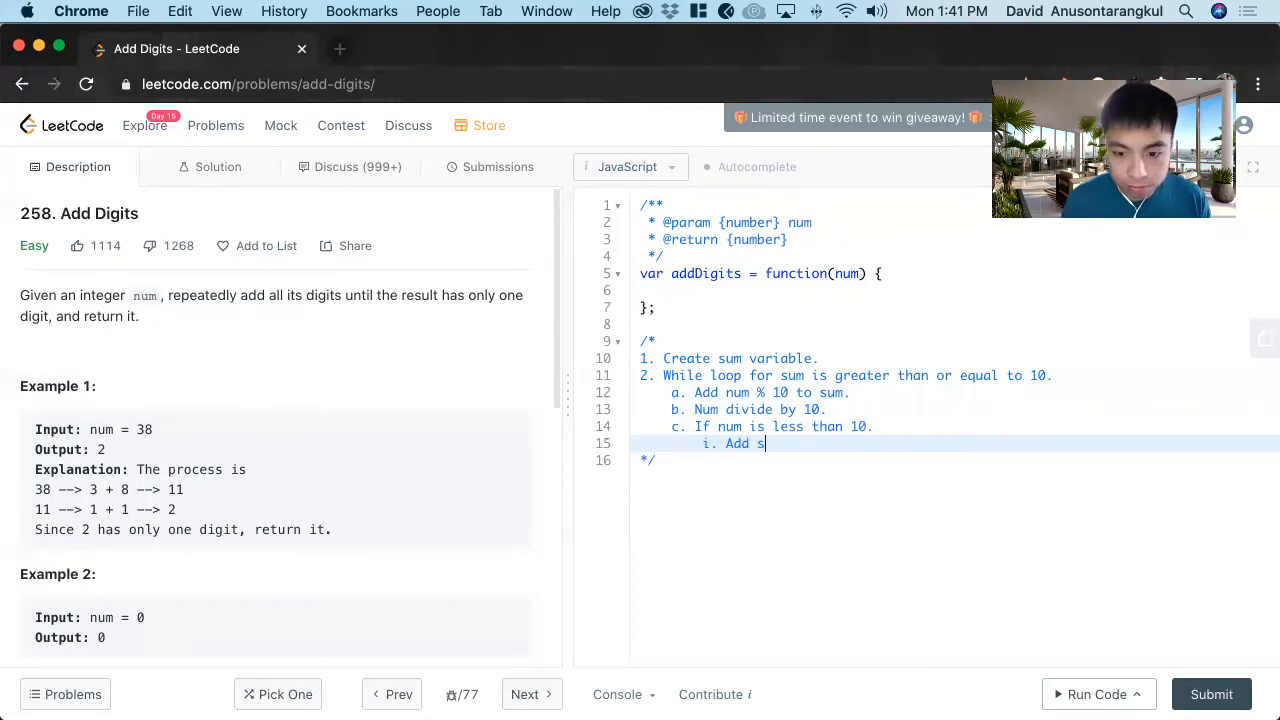
{"action": "type", "text": "um to nu"}
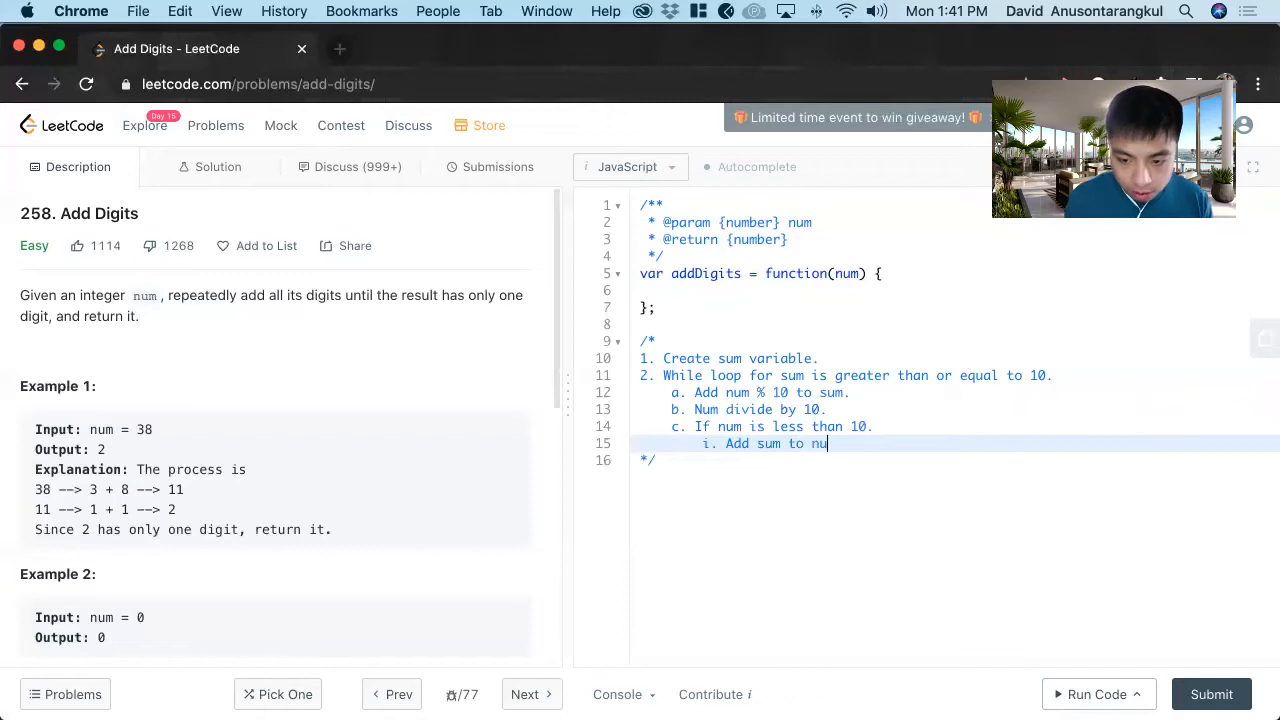
{"action": "key", "text": "Return"}
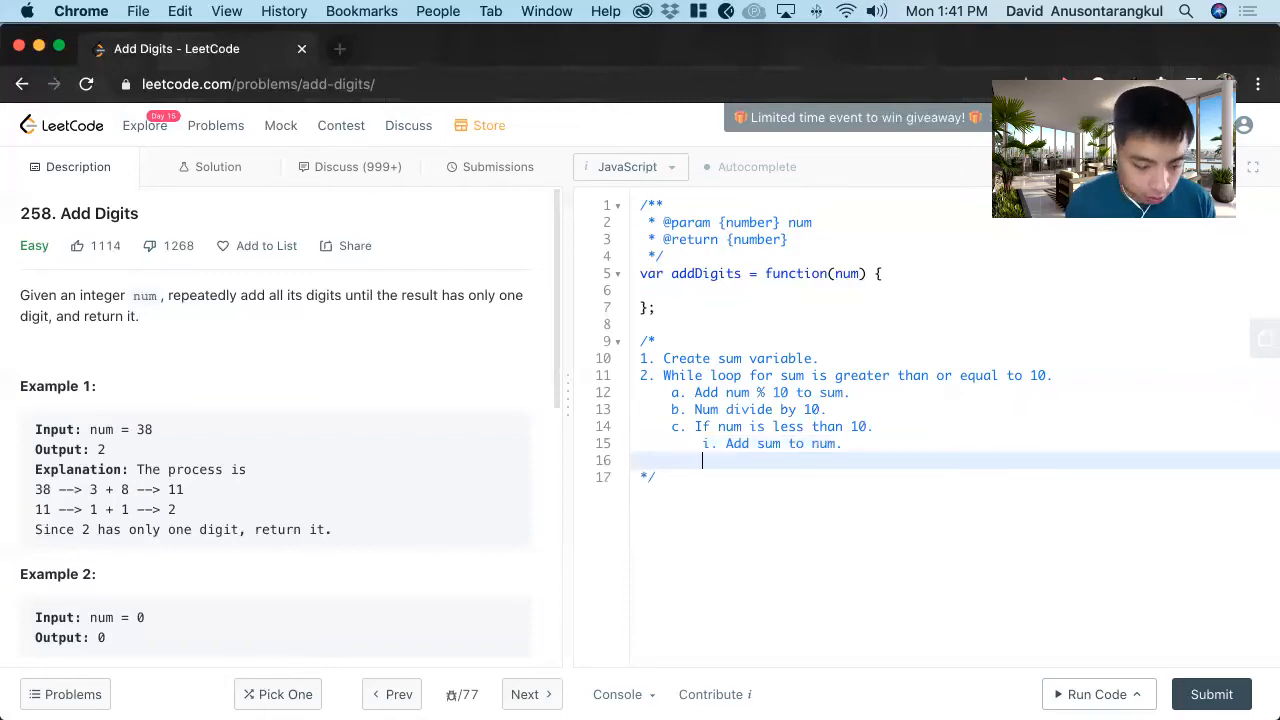
{"action": "type", "text": "ii. S"}
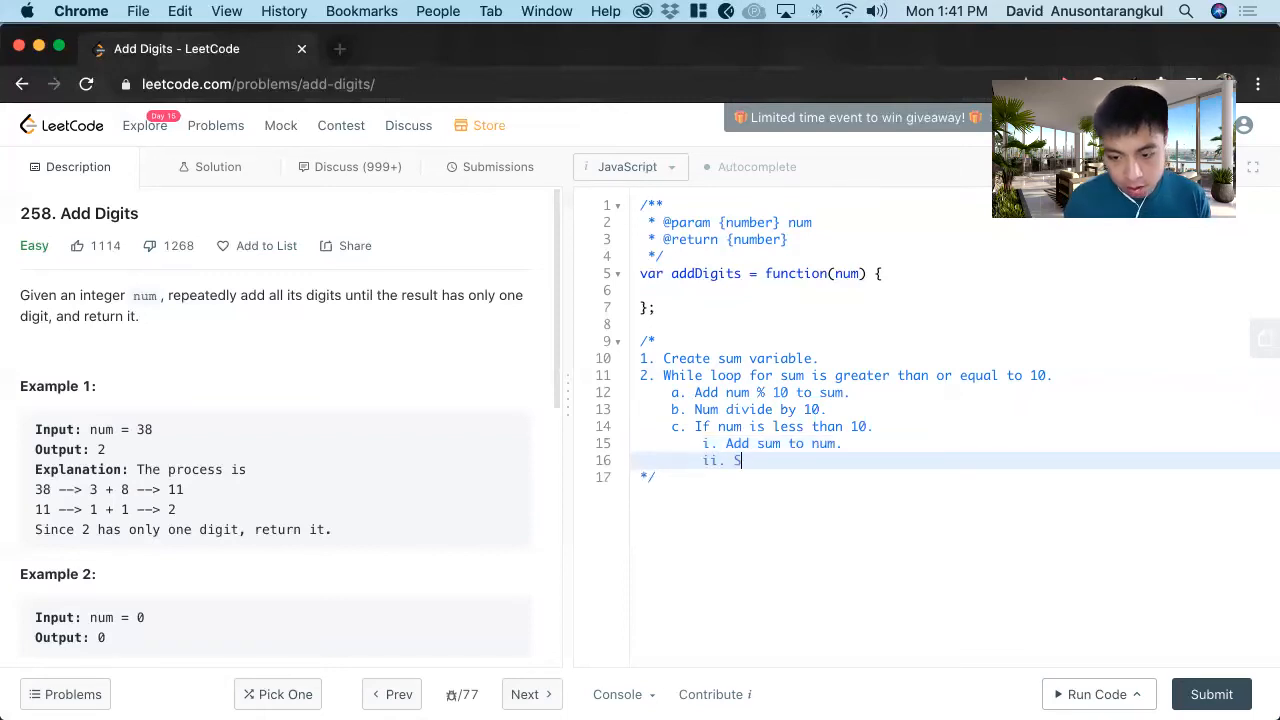
{"action": "type", "text": "et sum to 0"}
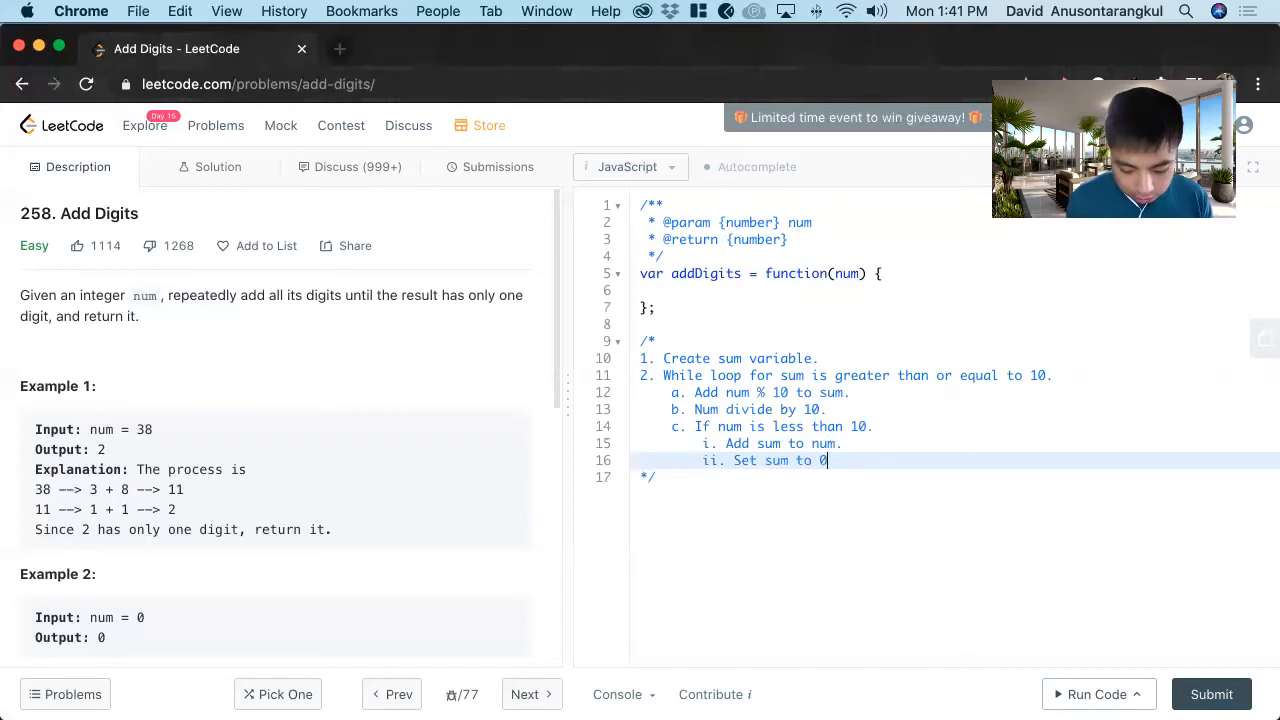
{"action": "type", "text": "."}
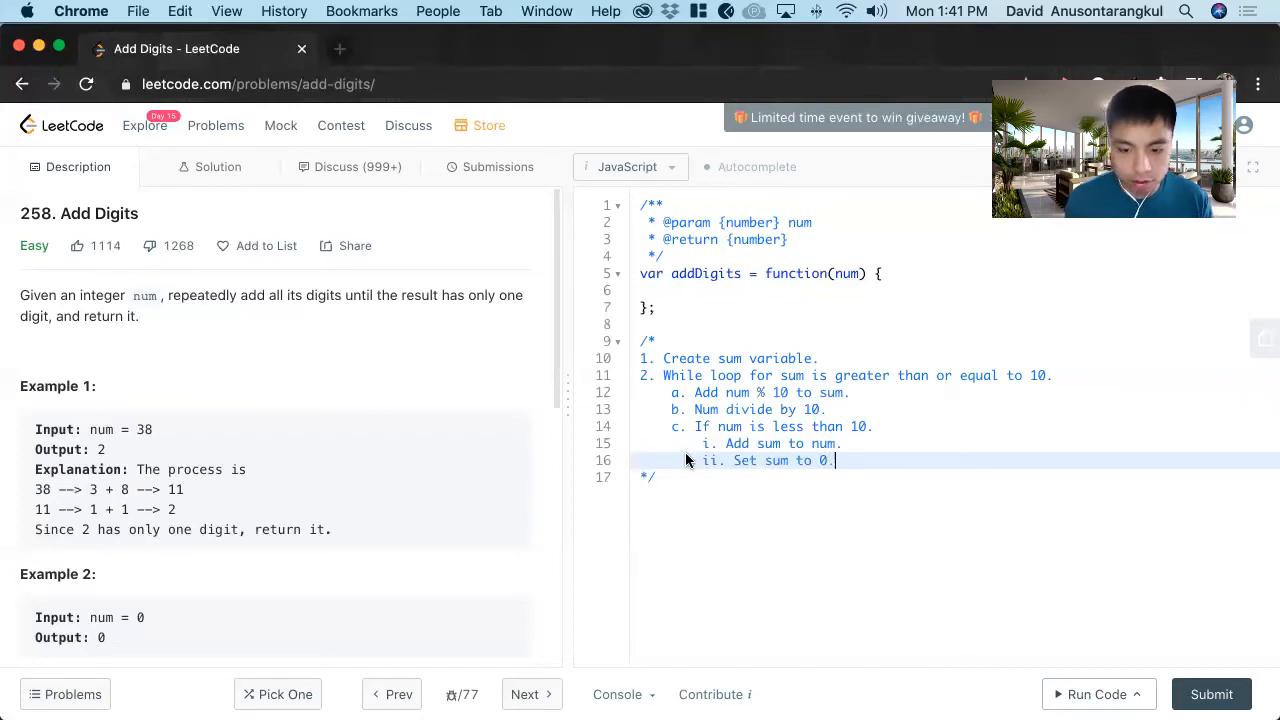
{"action": "mouse_move", "coordinate": [867, 527]}
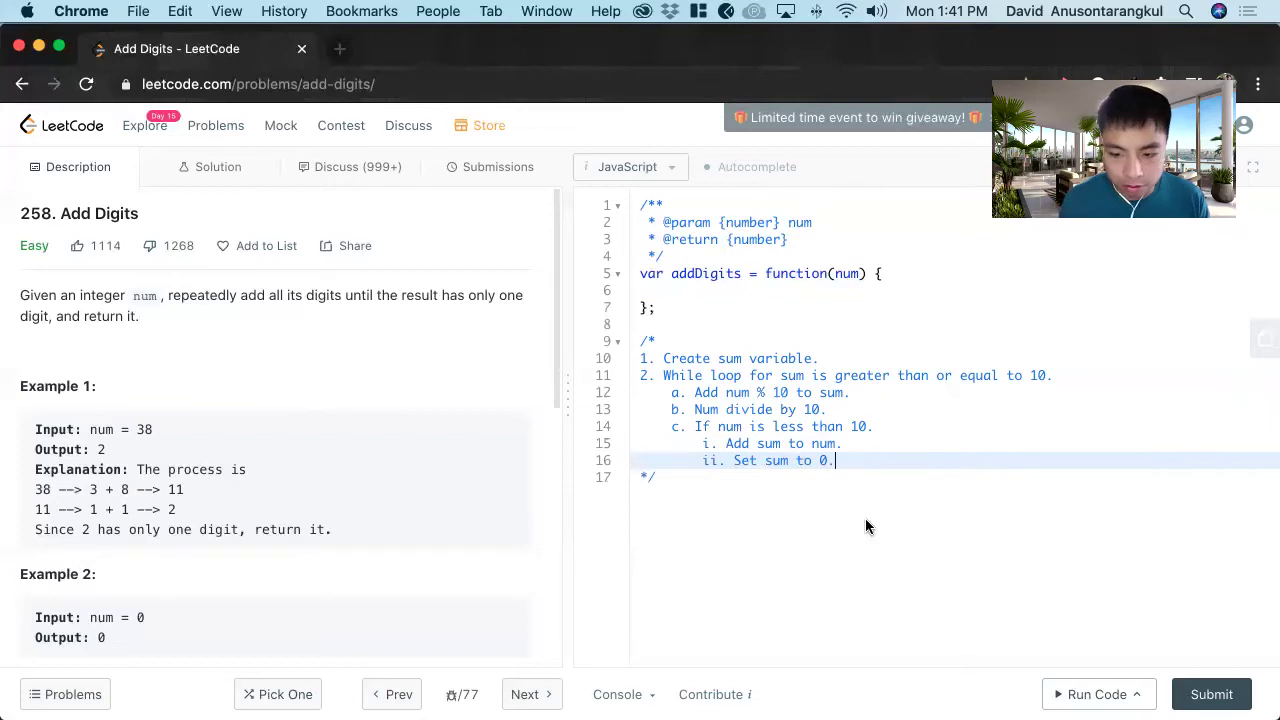
{"action": "type", "text": "3. Re"}
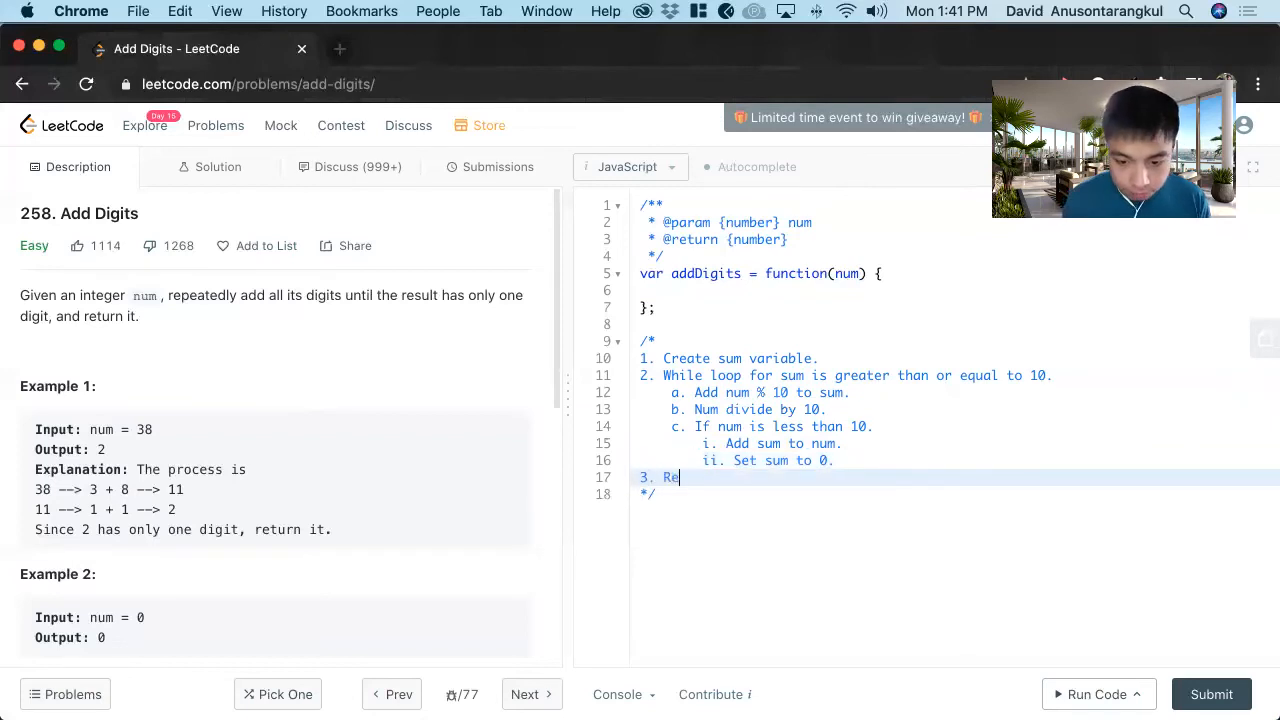
{"action": "type", "text": "turn"}
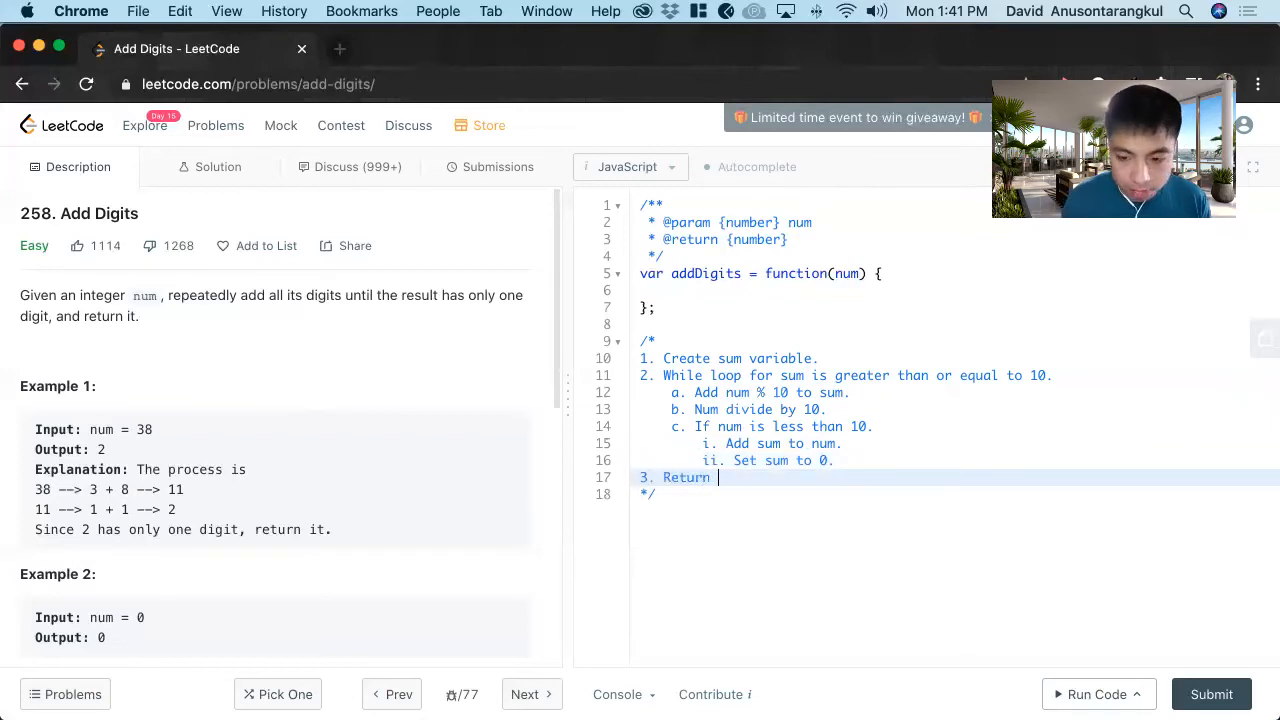
{"action": "type", "text": "num."}
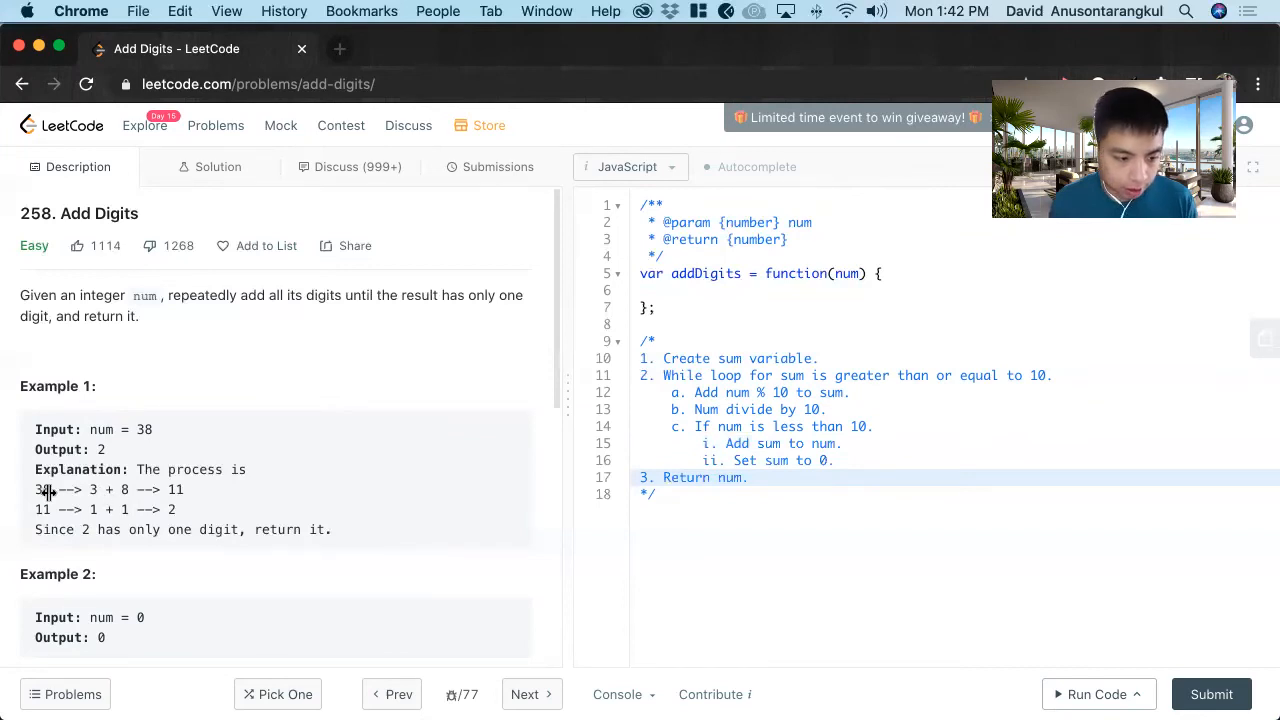
{"action": "mouse_move", "coordinate": [105, 490]}
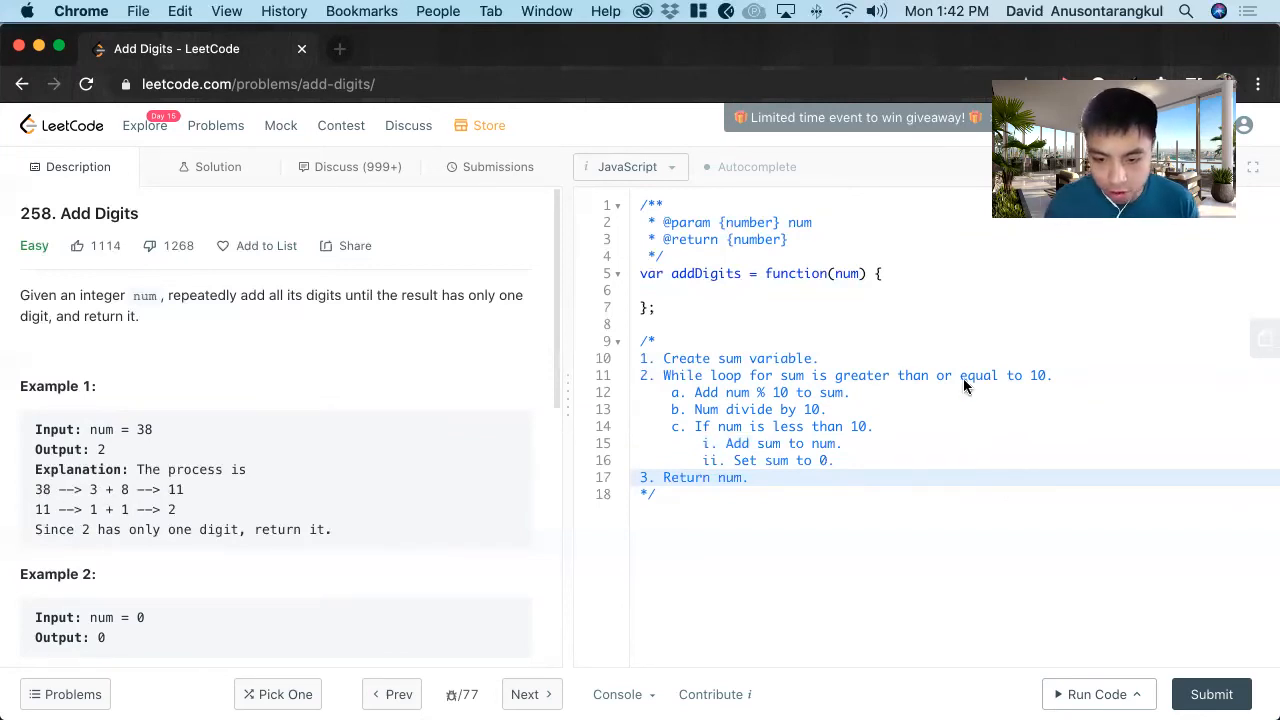
{"action": "mouse_move", "coordinate": [210, 518]}
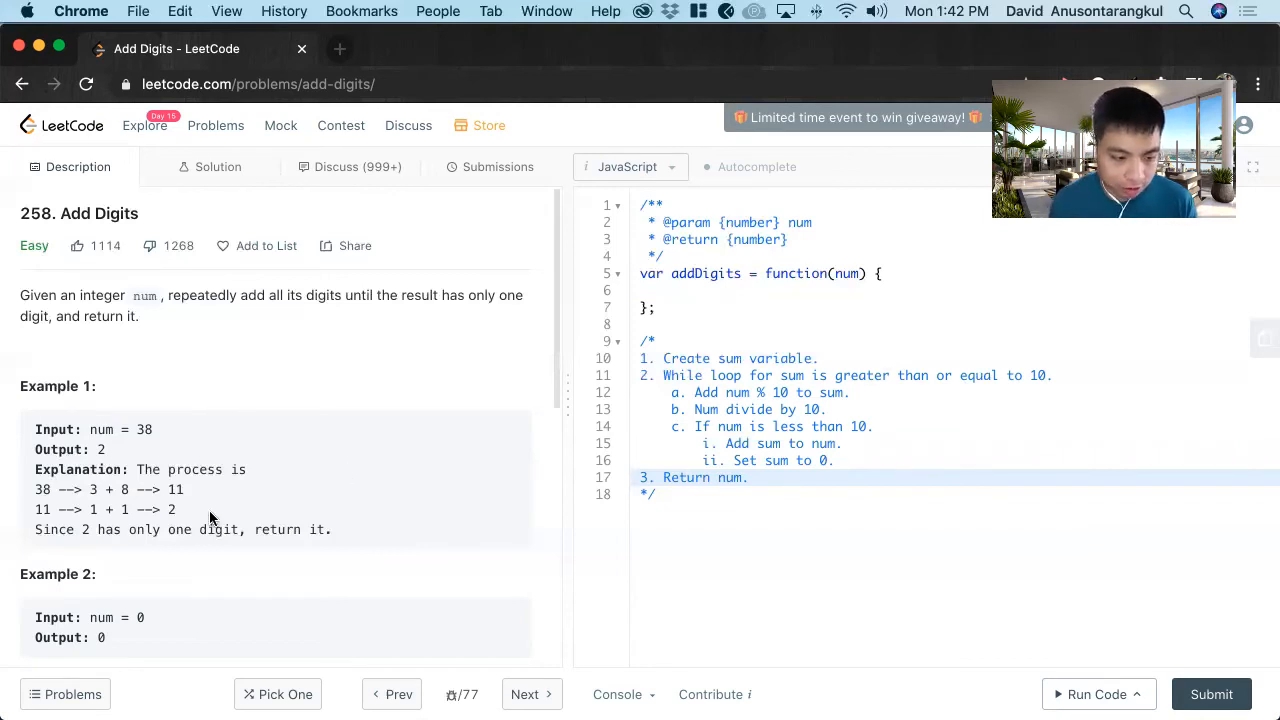
{"action": "mouse_move", "coordinate": [252, 488]}
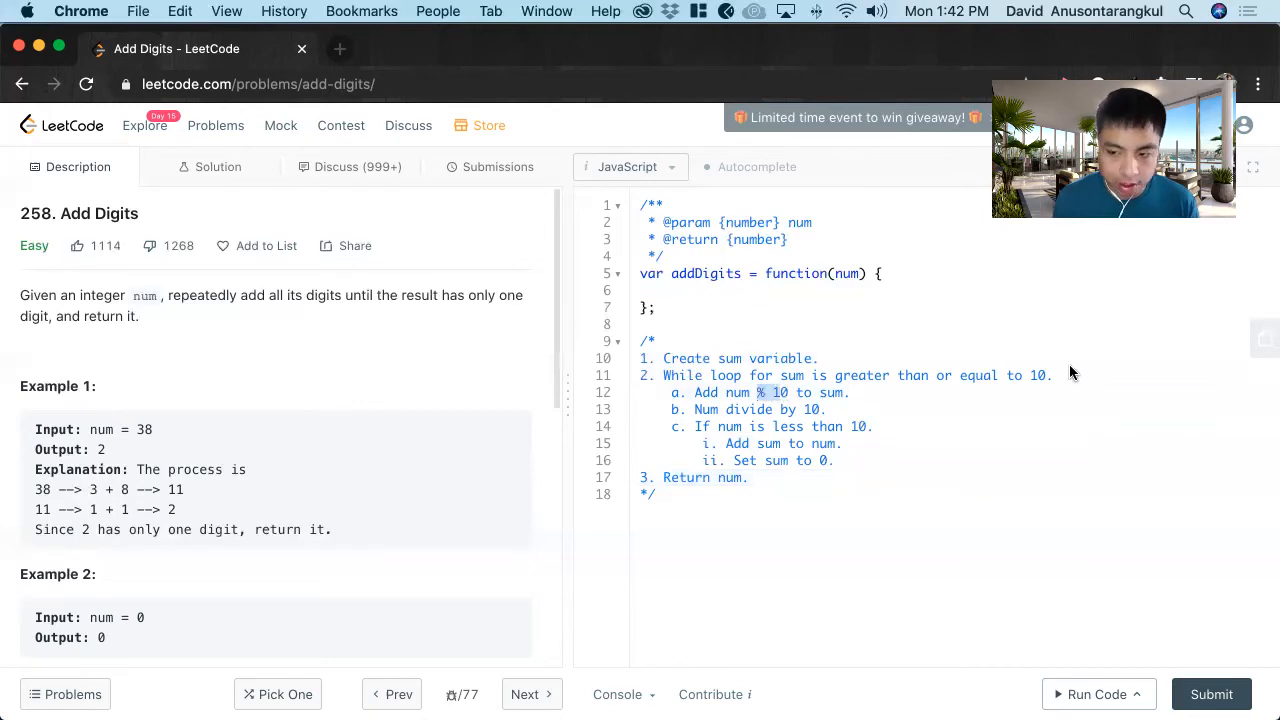
{"action": "mouse_move", "coordinate": [957, 383]}
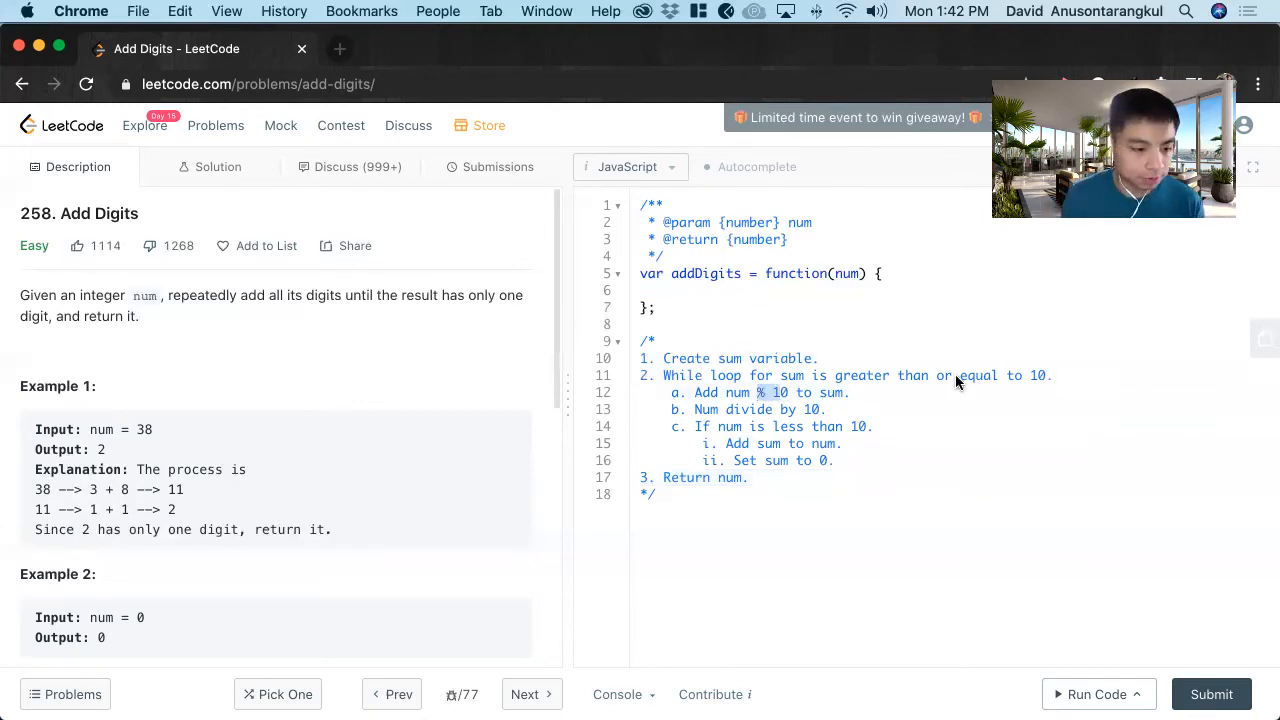
Step: Write 'let sum = 0' and the 'while (sum >= 10)' loop header in the function body
{"action": "left_click", "coordinate": [702, 290]}
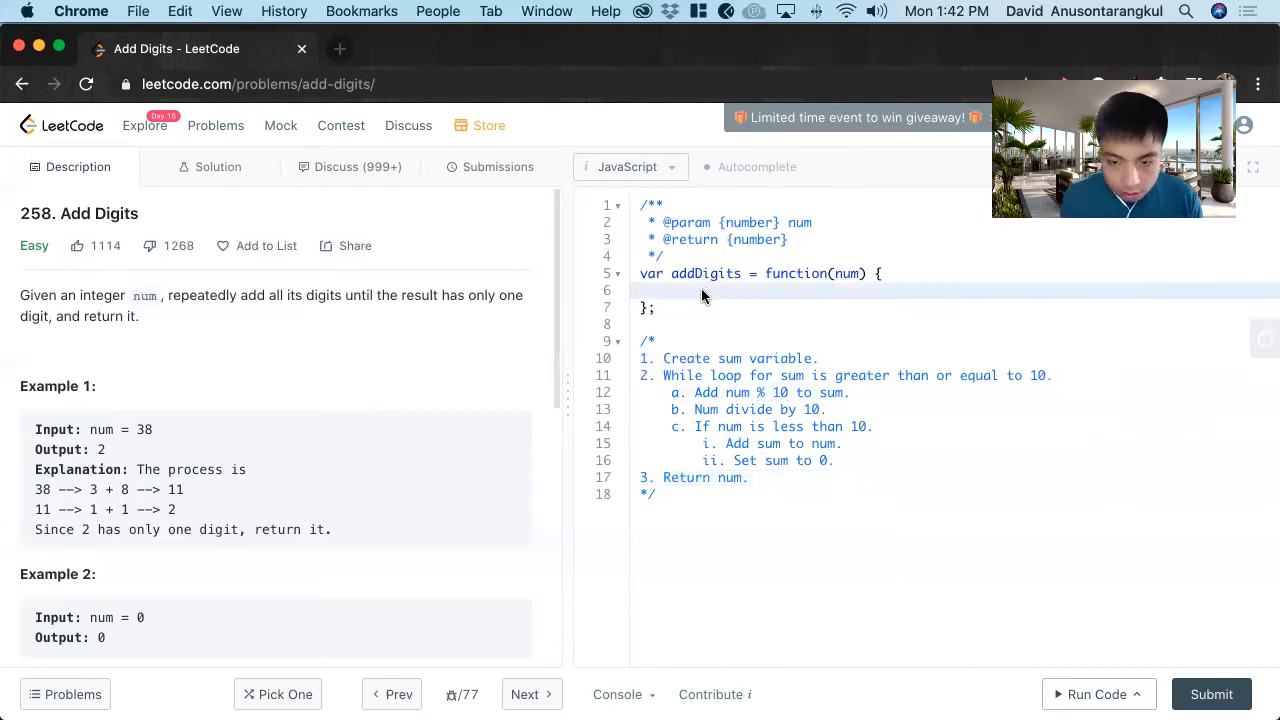
{"action": "type", "text": "let sum = 0;"}
{"action": "type", "text": "wh"}
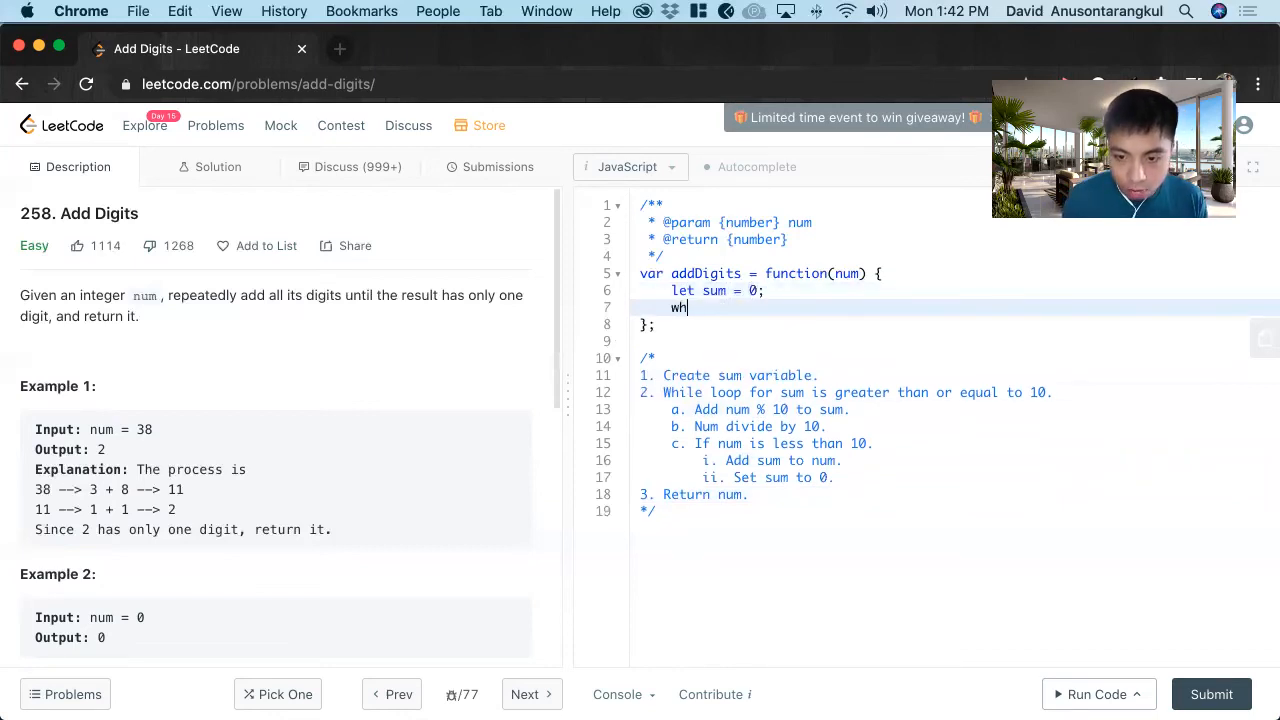
{"action": "type", "text": "ile ("}
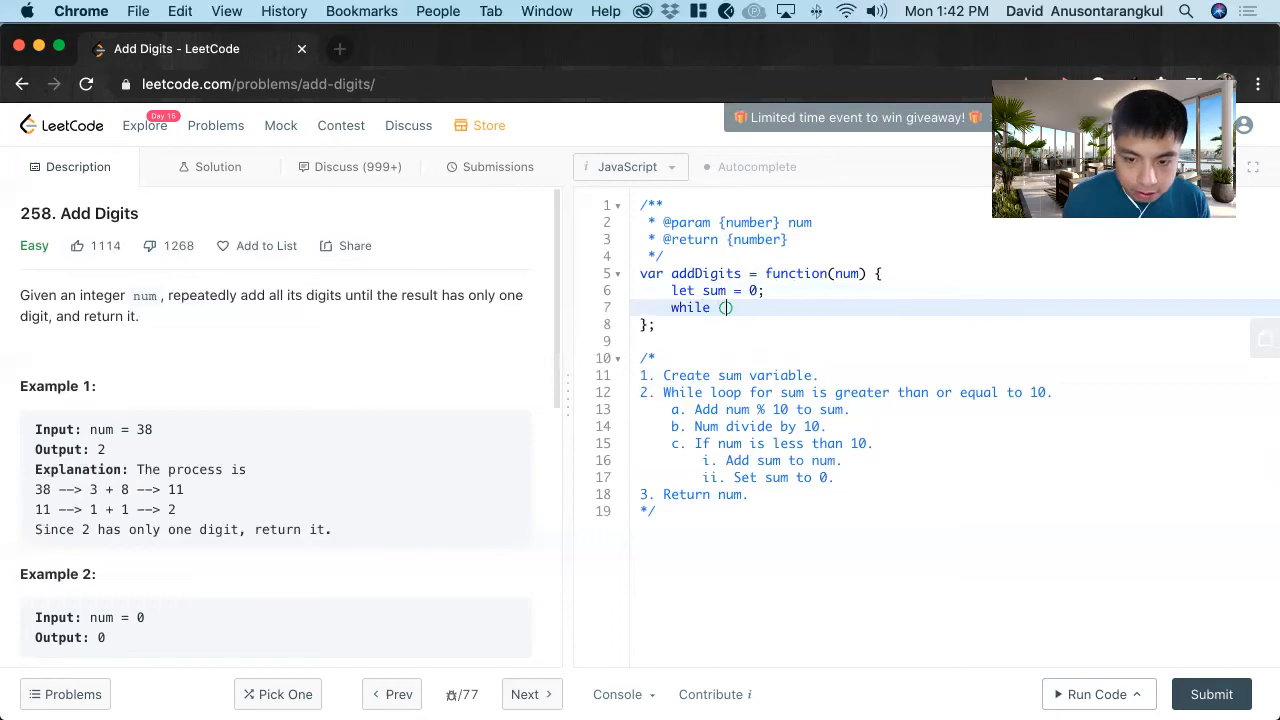
{"action": "type", "text": "sum"}
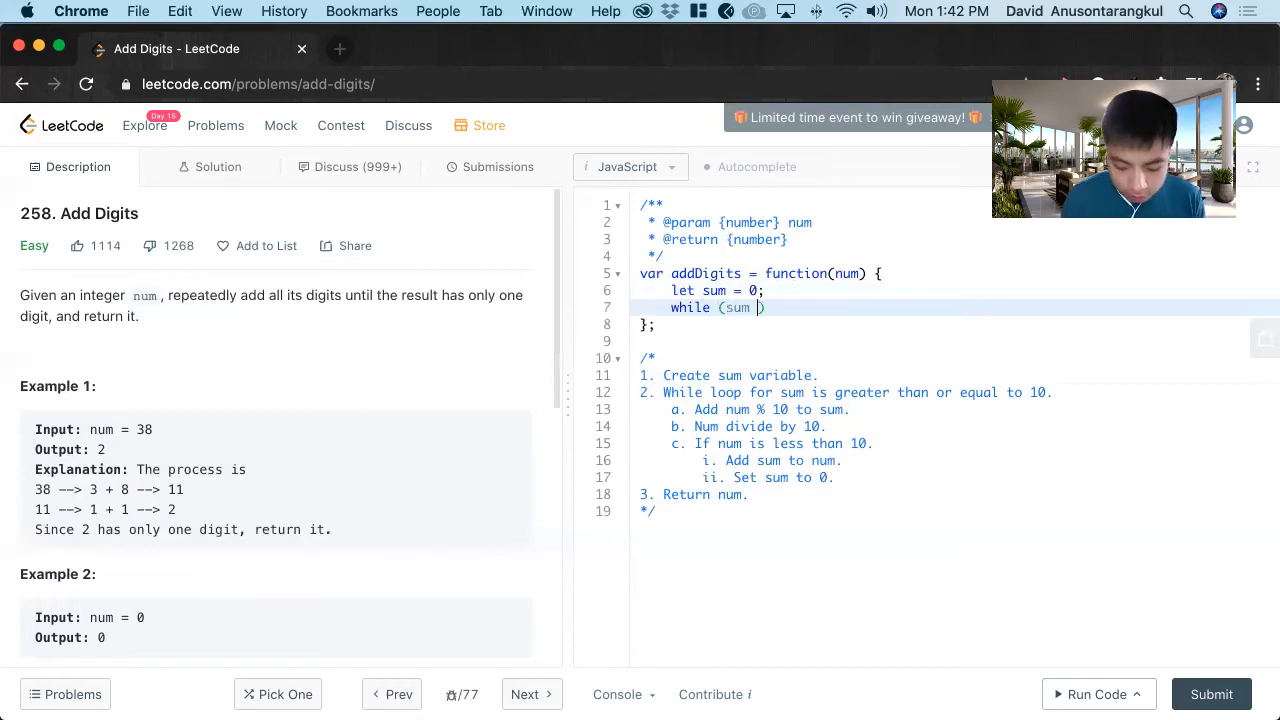
{"action": "type", "text": ">= 1"}
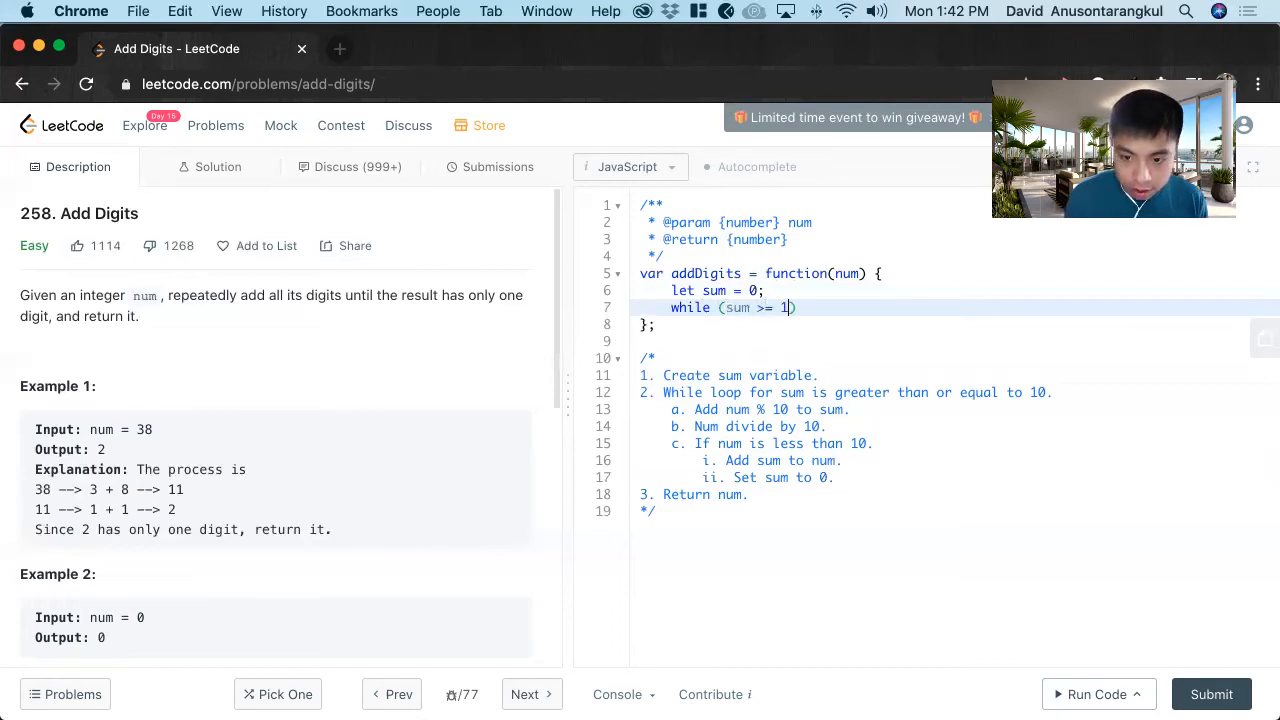
{"action": "type", "text": "0"}
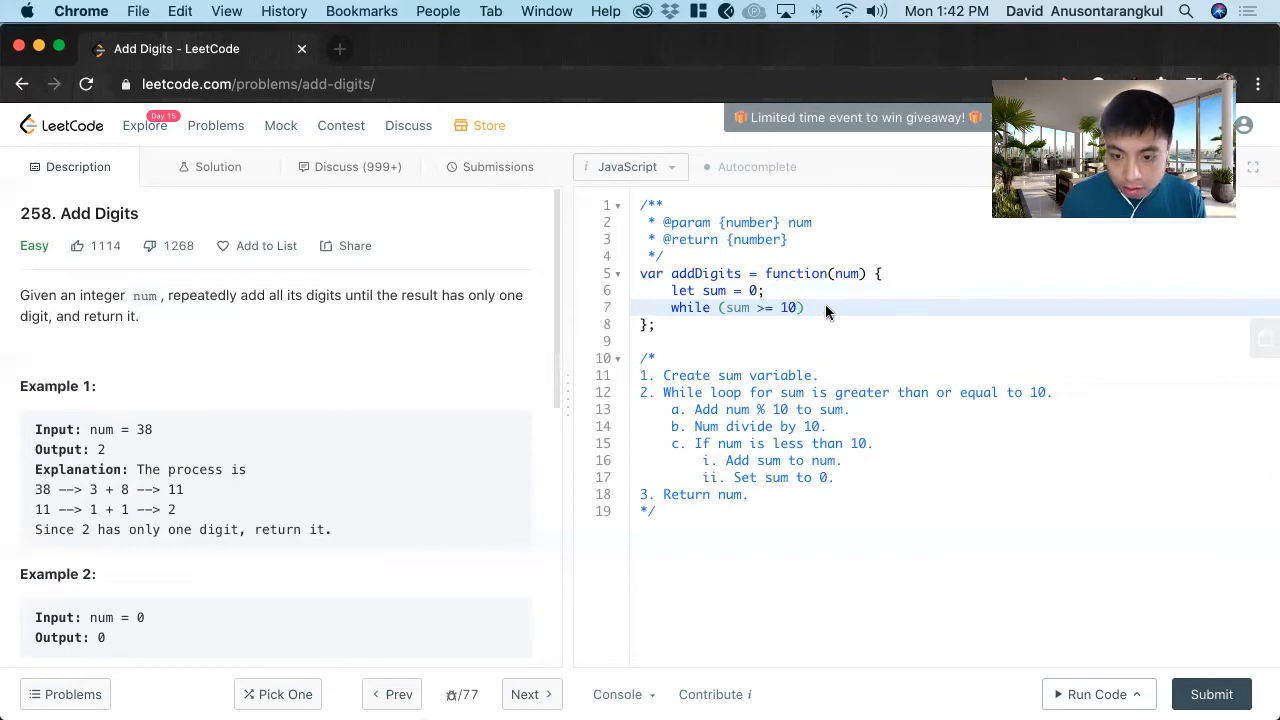
{"action": "mouse_move", "coordinate": [743, 300]}
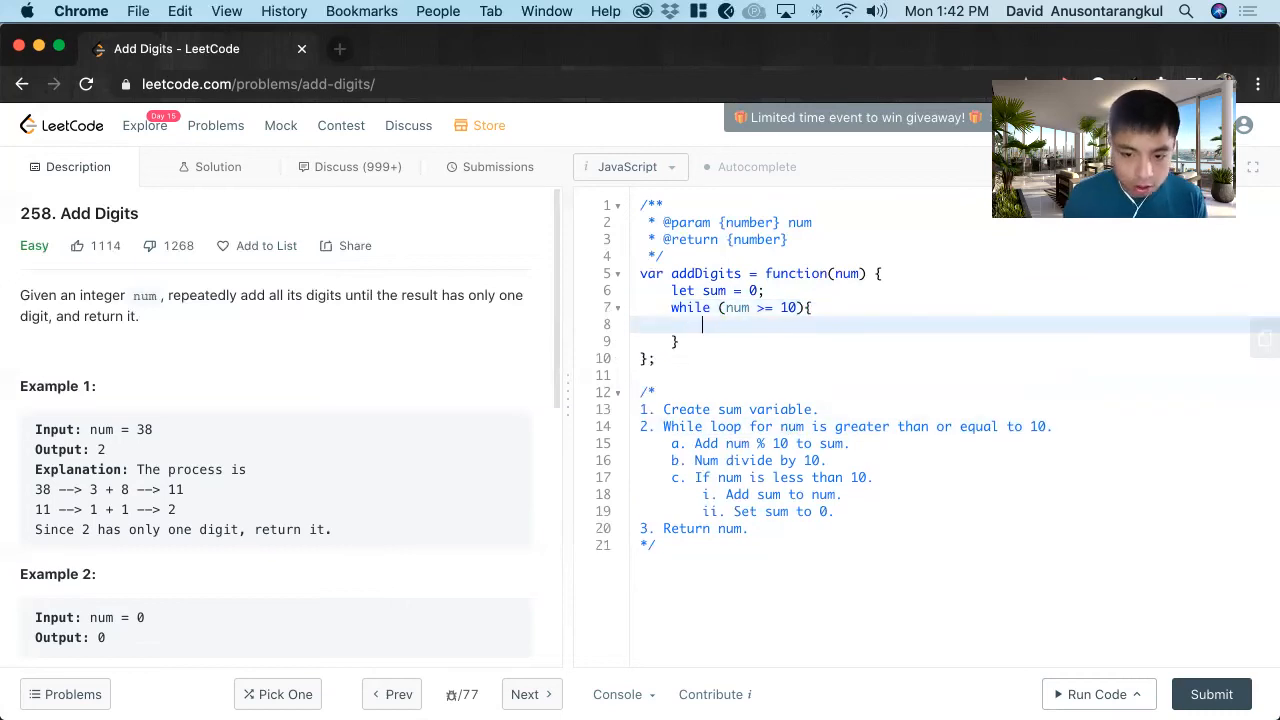
Step: Inside the loop add 'sum += num % 10;' and 'num = Math.floor(num/10);'
{"action": "type", "text": "n"}
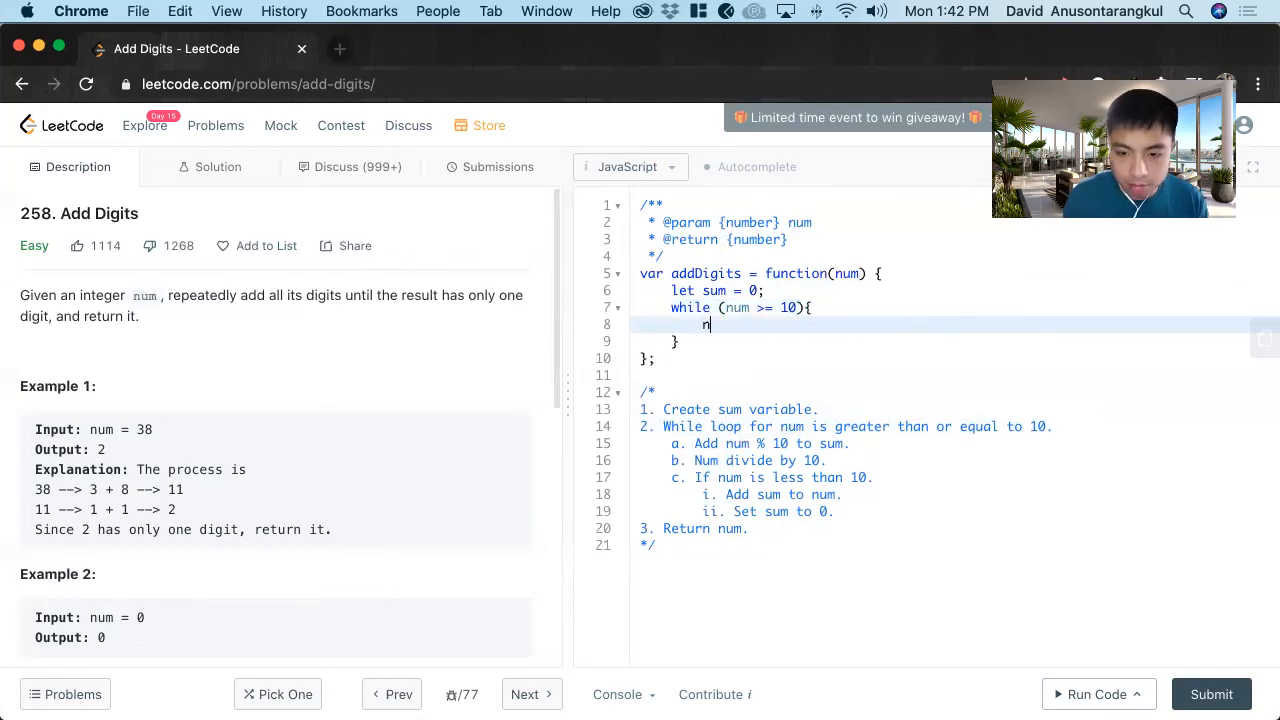
{"action": "type", "text": "sum"}
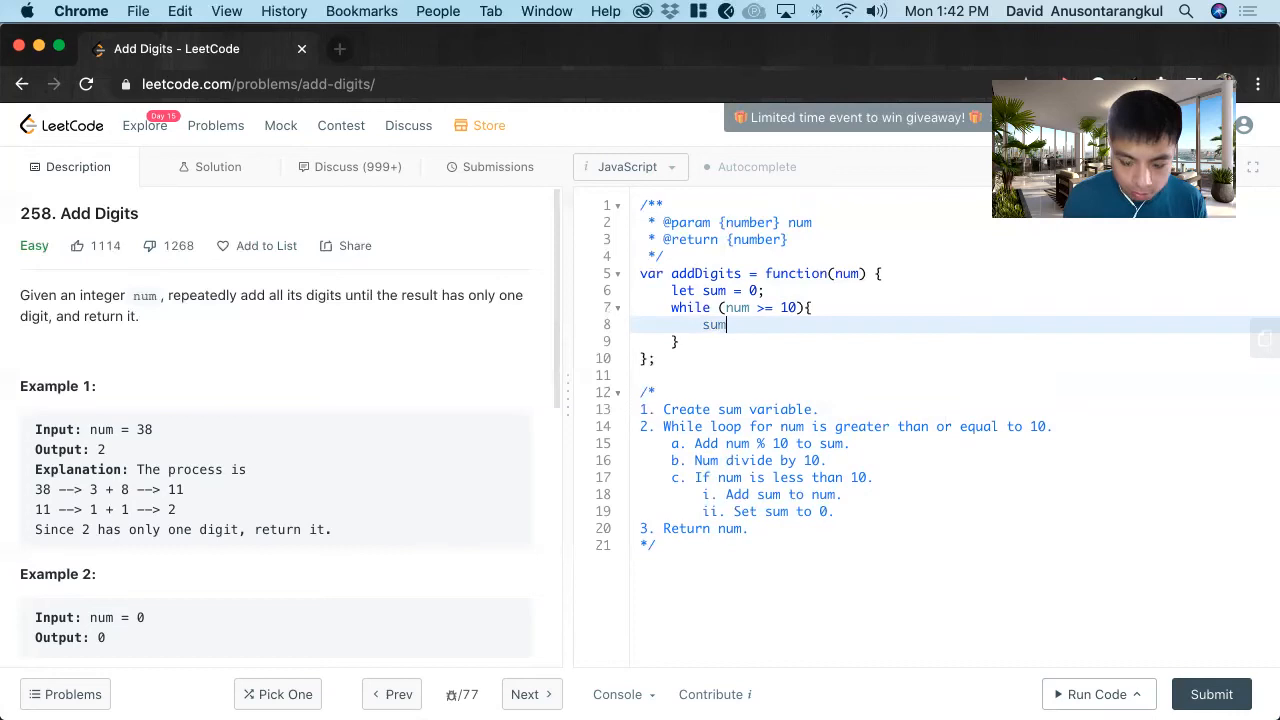
{"action": "type", "text": "+= num"}
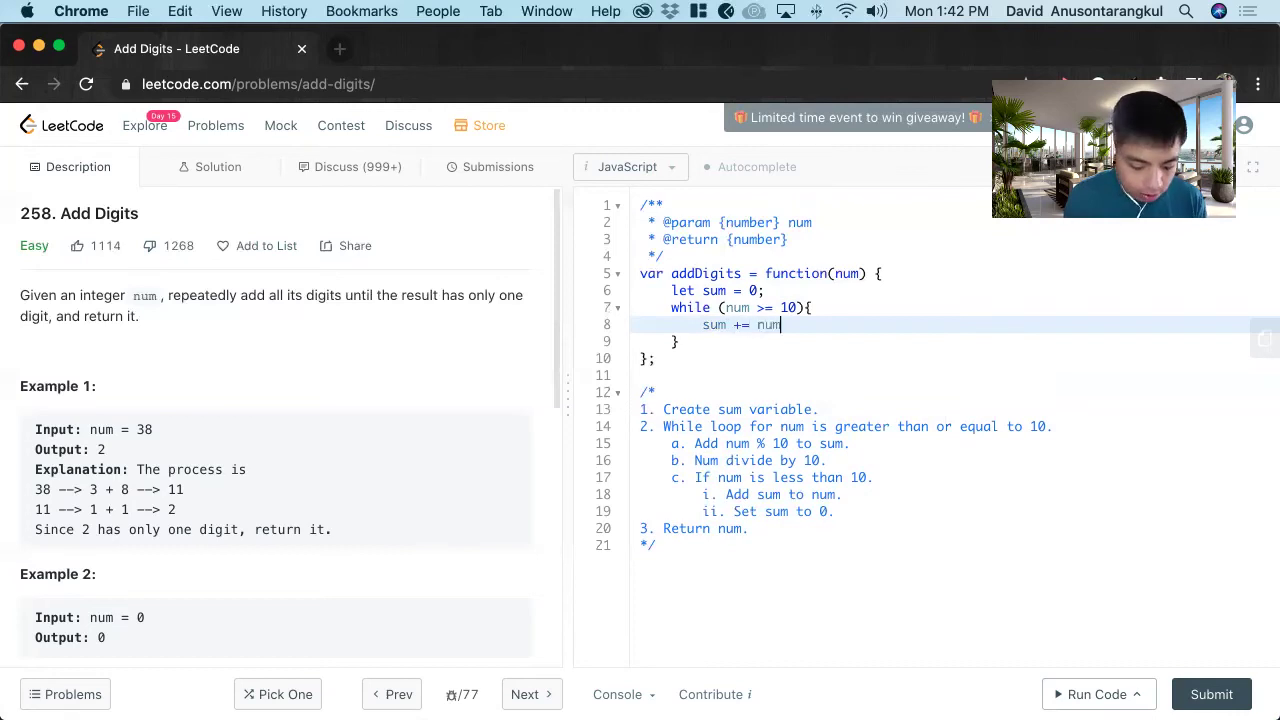
{"action": "type", "text": "% 10;"}
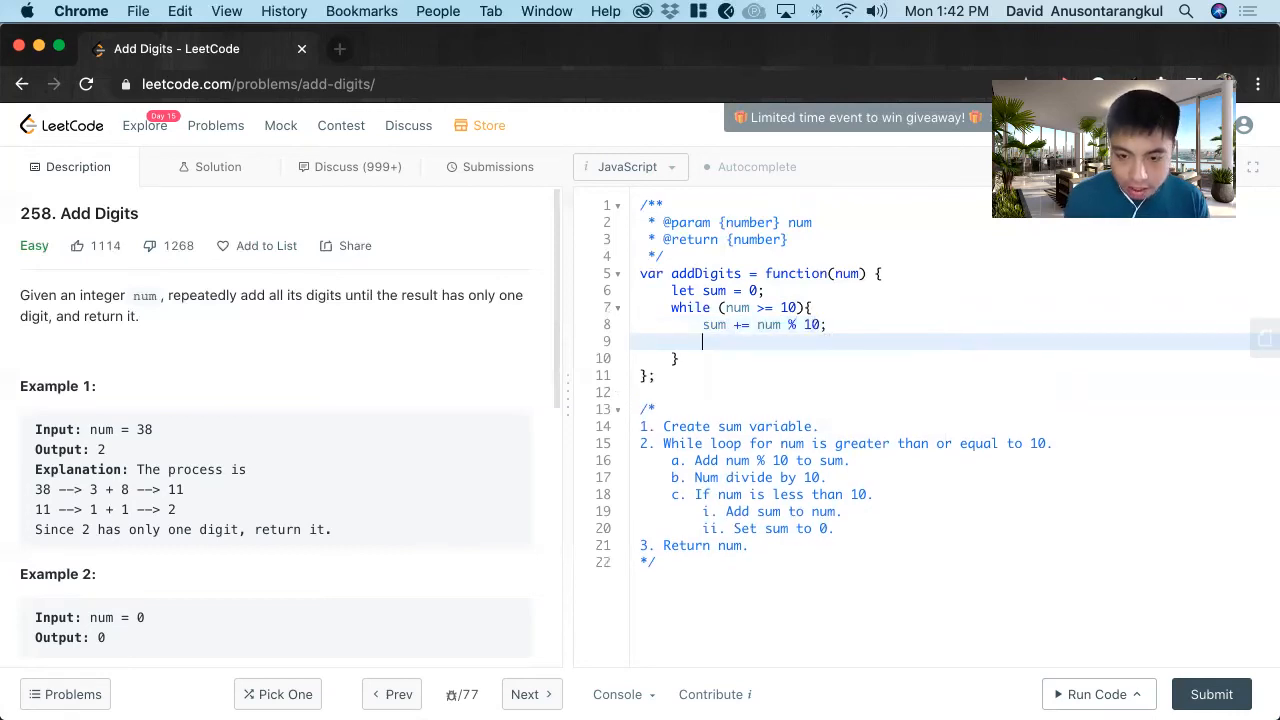
{"action": "type", "text": "num ="}
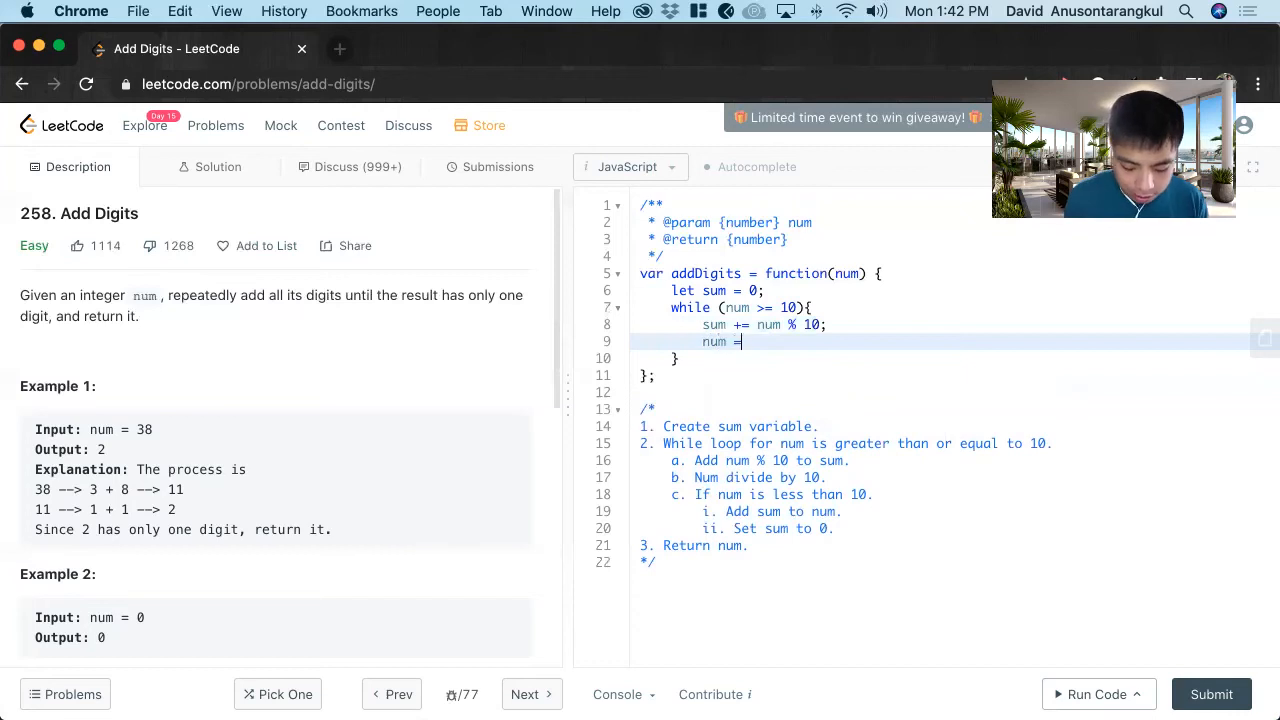
{"action": "type", "text": "Math.flo"}
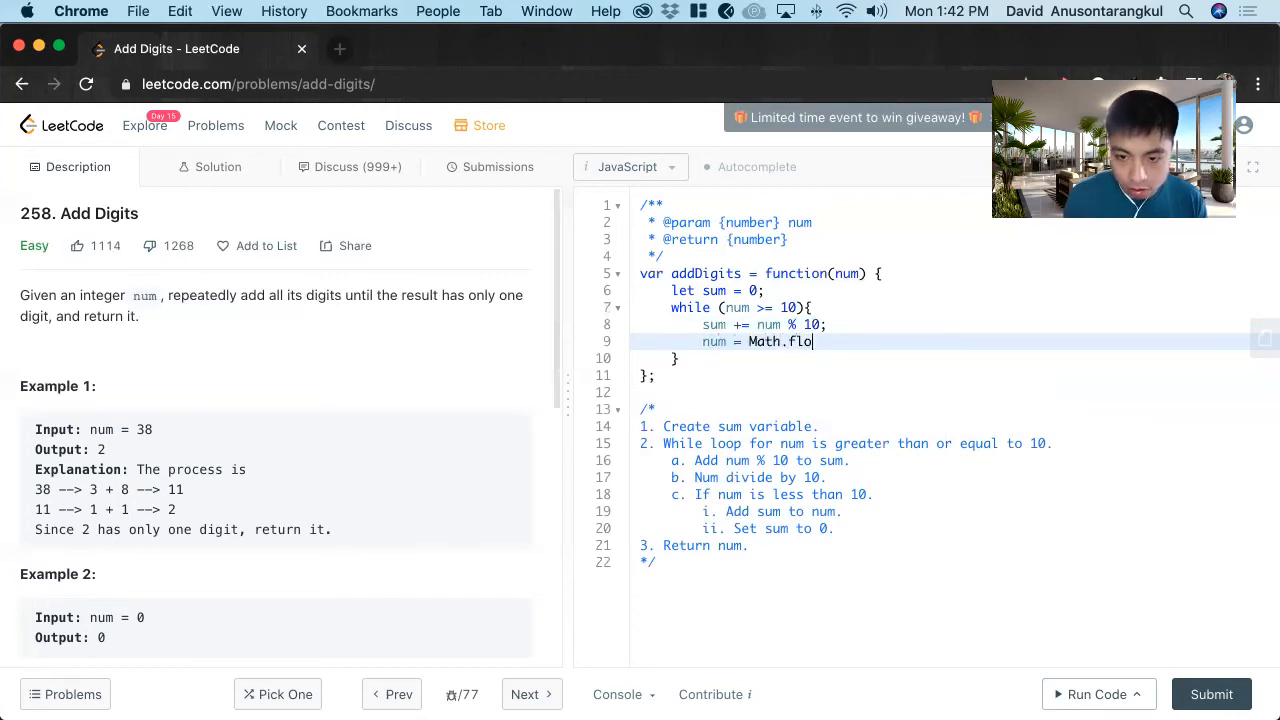
{"action": "type", "text": "or(num/"}
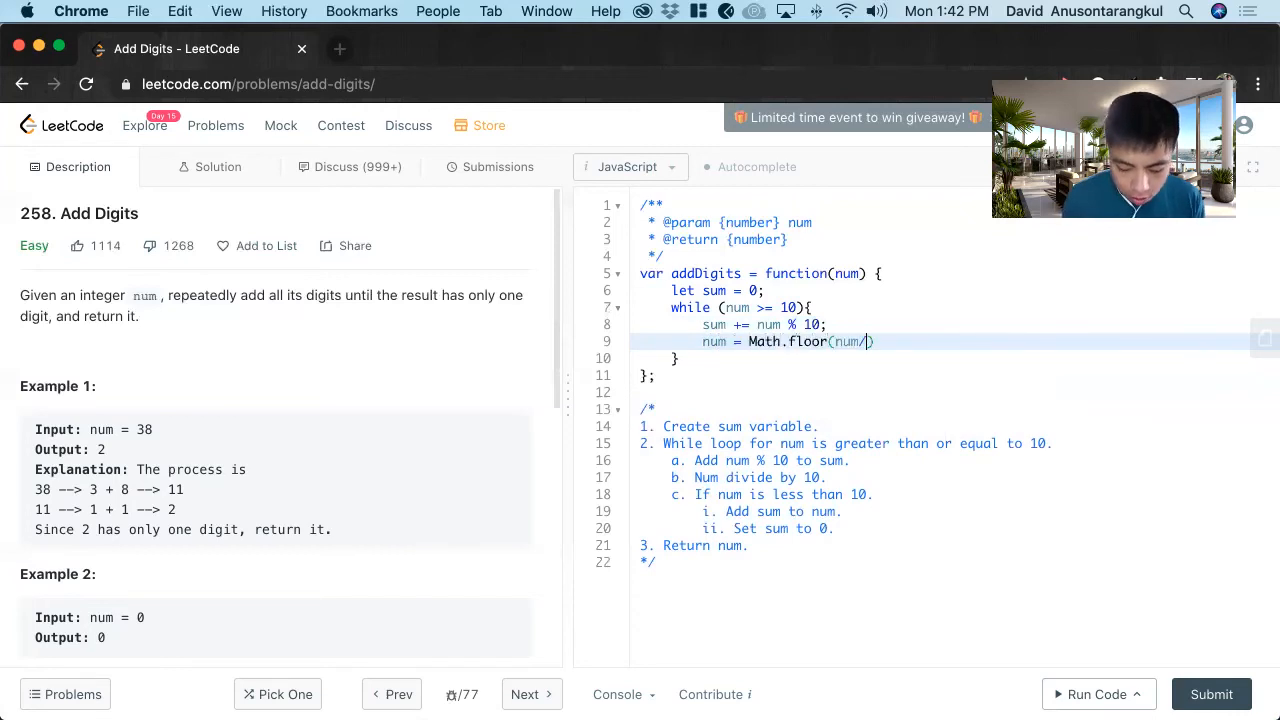
{"action": "type", "text": "10"}
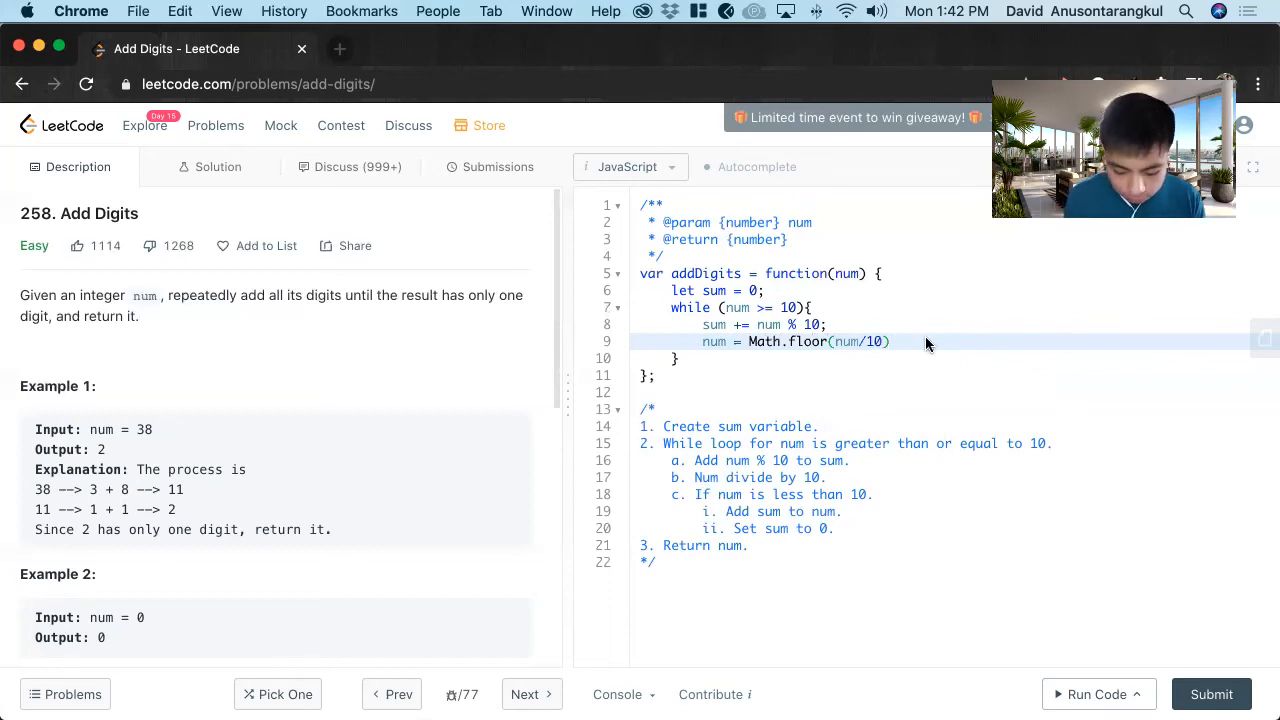
{"action": "type", "text": ";"}
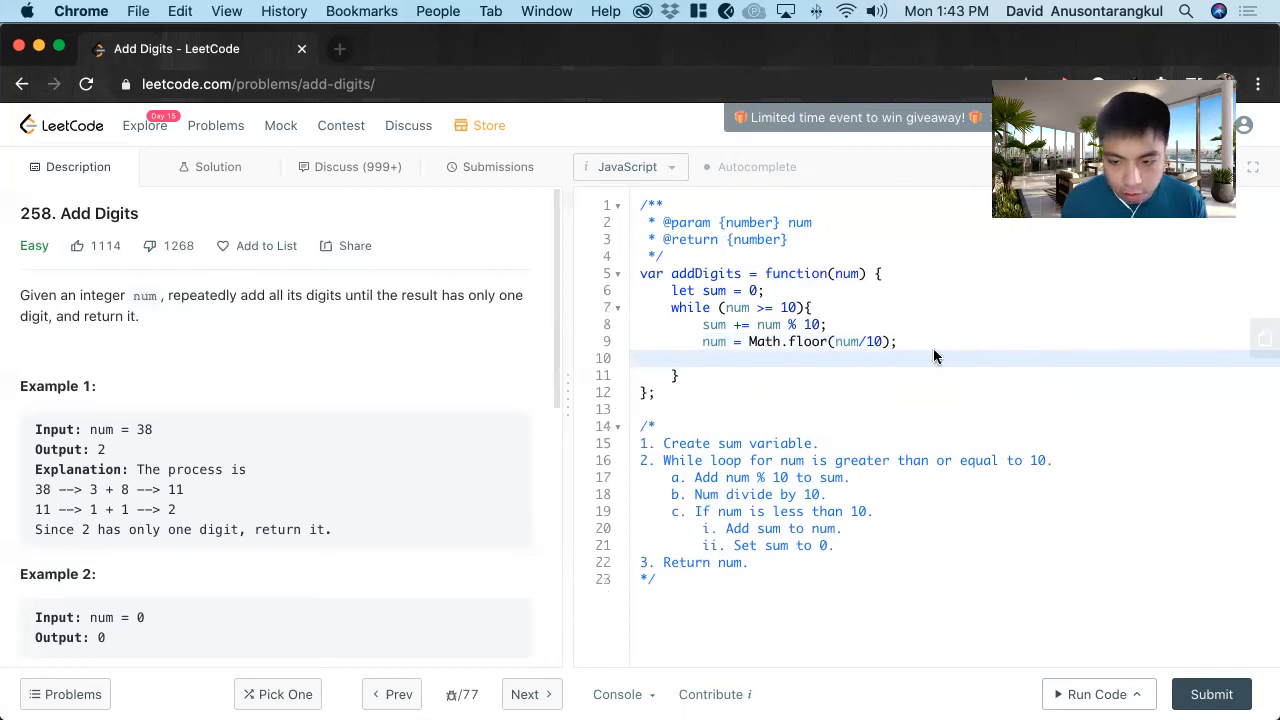
{"action": "mouse_move", "coordinate": [1091, 373]}
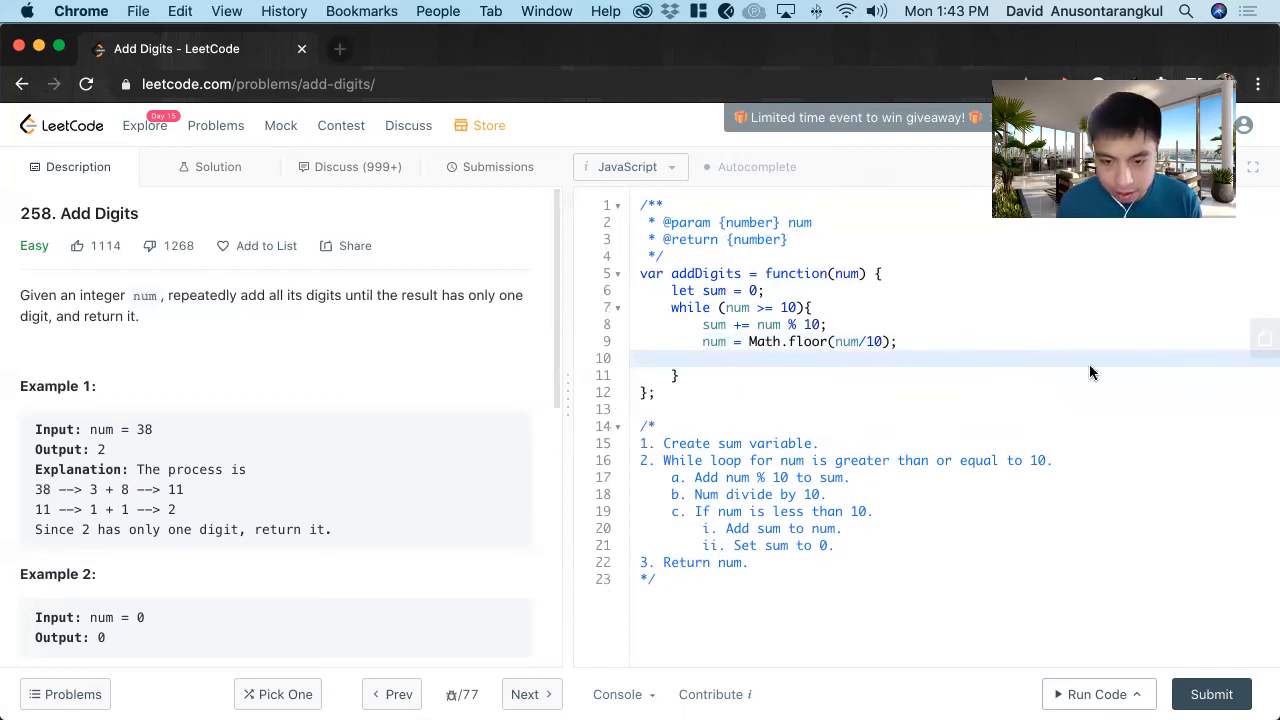
Step: Add the 'if (num < 10)' block with 'num += sum;' and begin resetting sum
{"action": "type", "text": "i"}
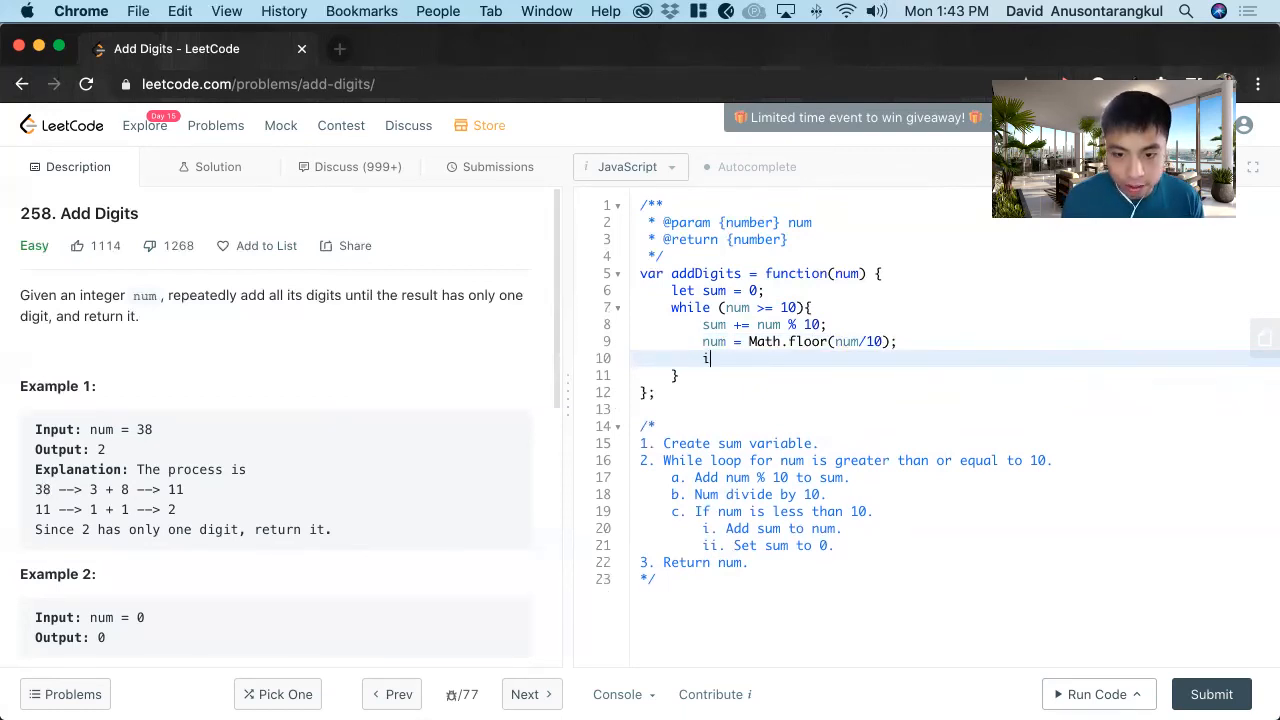
{"action": "type", "text": "f"}
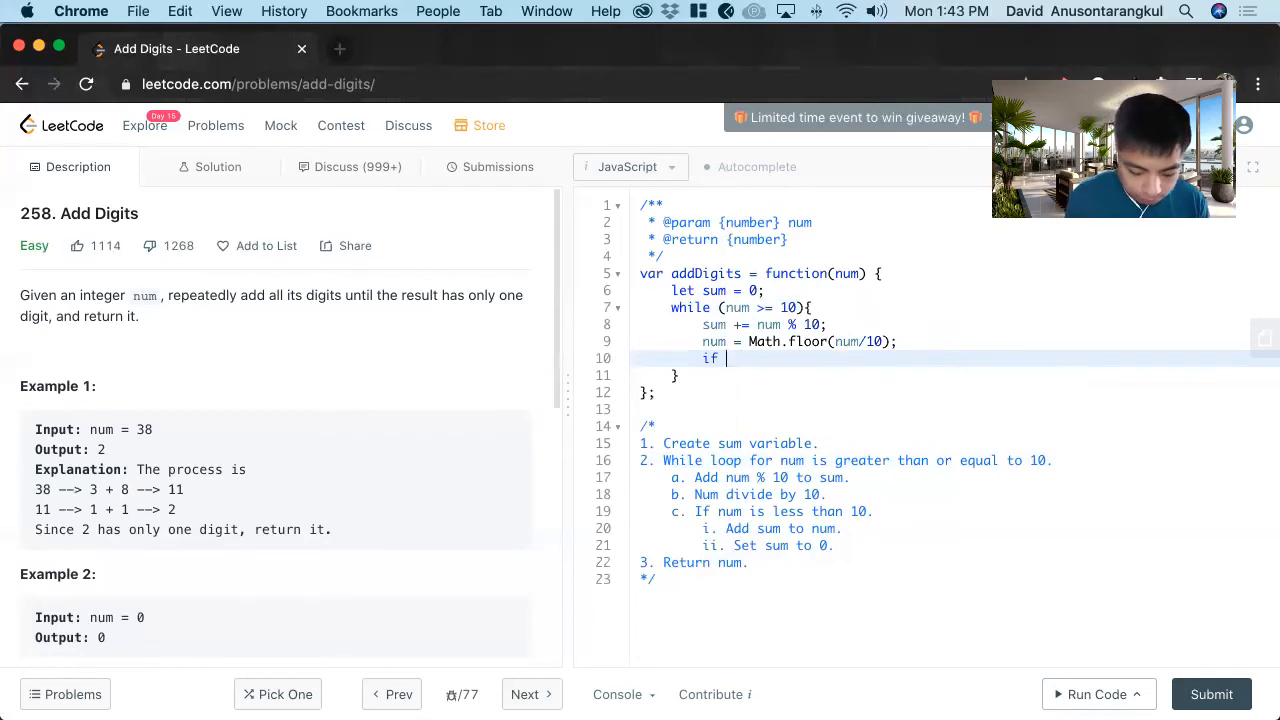
{"action": "type", "text": "(num )"}
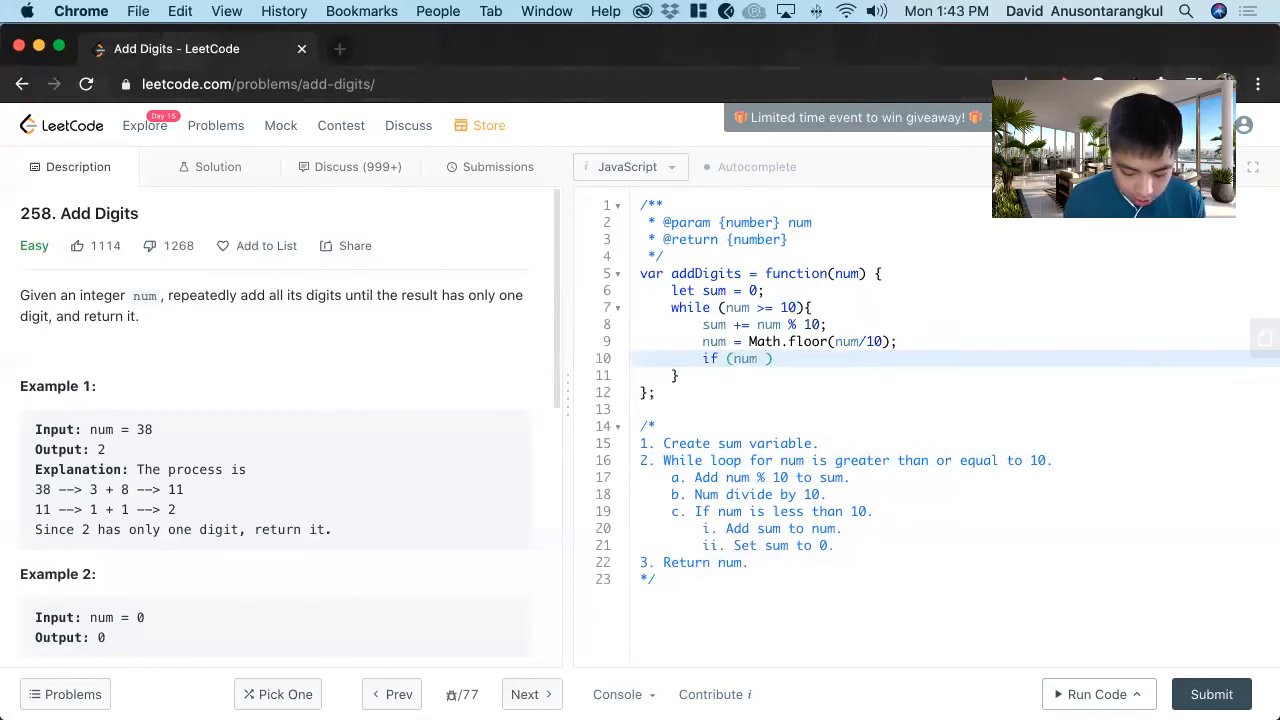
{"action": "type", "text": "< 10"}
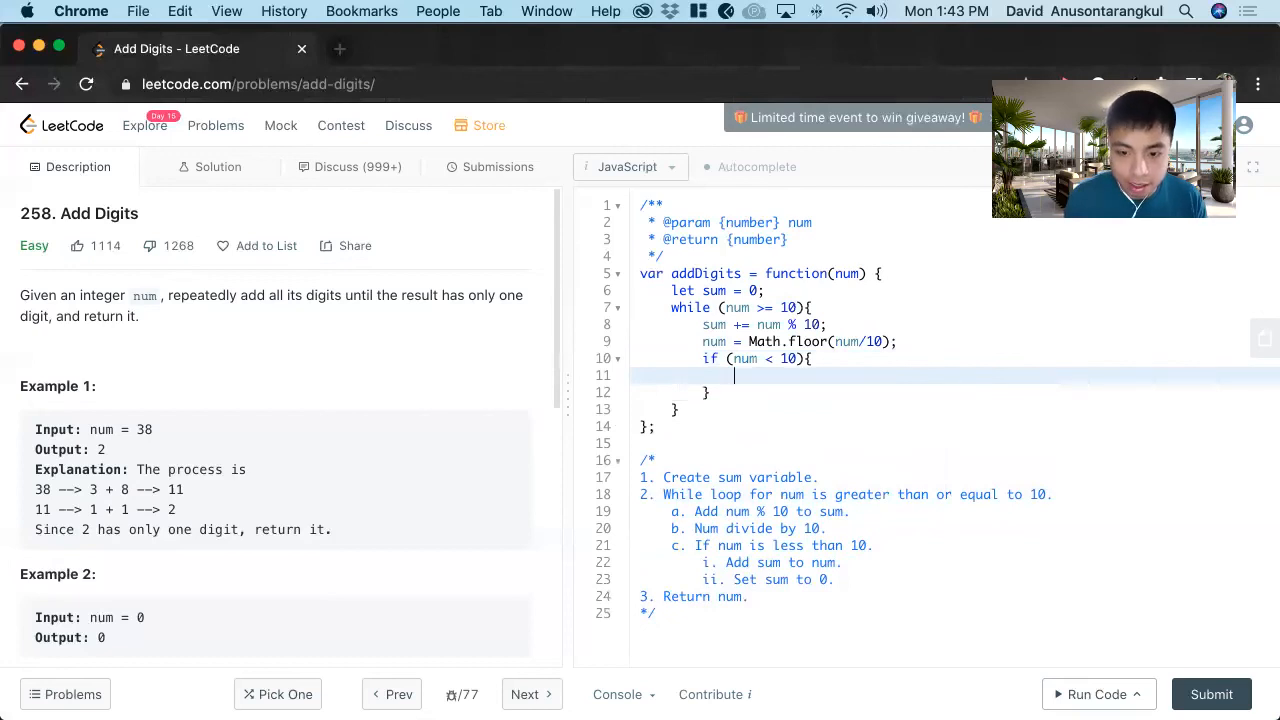
{"action": "type", "text": "num +"}
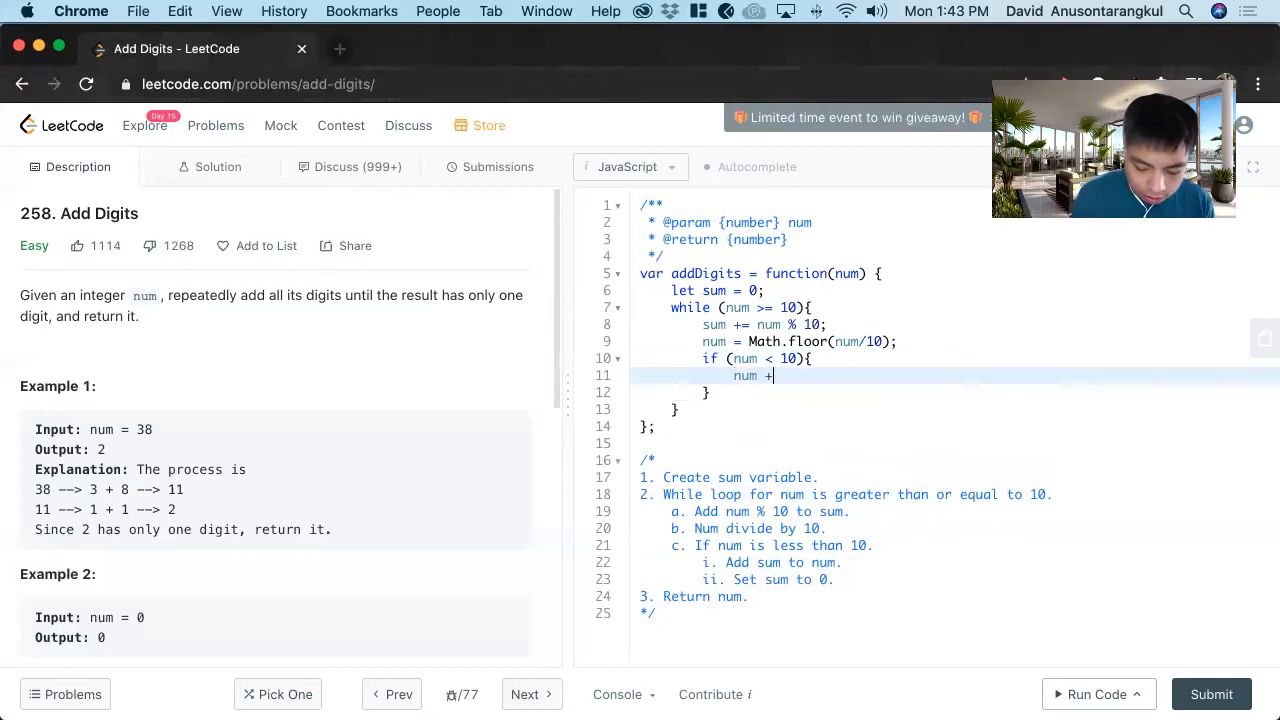
{"action": "type", "text": "= sum;"}
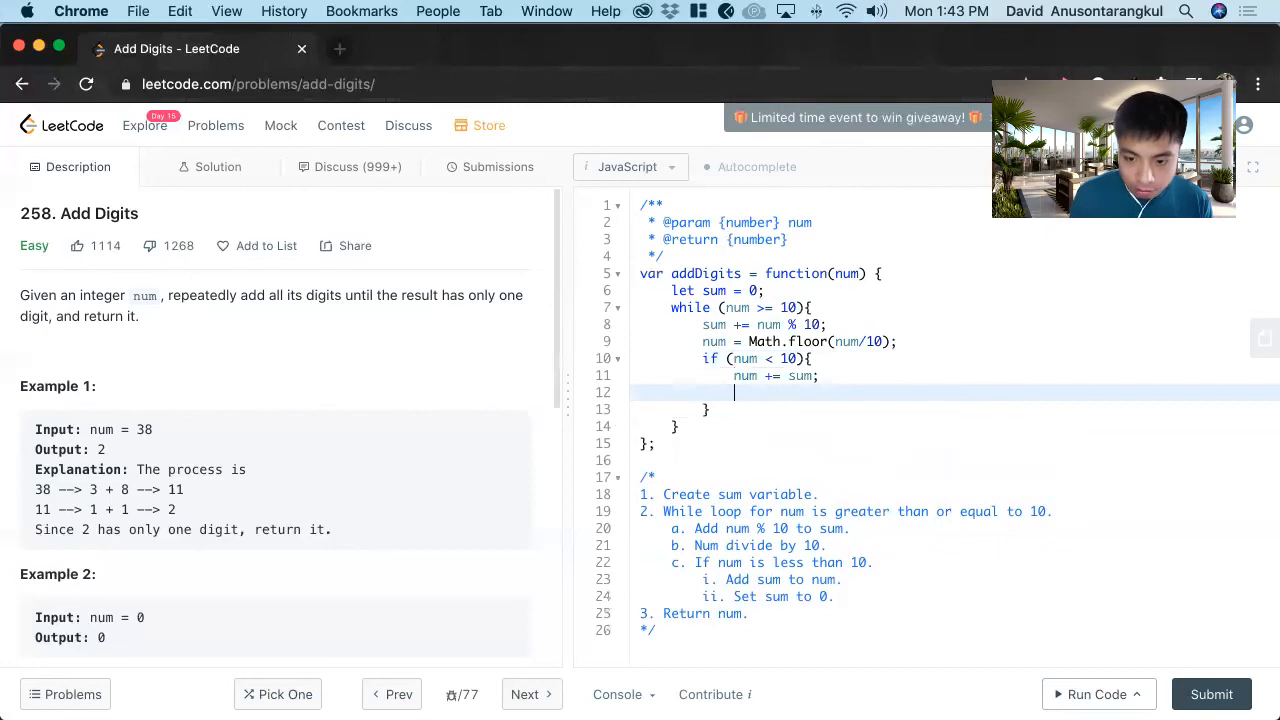
{"action": "type", "text": "sum"}
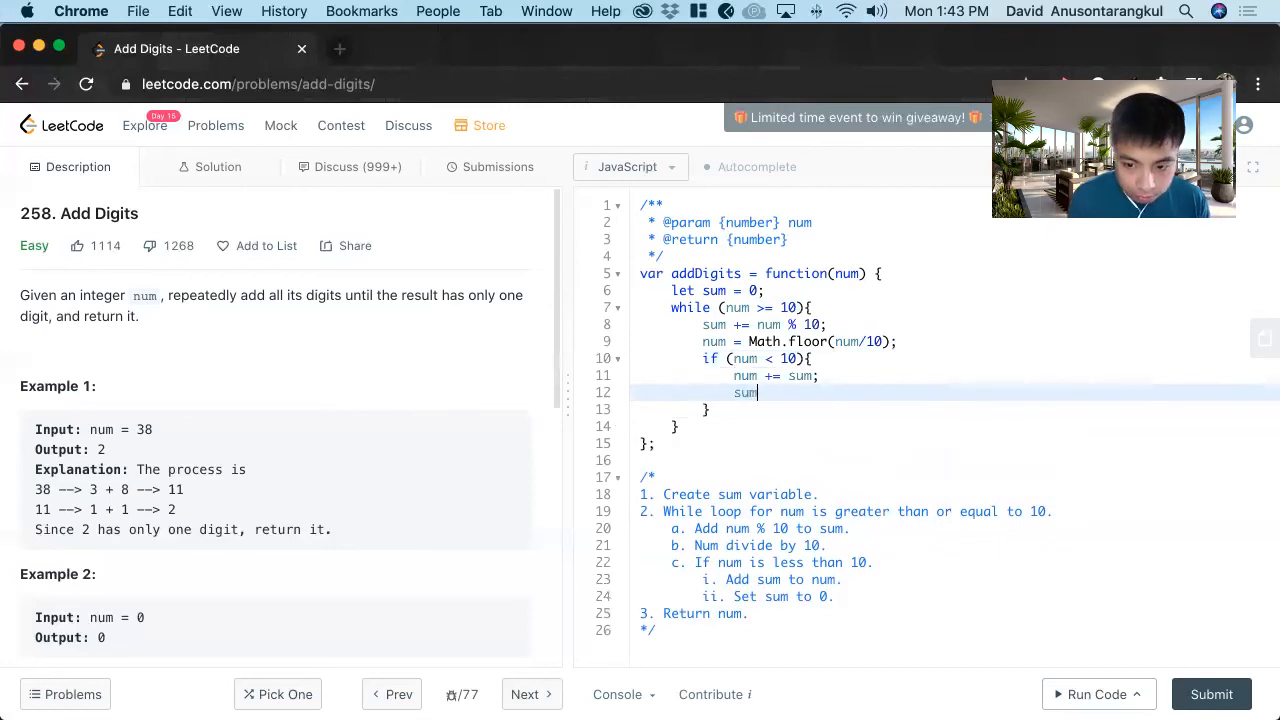
Step: Finish 'sum = 0;' and add 'return num;' after the loop
{"action": "type", "text": "= 0;"}
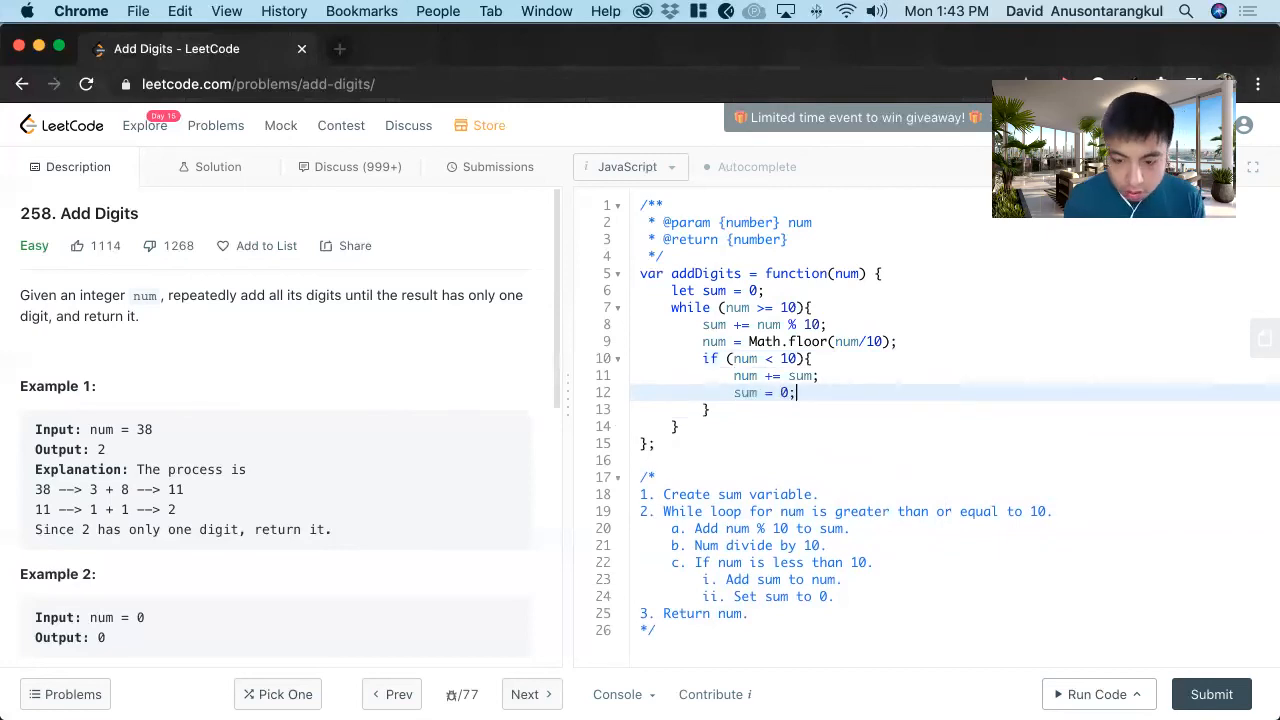
{"action": "type", "text": "re"}
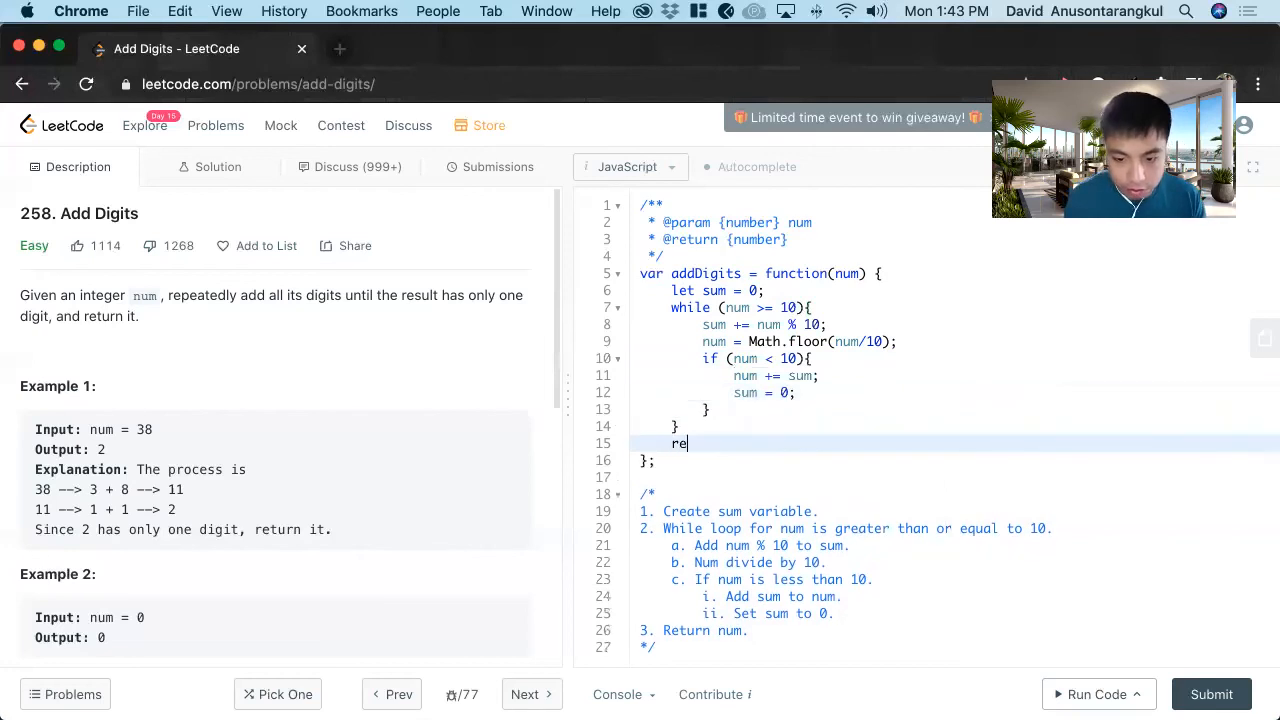
{"action": "type", "text": "turn num;"}
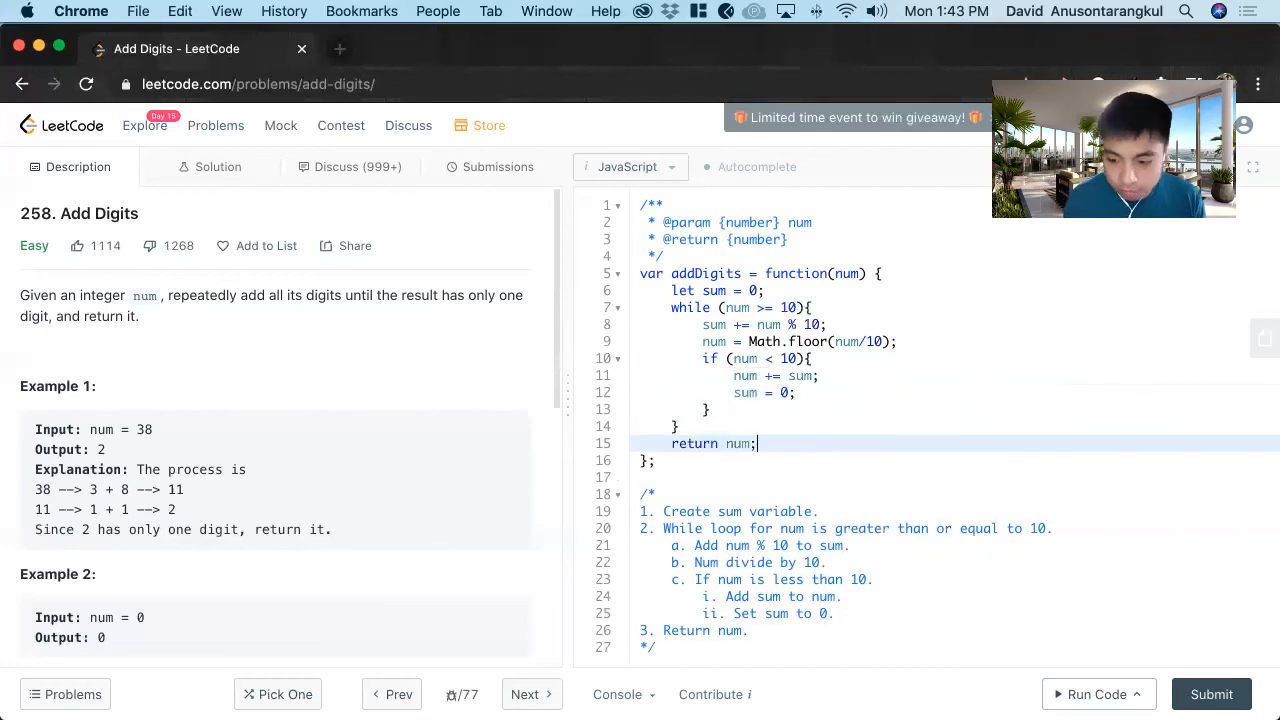
Step: Run the code on the example test, confirm output 2, and submit the solution
{"action": "left_click", "coordinate": [1091, 694]}
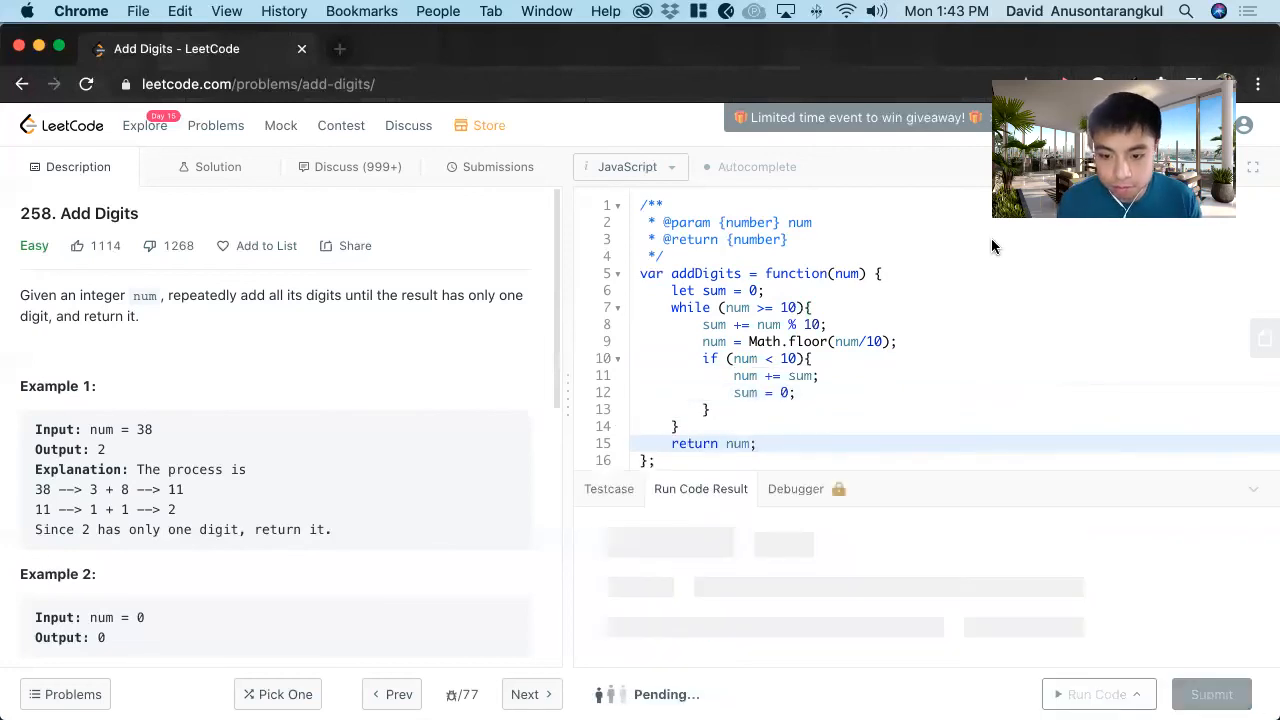
{"action": "scroll", "scroll_direction": "down", "scroll_amount": 3}
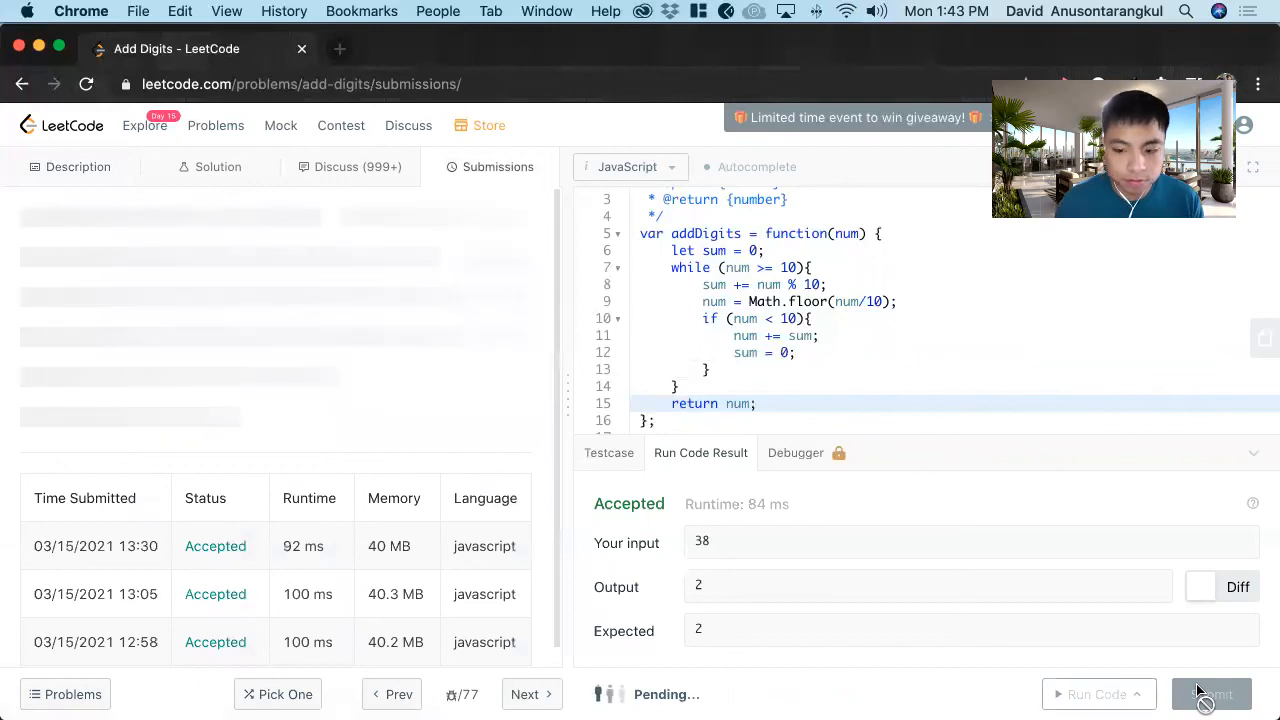
{"action": "left_click", "coordinate": [1211, 694]}
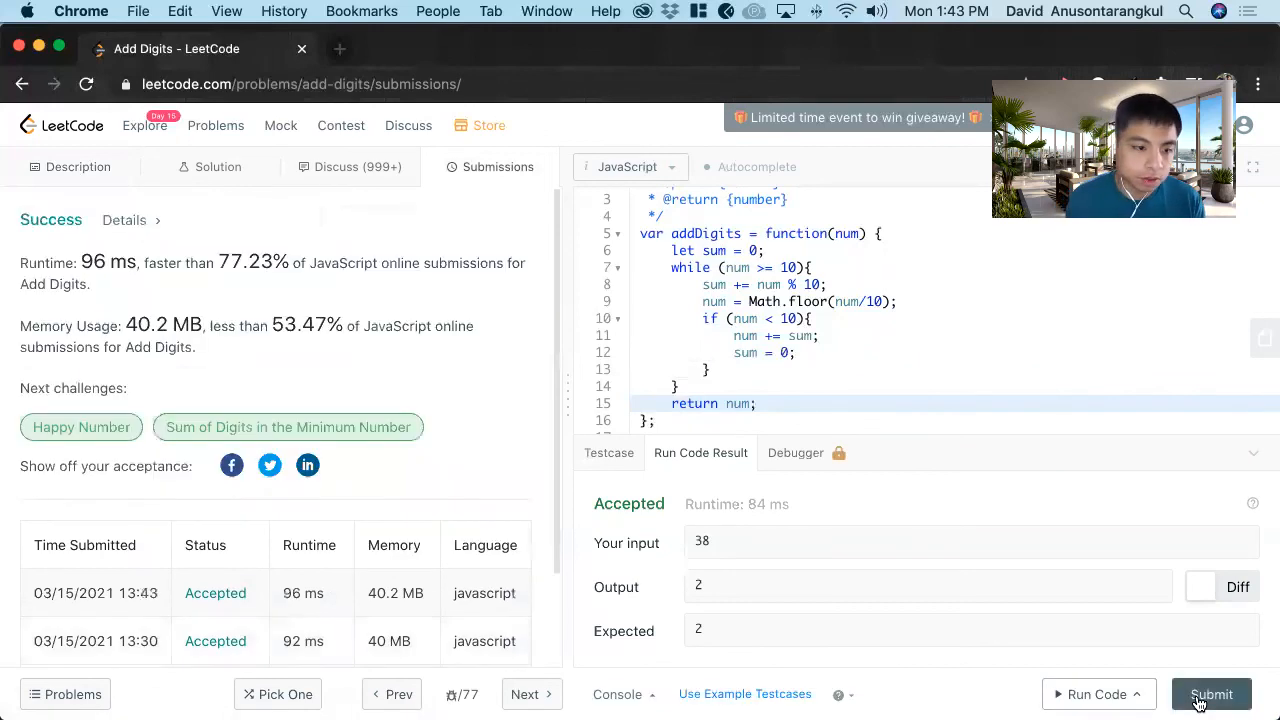
{"action": "scroll", "scroll_direction": "down", "scroll_amount": 3}
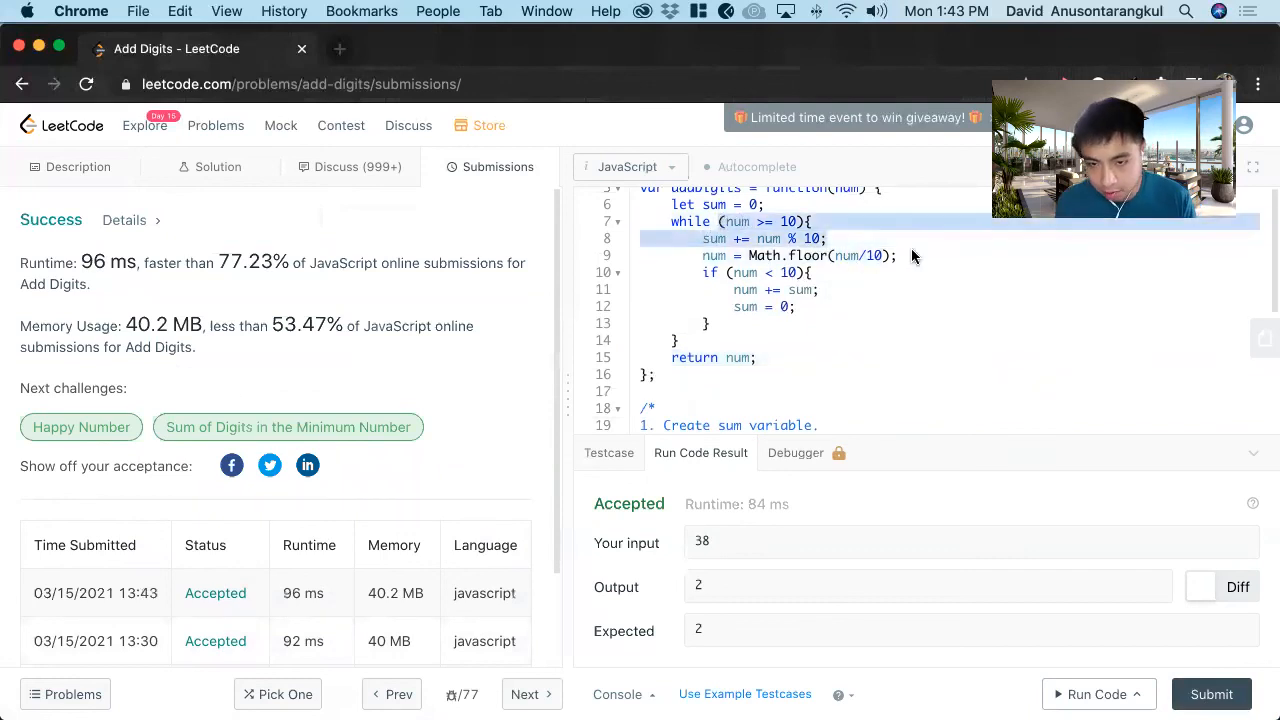
{"action": "scroll", "scroll_direction": "up", "scroll_amount": 3}
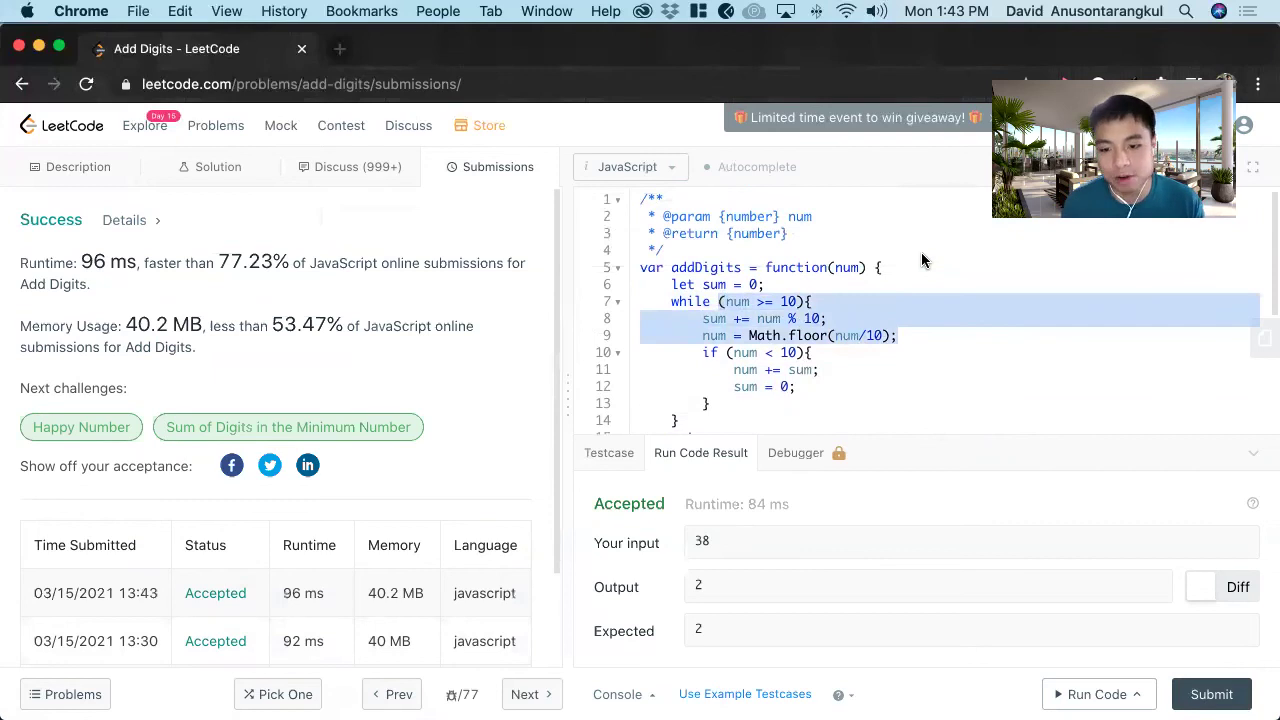
{"action": "scroll", "scroll_direction": "down", "scroll_amount": 3}
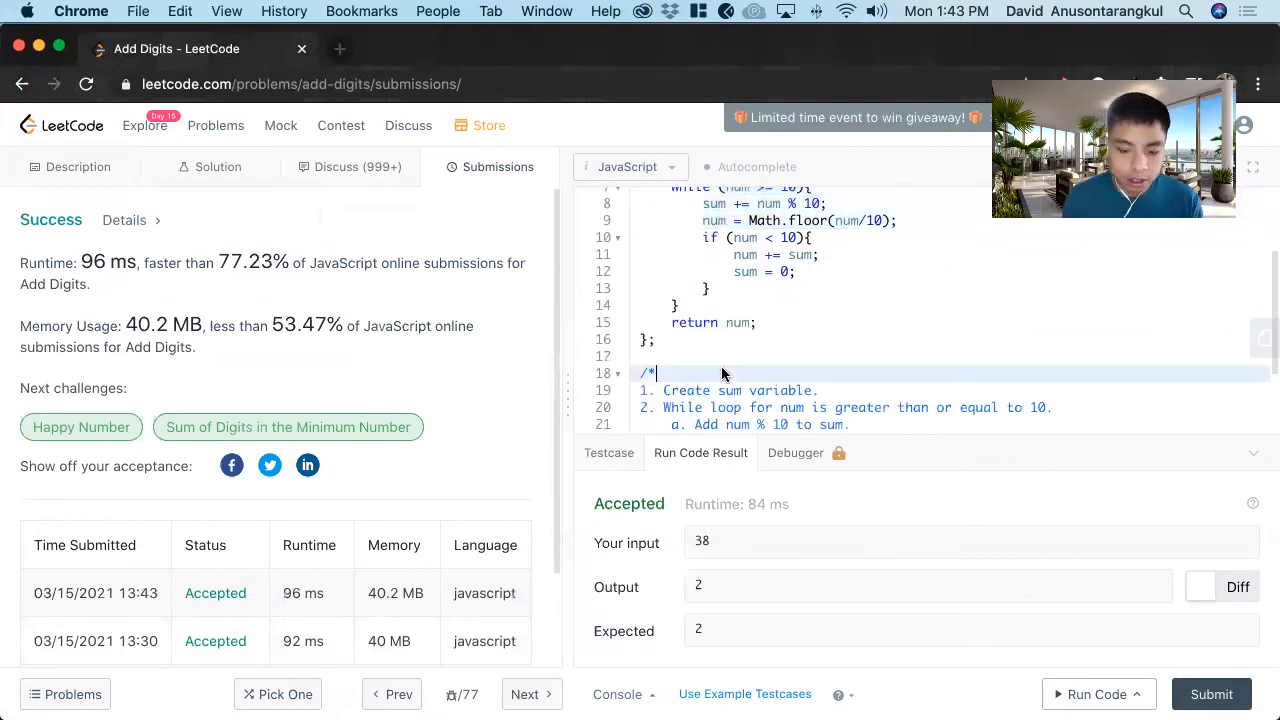
Step: Write 'Time Complexity: O(n).' and 'Space Complexity: O(1).' at the top of the comment block
{"action": "type", "text": "Time Comp"}
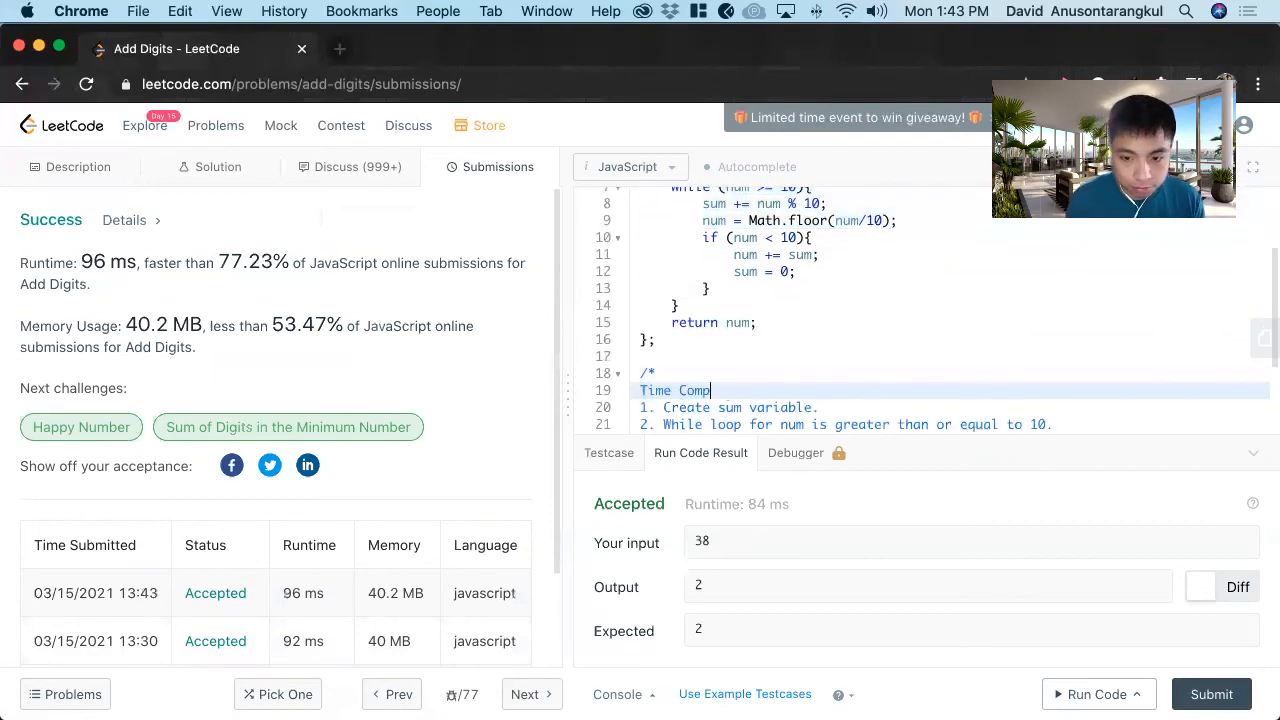
{"action": "type", "text": "lexity: )"}
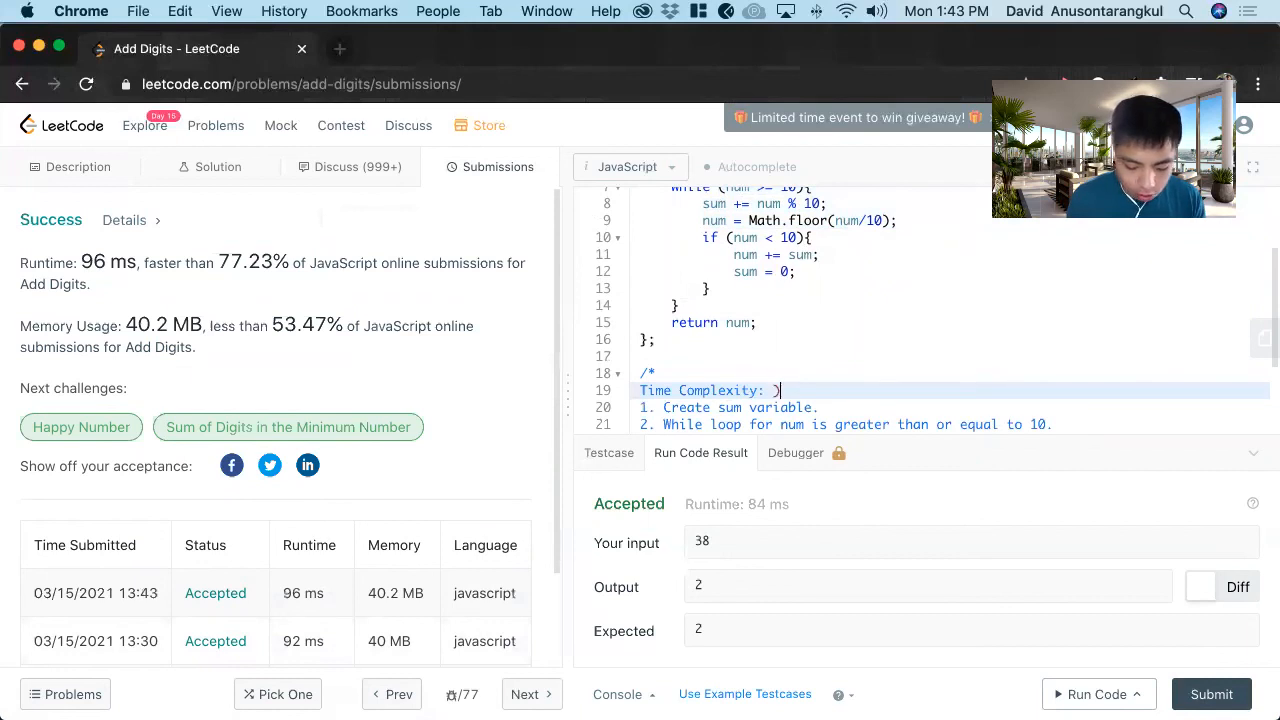
{"action": "type", "text": "O9"}
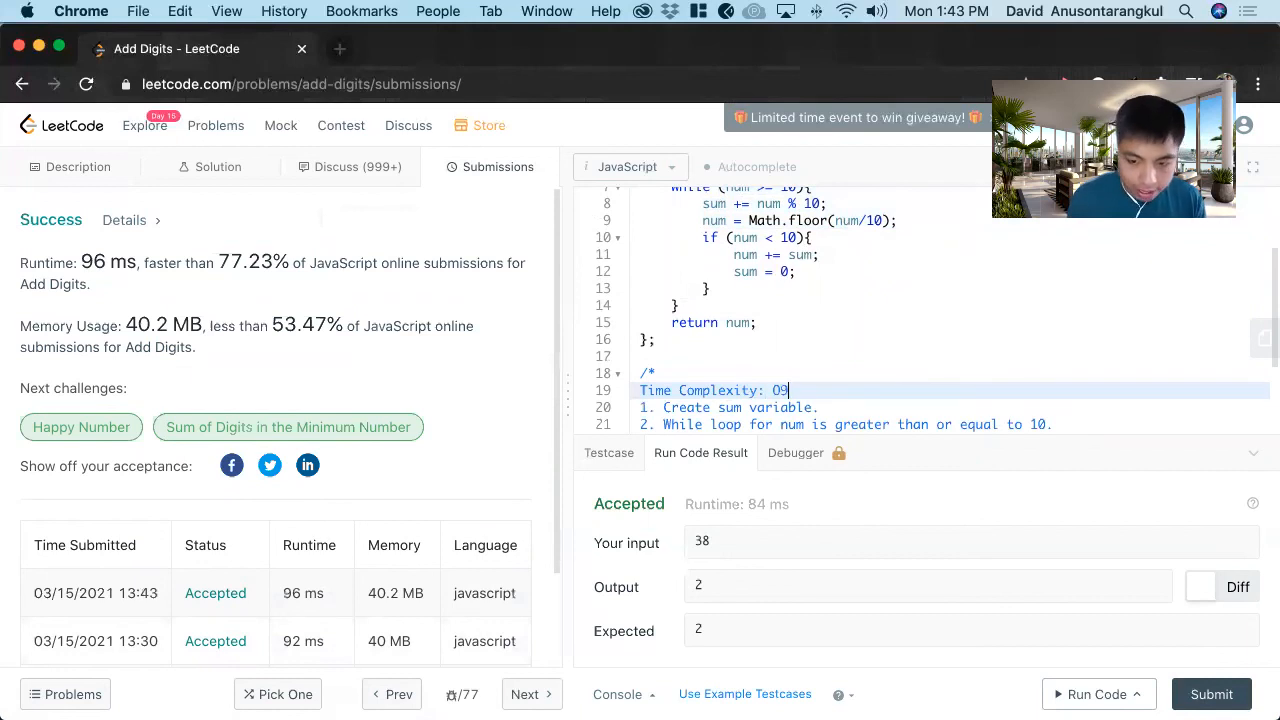
{"action": "scroll", "scroll_direction": "up", "scroll_amount": 3}
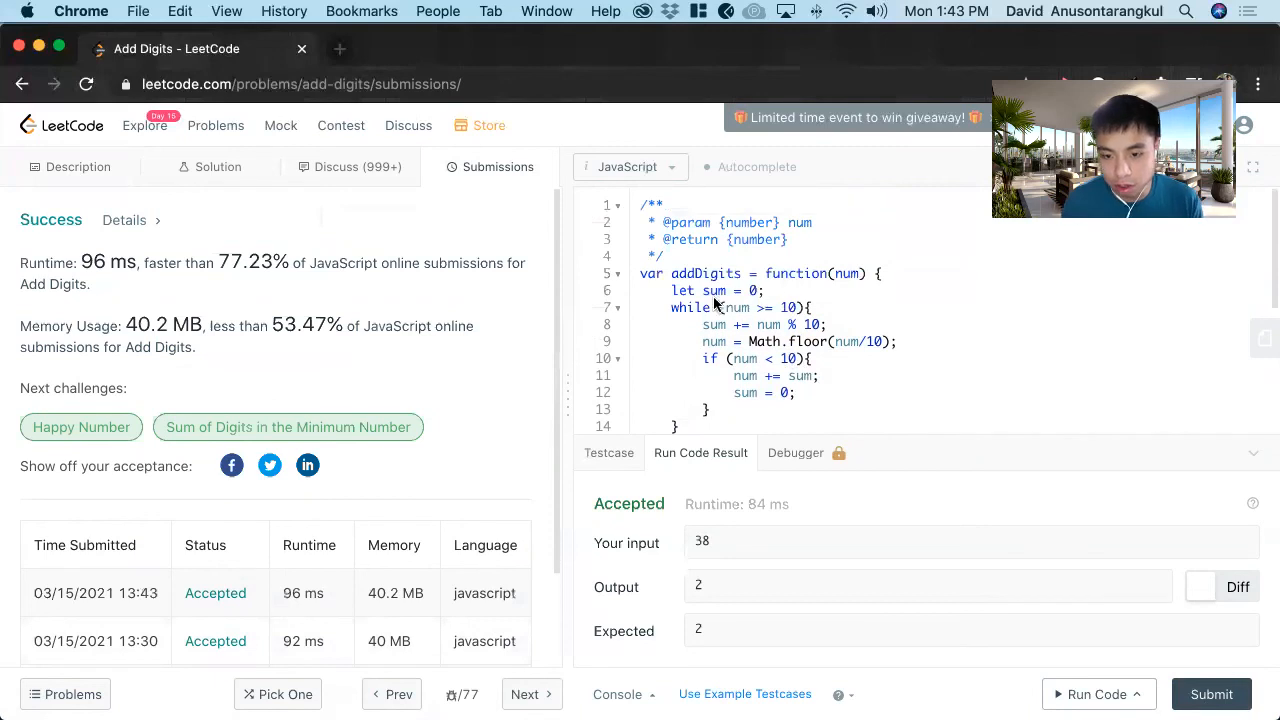
{"action": "scroll", "scroll_direction": "down", "scroll_amount": 3}
{"action": "type", "text": "S"}
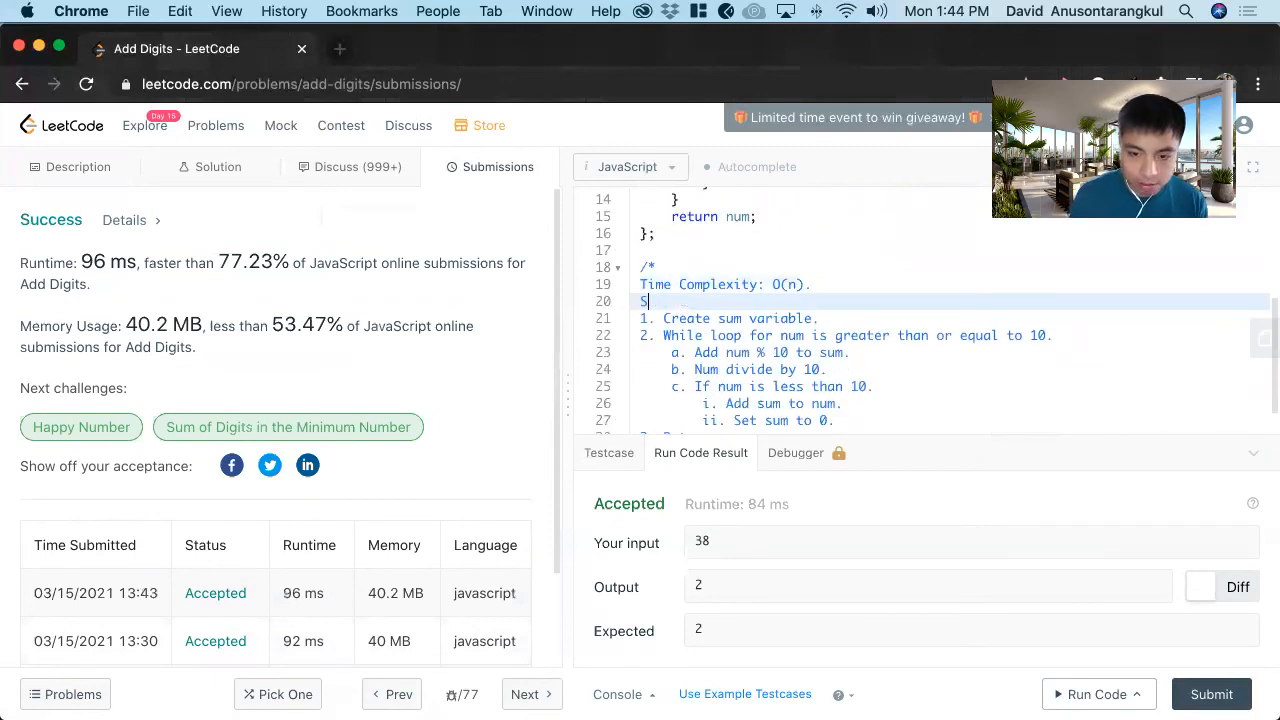
{"action": "type", "text": "pace Complexi"}
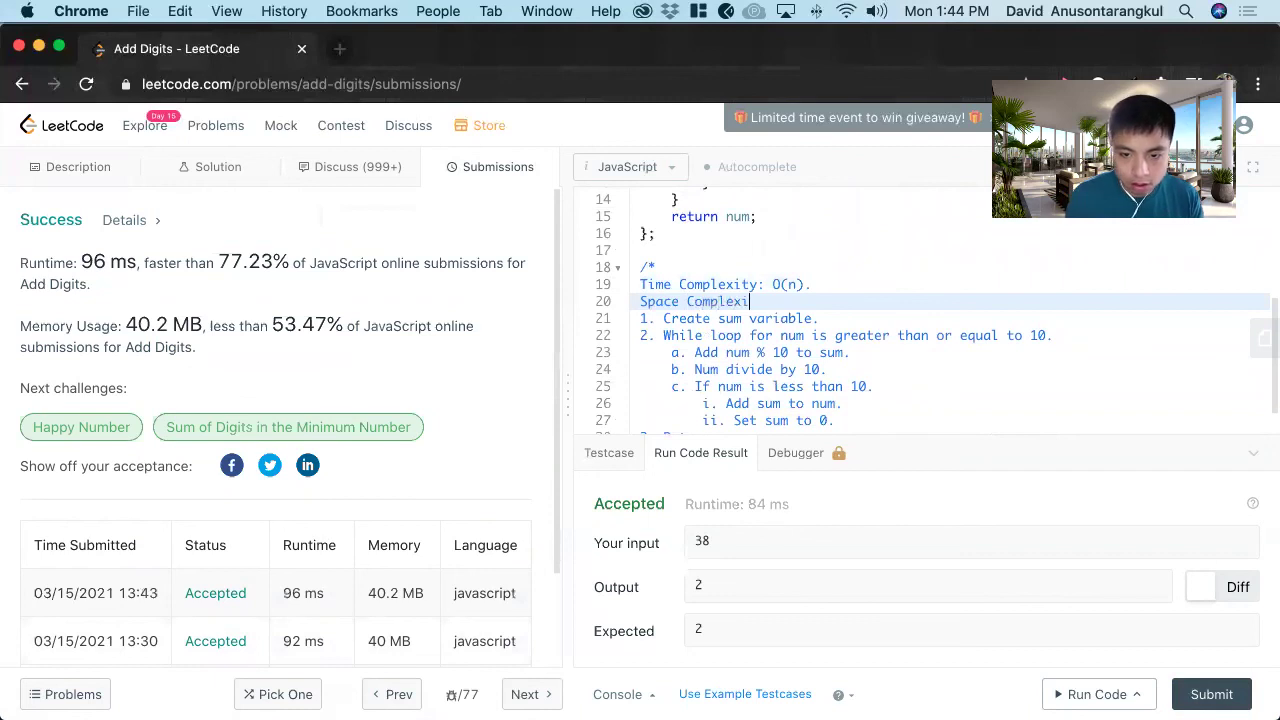
{"action": "scroll", "scroll_direction": "up", "scroll_amount": 3}
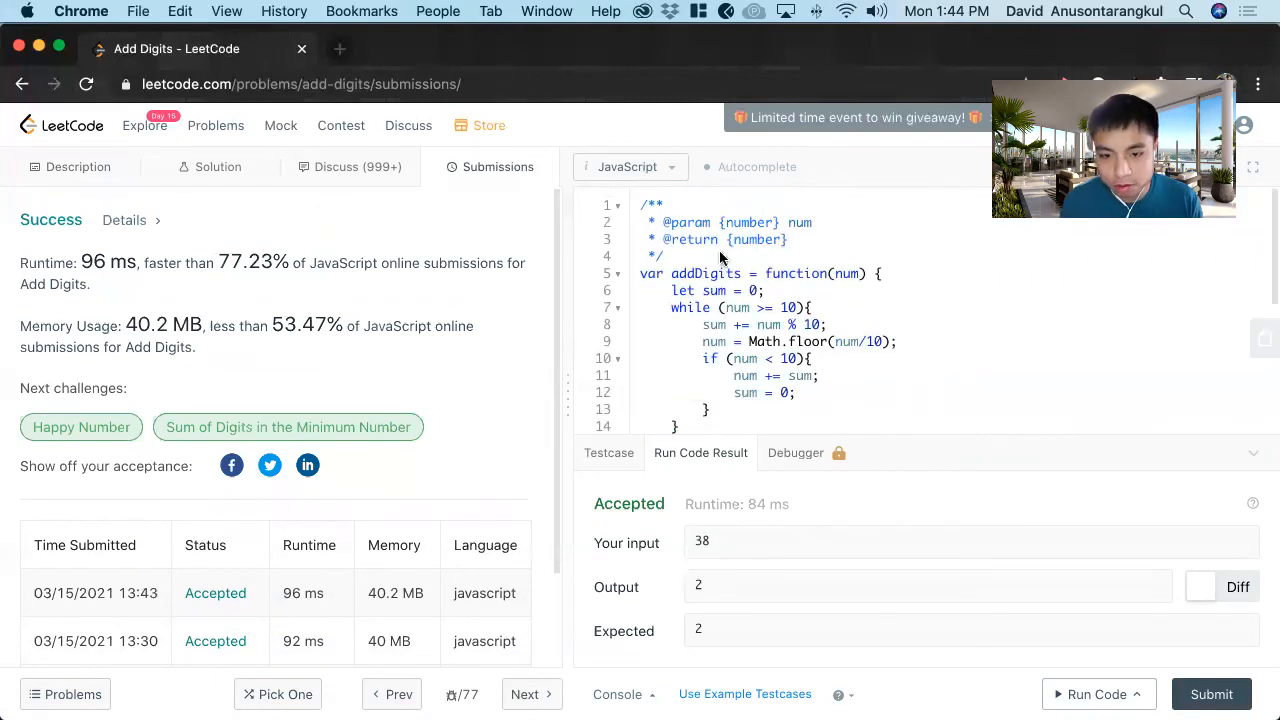
{"action": "scroll", "scroll_direction": "down", "scroll_amount": 3}
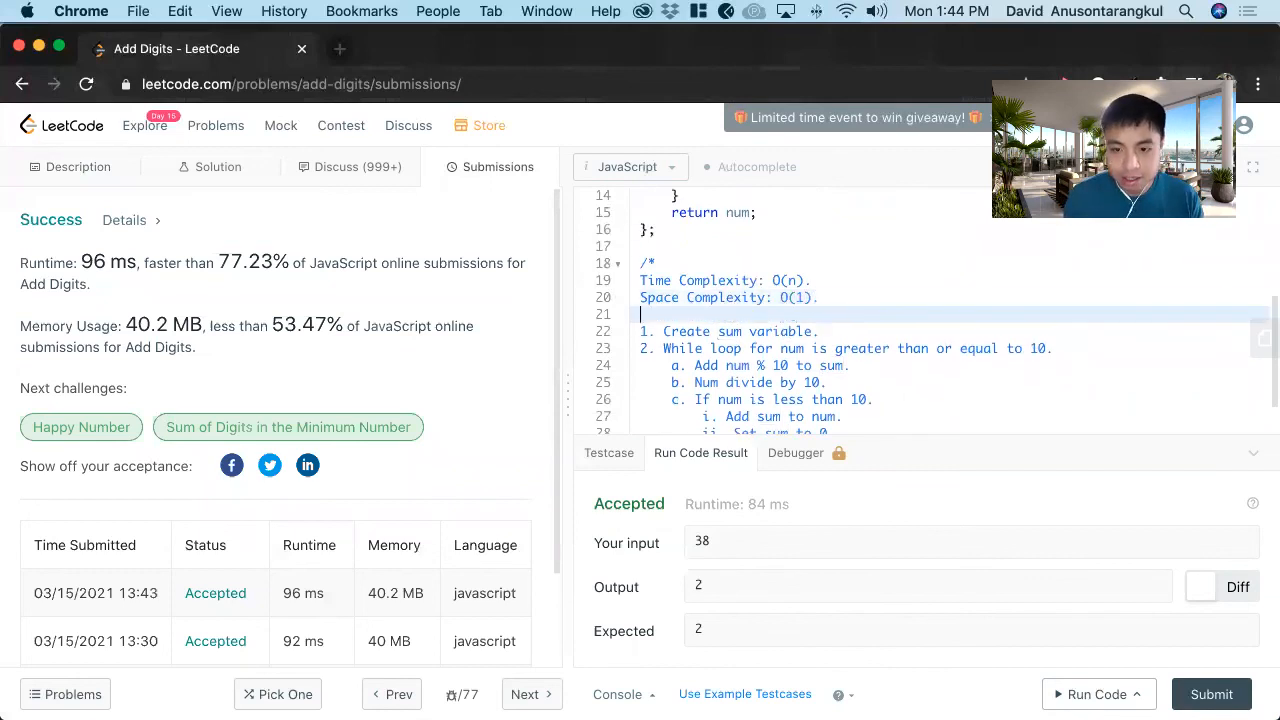
{"action": "scroll", "scroll_direction": "up", "scroll_amount": 3}
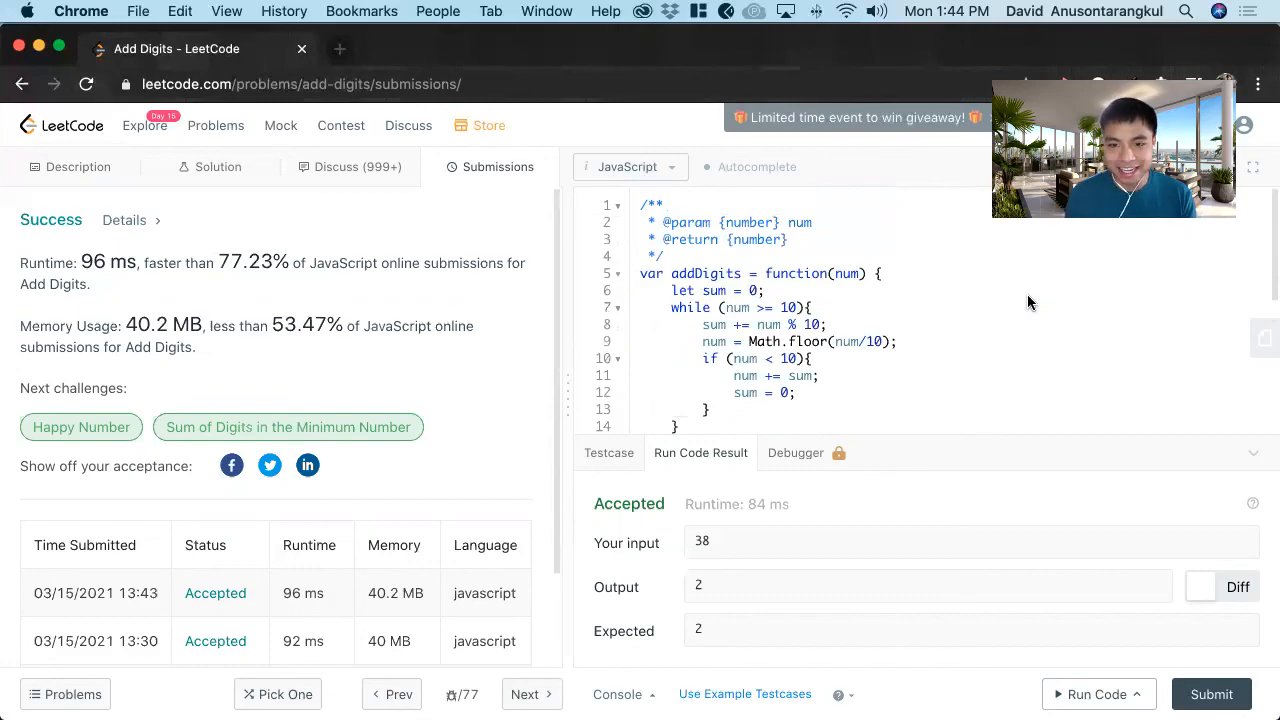